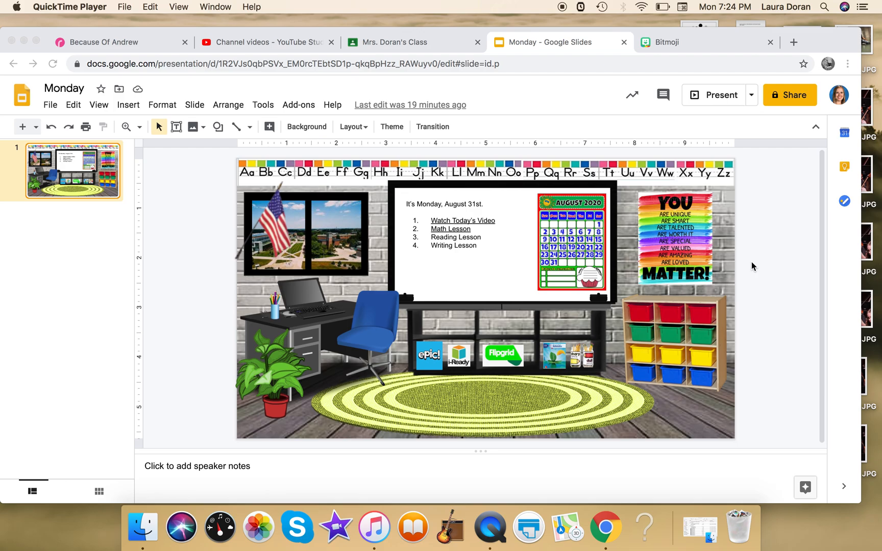
{"action": "mouse_move", "coordinate": [470, 76]}
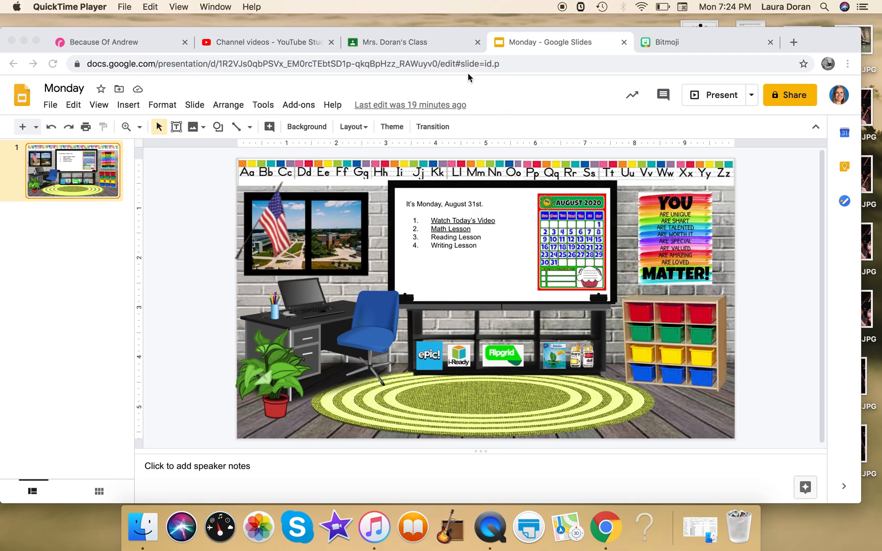
Switch from the Monday slide to the class's Google Classroom stream.
{"action": "left_click", "coordinate": [388, 42]}
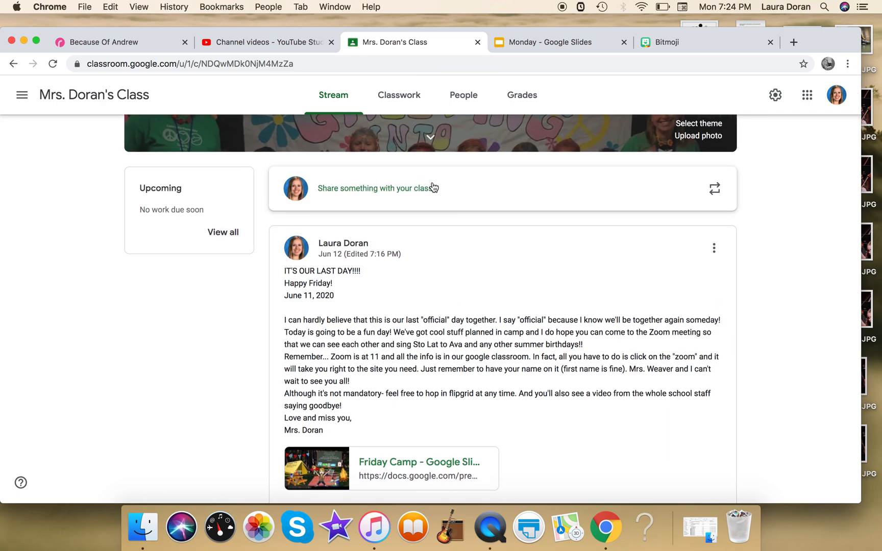
{"action": "mouse_move", "coordinate": [566, 399]}
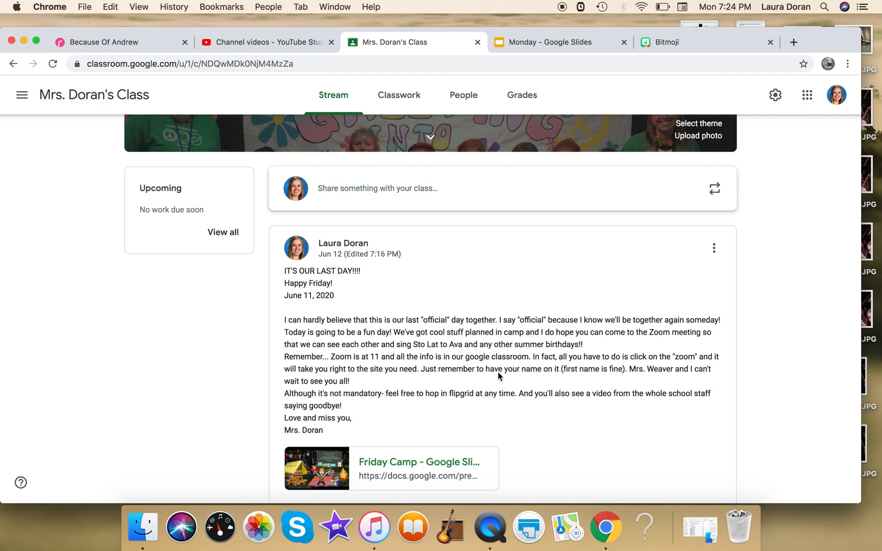
{"action": "mouse_move", "coordinate": [387, 468]}
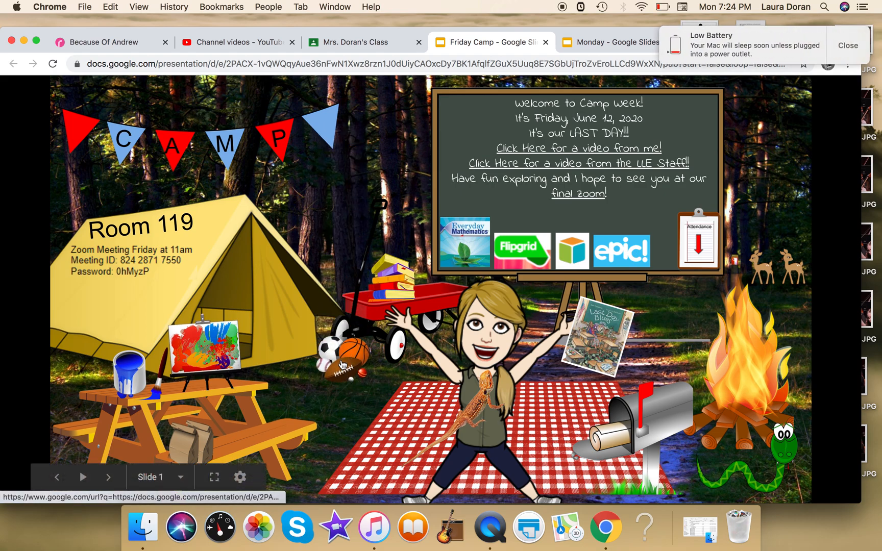
{"action": "mouse_move", "coordinate": [366, 421]}
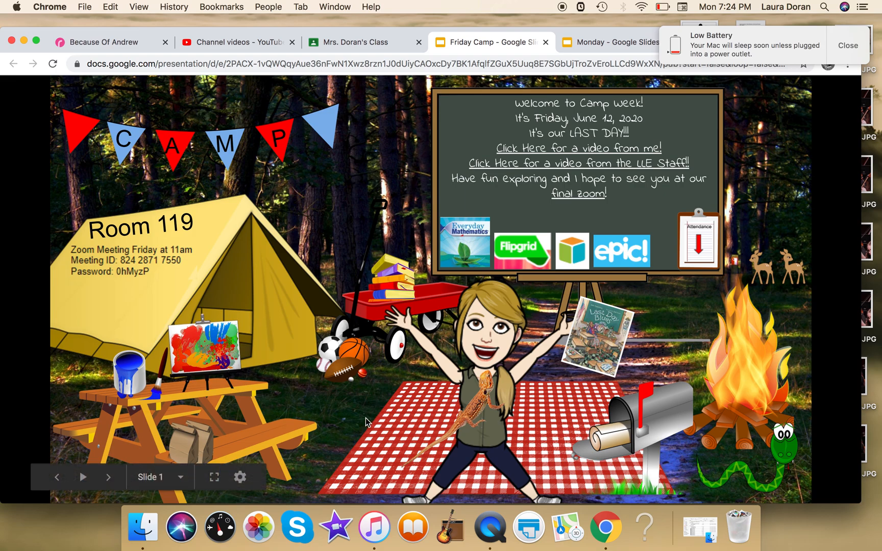
{"action": "mouse_move", "coordinate": [346, 366]}
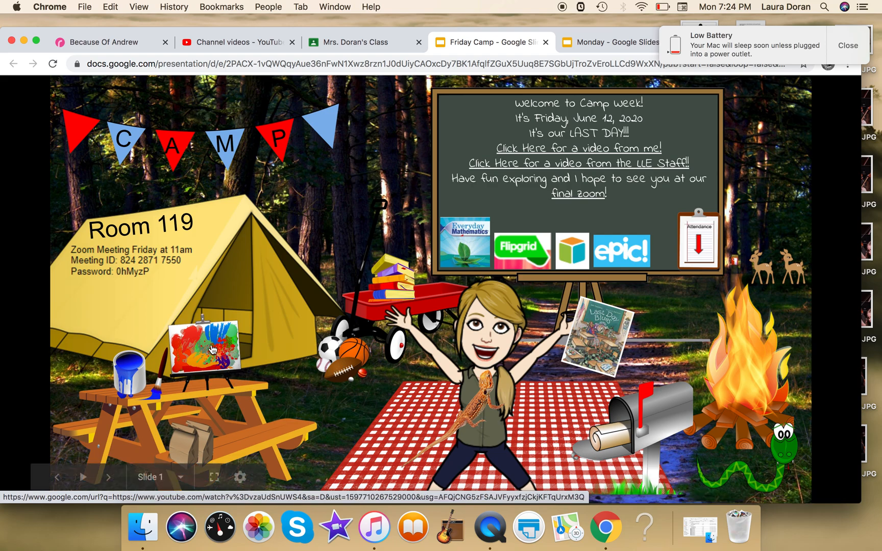
{"action": "mouse_move", "coordinate": [129, 377]}
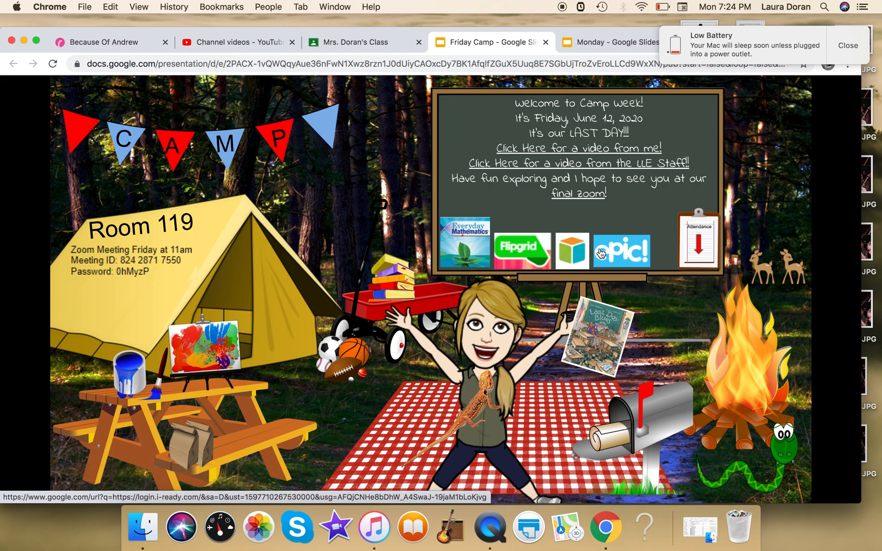
{"action": "mouse_move", "coordinate": [696, 258]}
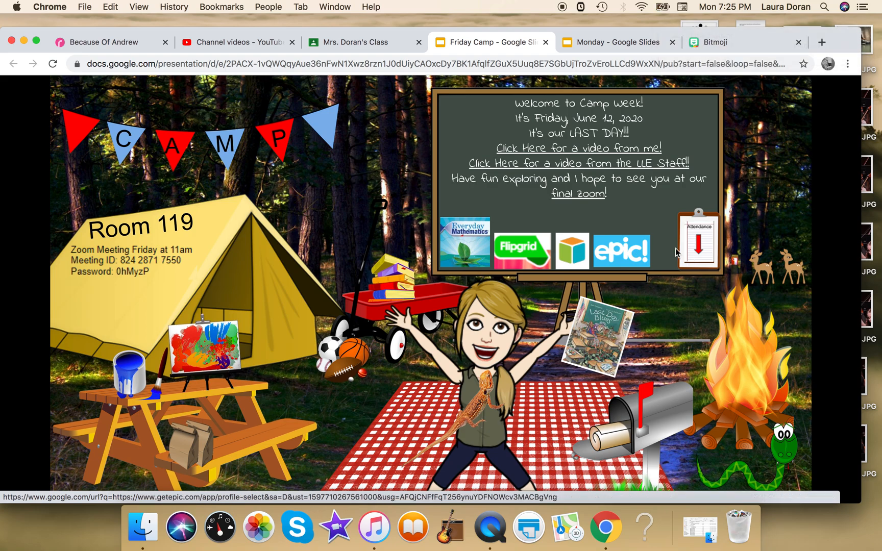
Close the published Friday Camp slide after checking its links, returning to the class stream.
{"action": "left_click", "coordinate": [544, 42]}
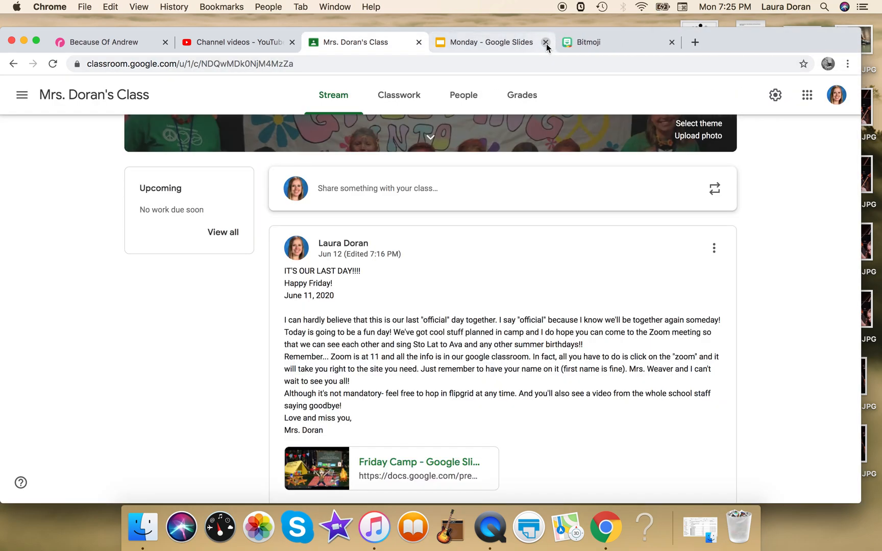
Return to the Monday slide deck with its August 31st lesson list.
{"action": "left_click", "coordinate": [490, 42]}
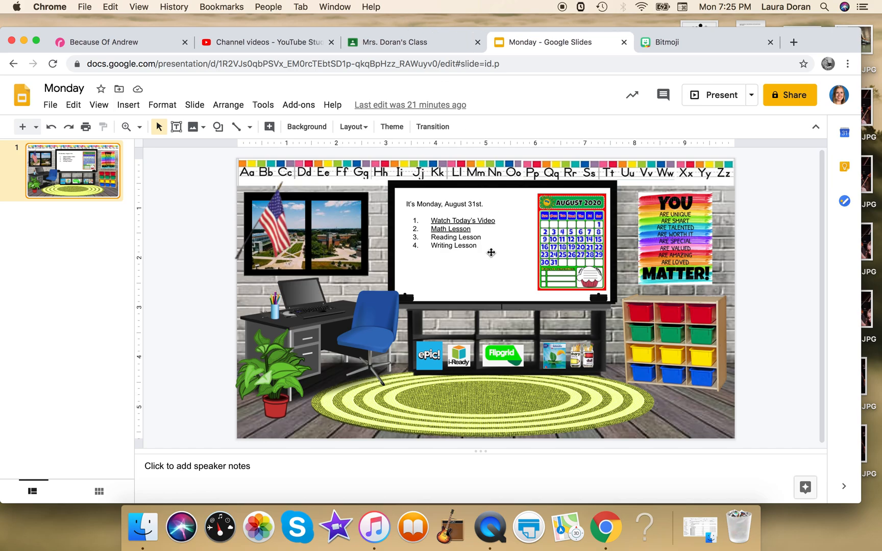
Select the whiteboard text box holding Monday's date and lesson list to clear it.
{"action": "left_click", "coordinate": [483, 246]}
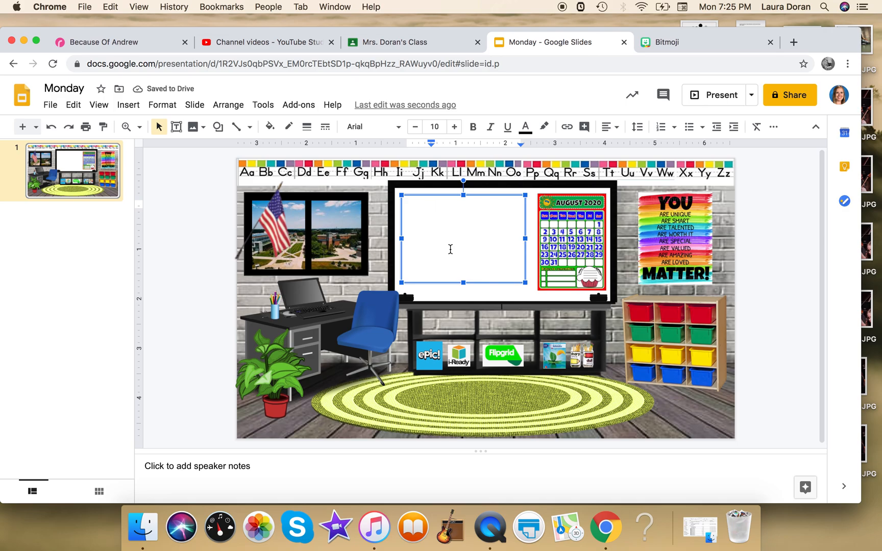
{"action": "mouse_move", "coordinate": [50, 105]}
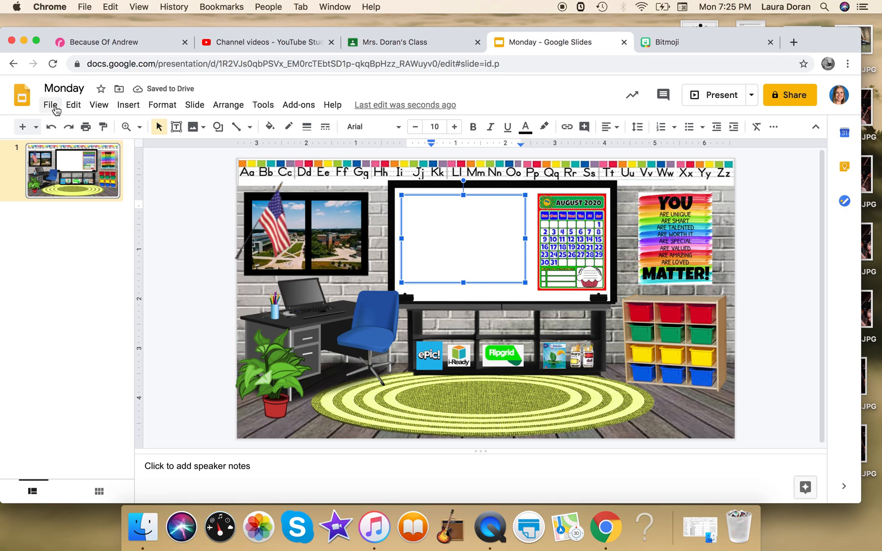
{"action": "mouse_move", "coordinate": [81, 196]}
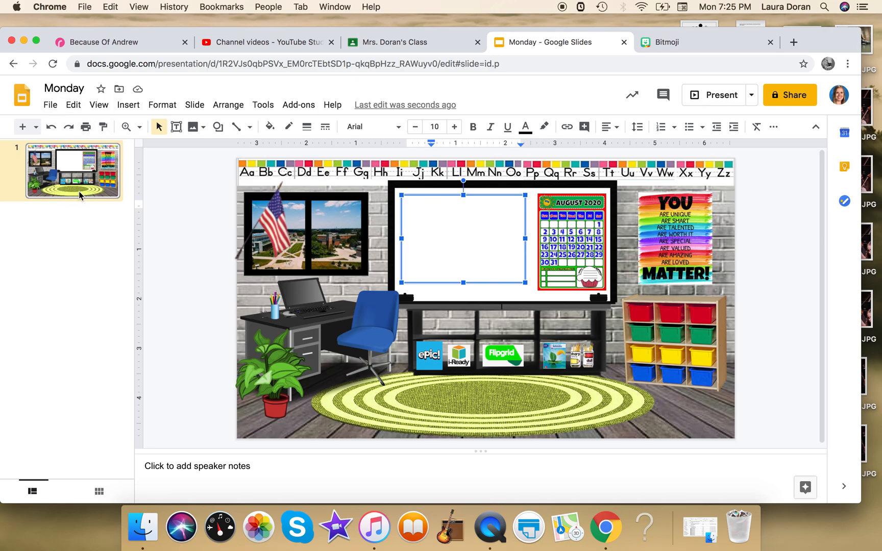
{"action": "mouse_move", "coordinate": [72, 330]}
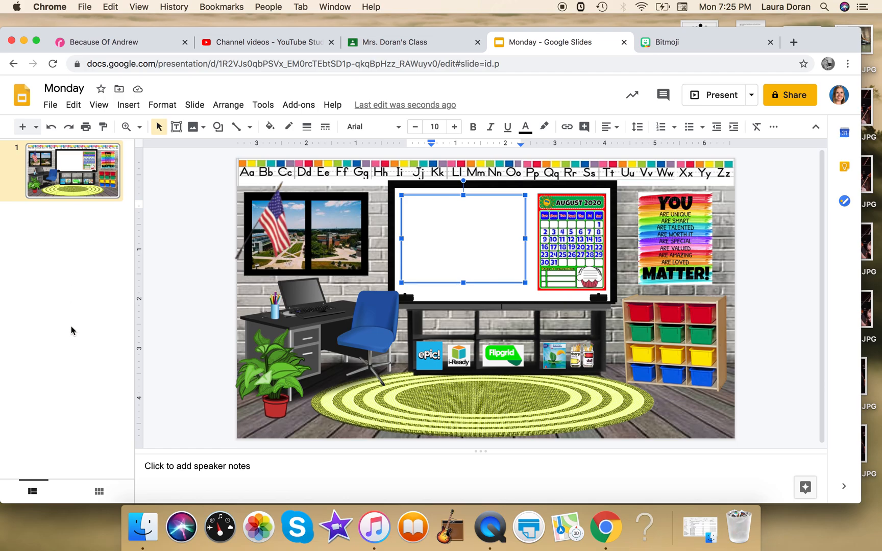
{"action": "mouse_move", "coordinate": [84, 377]}
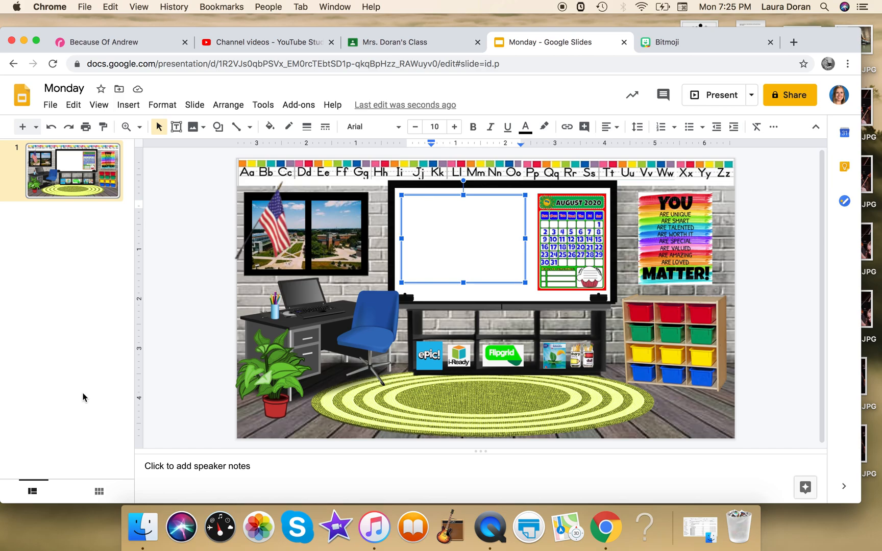
{"action": "mouse_move", "coordinate": [80, 156]}
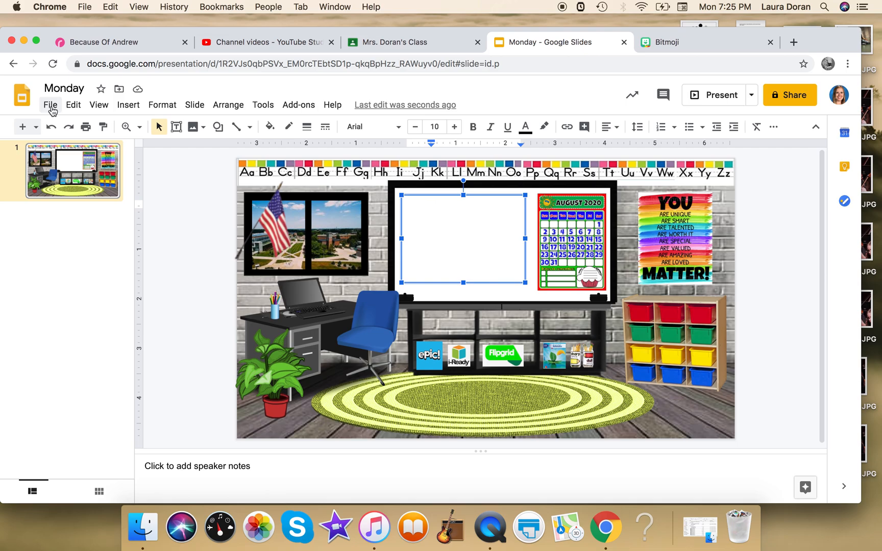
Copy the entire Monday presentation as a new deck named 'Tuesday'.
{"action": "left_click", "coordinate": [50, 104]}
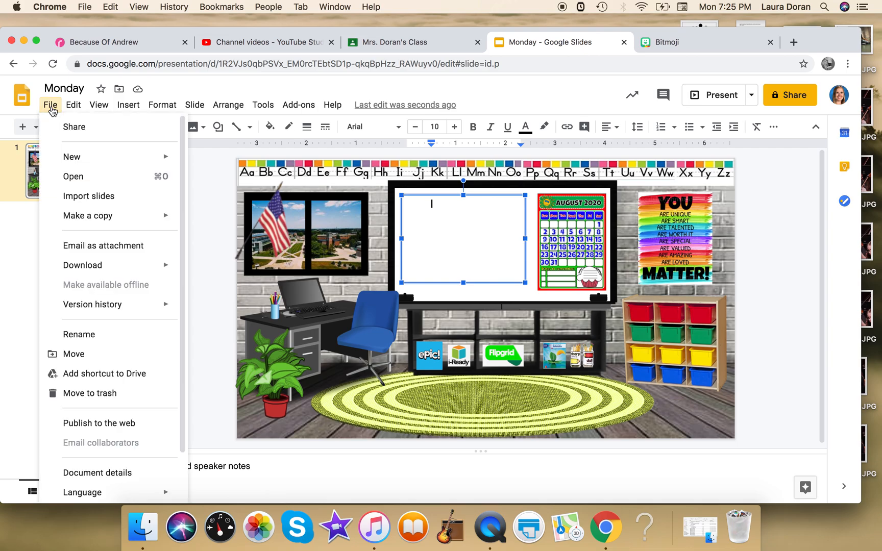
{"action": "mouse_move", "coordinate": [74, 126]}
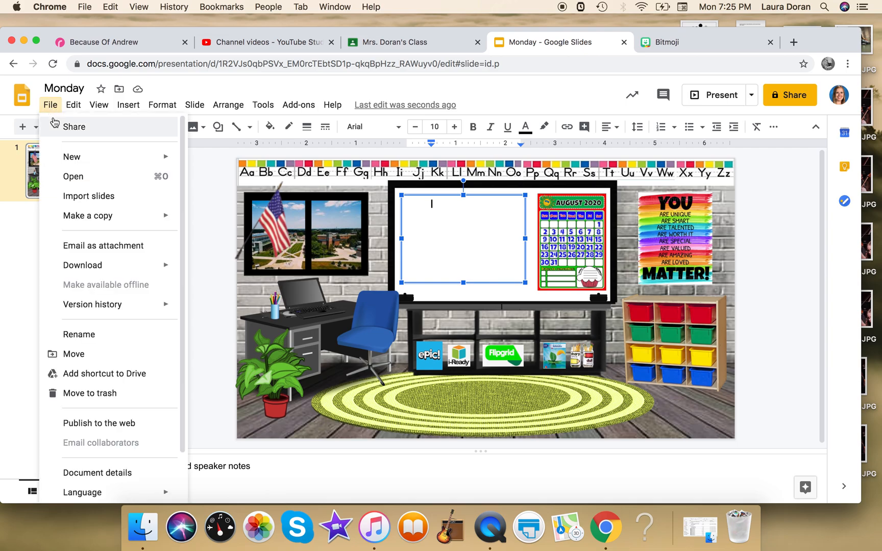
{"action": "mouse_move", "coordinate": [88, 215]}
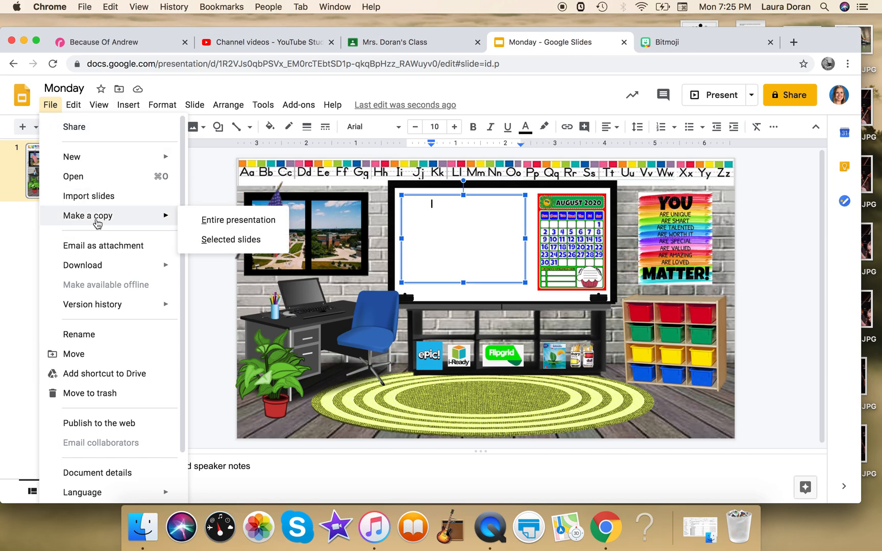
{"action": "left_click", "coordinate": [238, 219]}
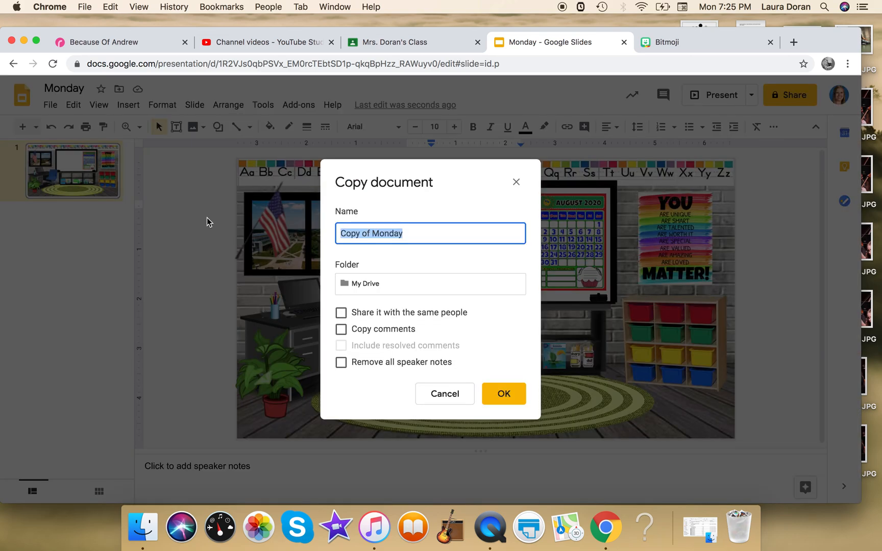
{"action": "type", "text": "Tue"}
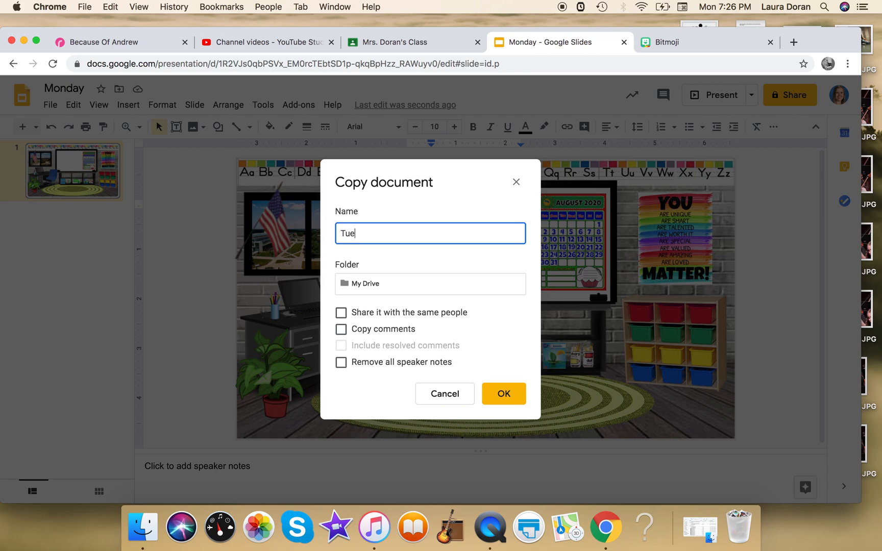
{"action": "type", "text": "sday"}
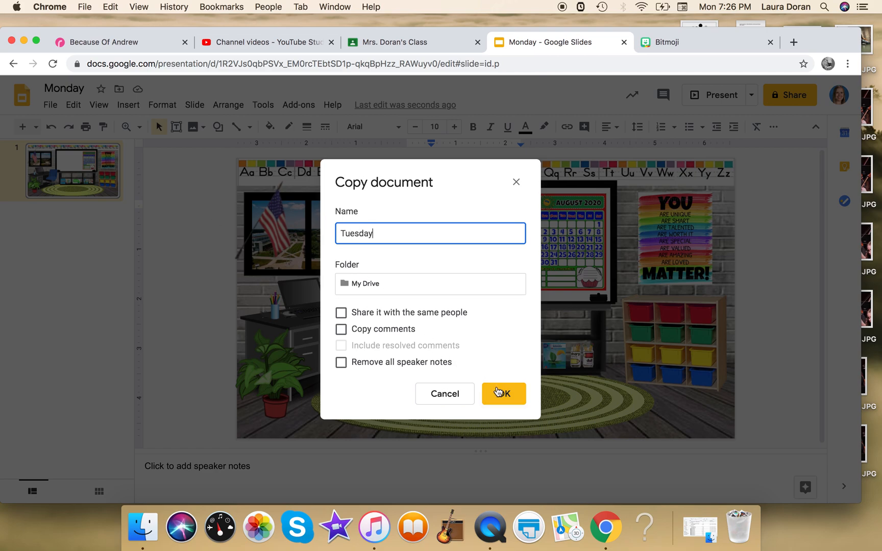
{"action": "left_click", "coordinate": [503, 393]}
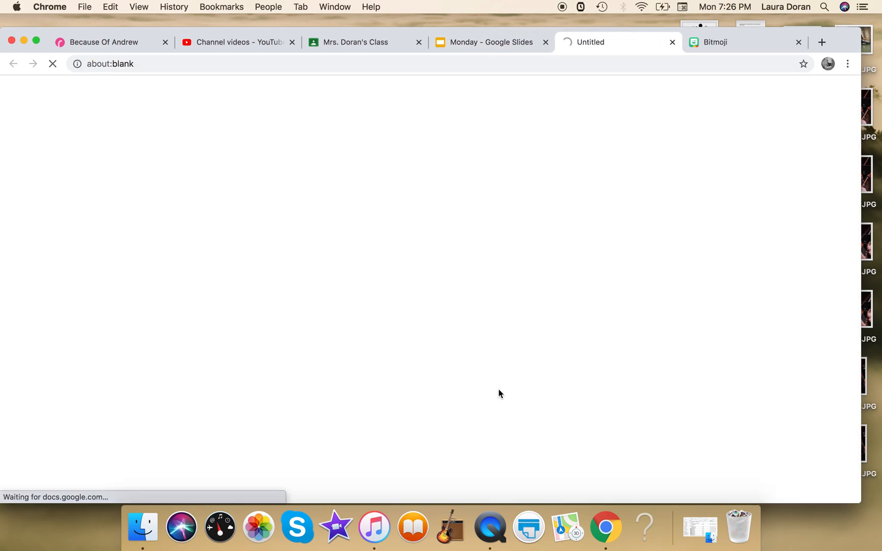
{"action": "mouse_move", "coordinate": [165, 227]}
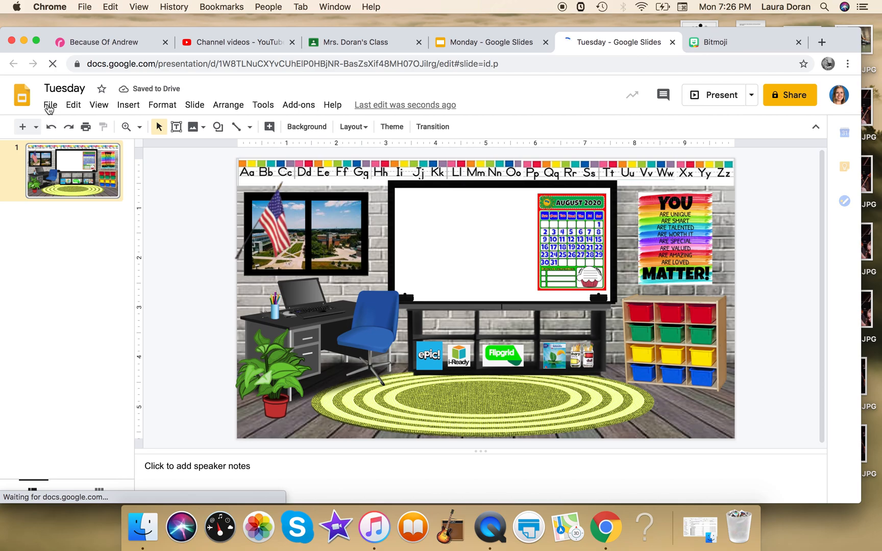
Copy the entire Tuesday presentation as a new deck named 'Wednesday'.
{"action": "left_click", "coordinate": [50, 104]}
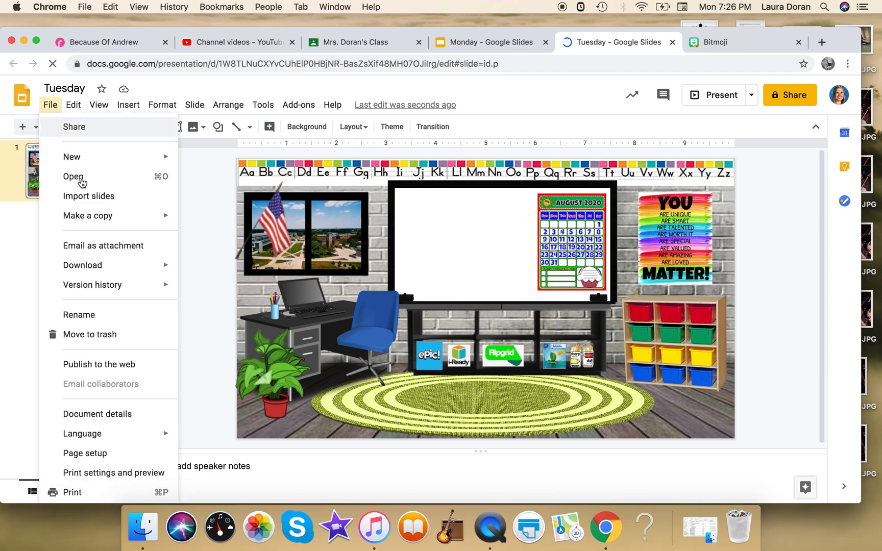
{"action": "mouse_move", "coordinate": [86, 215]}
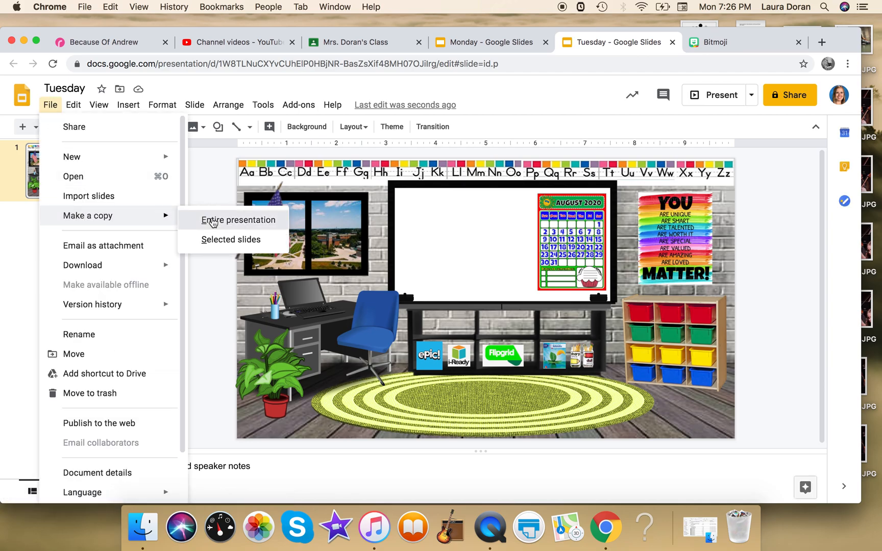
{"action": "left_click", "coordinate": [237, 219]}
{"action": "type", "text": "Wednesday"}
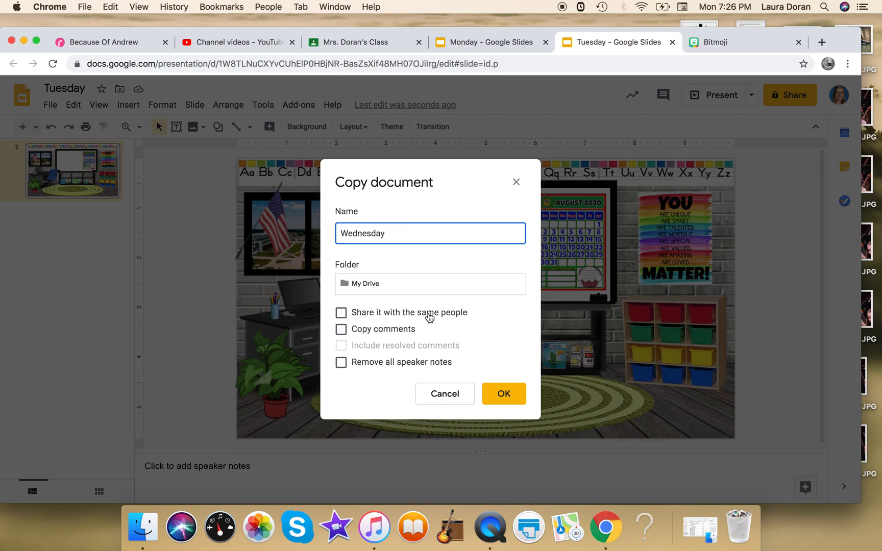
{"action": "left_click", "coordinate": [504, 393]}
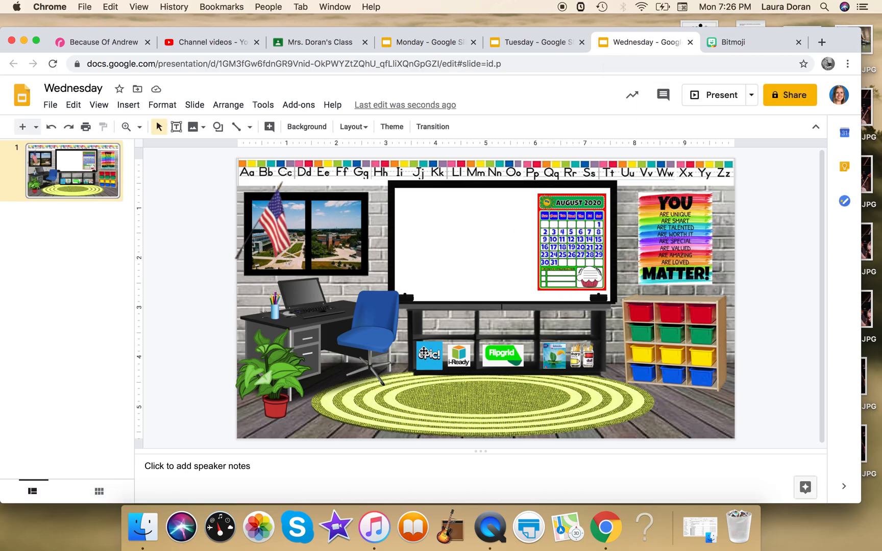
{"action": "mouse_move", "coordinate": [398, 359]}
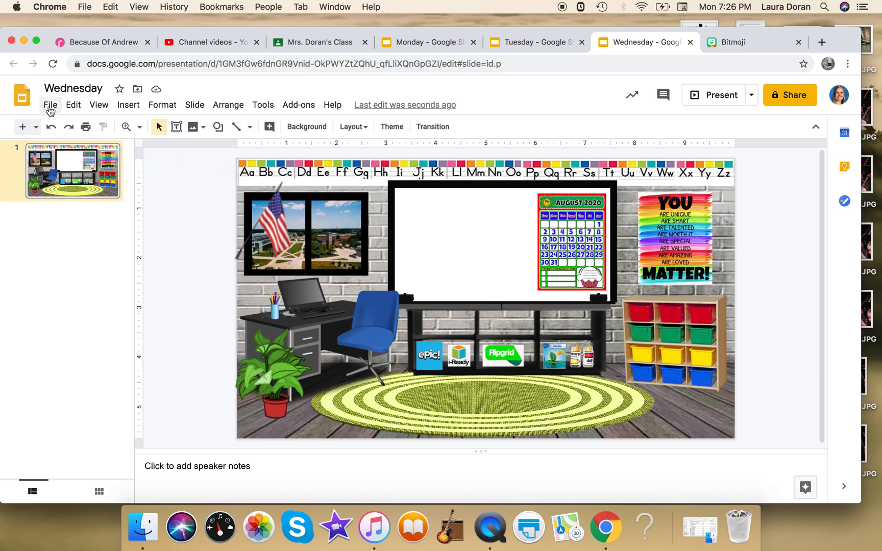
Glance at the View menu in Wednesday's deck, then switch back to the Monday presentation.
{"action": "left_click", "coordinate": [98, 104]}
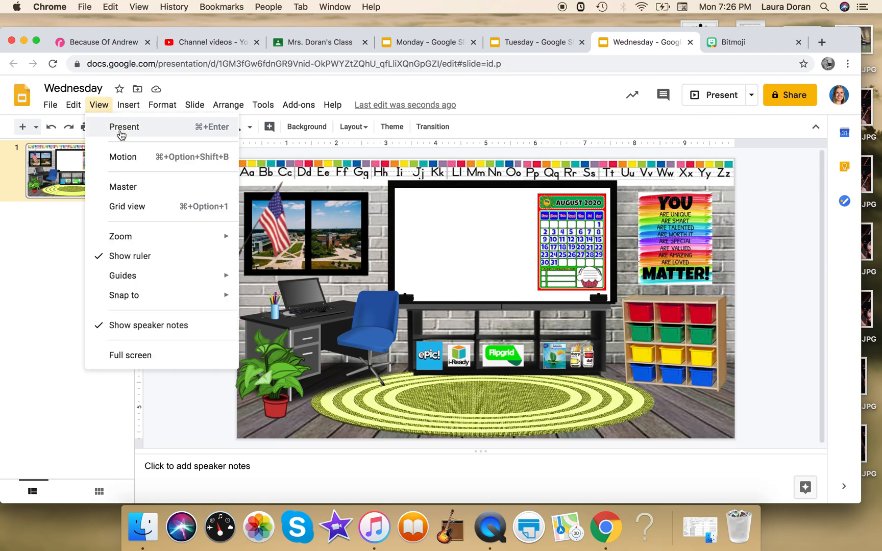
{"action": "left_click", "coordinate": [123, 126]}
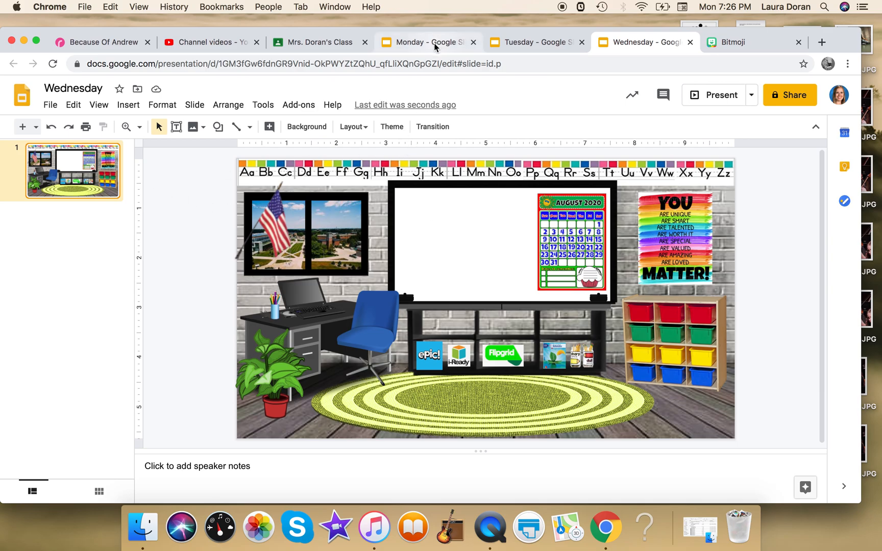
{"action": "left_click", "coordinate": [427, 42]}
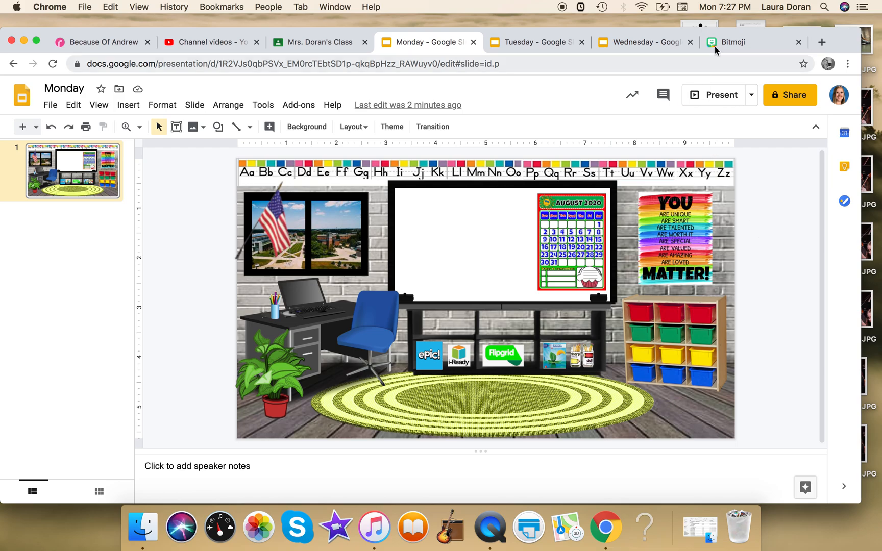
{"action": "mouse_move", "coordinate": [731, 42]}
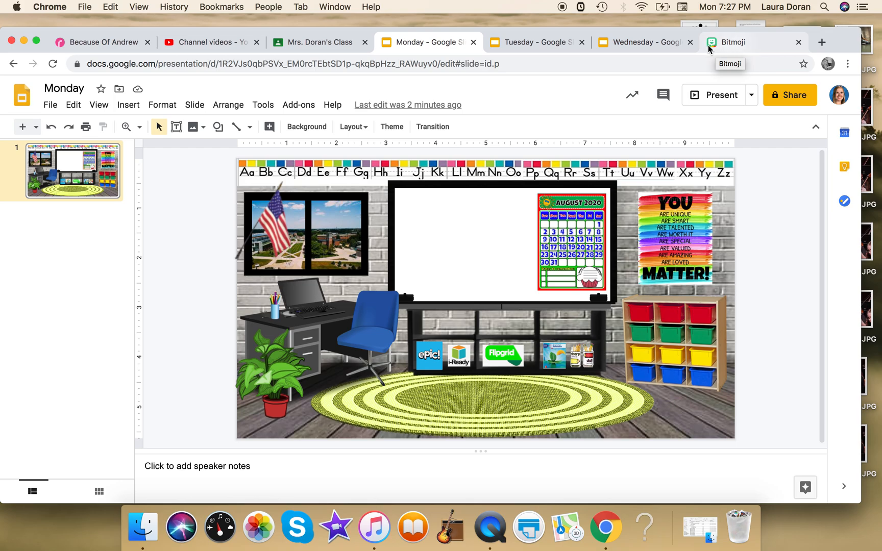
{"action": "mouse_move", "coordinate": [726, 51]}
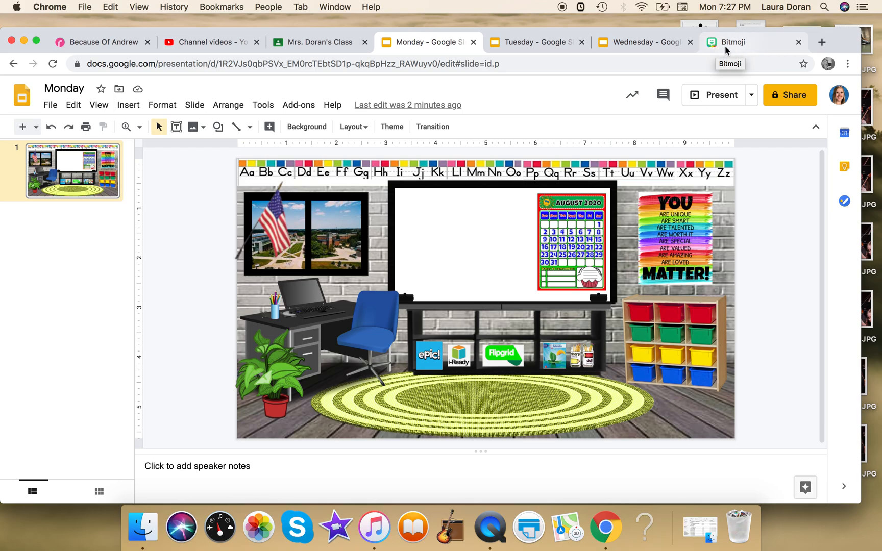
Switch to the Bitmoji website and scroll to its 'Bitmoji in other apps' section showing Bitmoji for Chrome.
{"action": "left_click", "coordinate": [730, 41]}
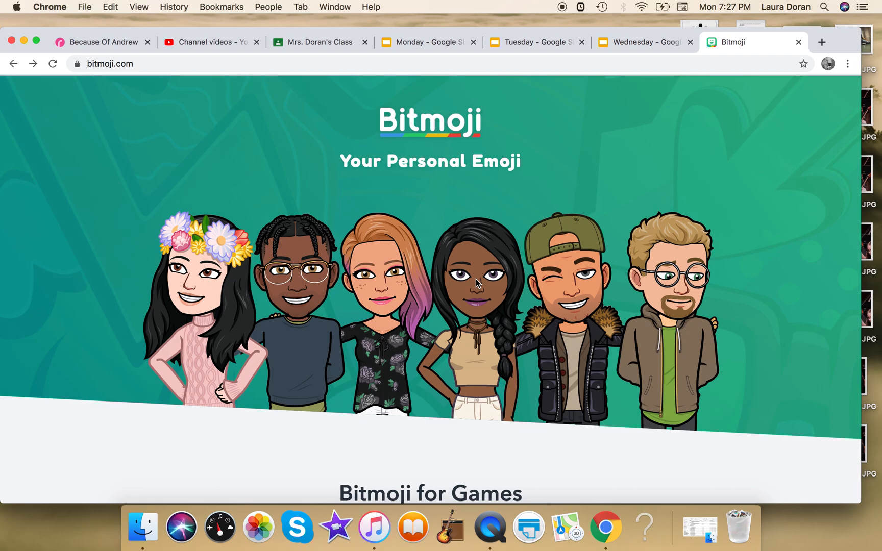
{"action": "mouse_move", "coordinate": [384, 353]}
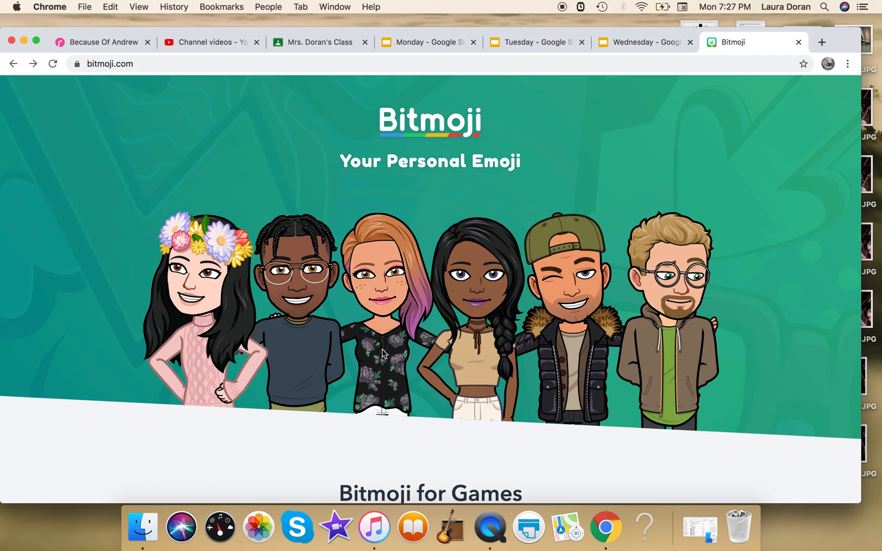
{"action": "scroll", "scroll_direction": "down", "scroll_amount": 3}
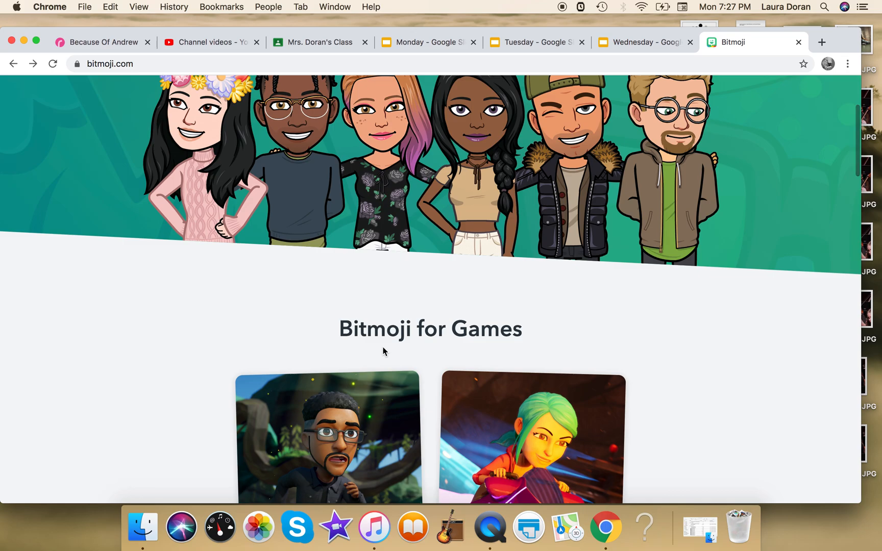
{"action": "scroll", "scroll_direction": "down", "scroll_amount": 3}
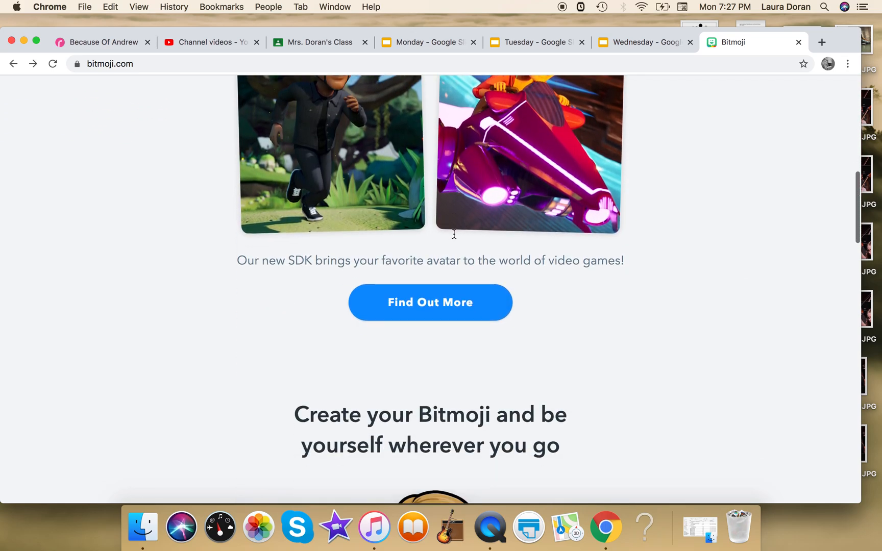
{"action": "scroll", "scroll_direction": "down", "scroll_amount": 3}
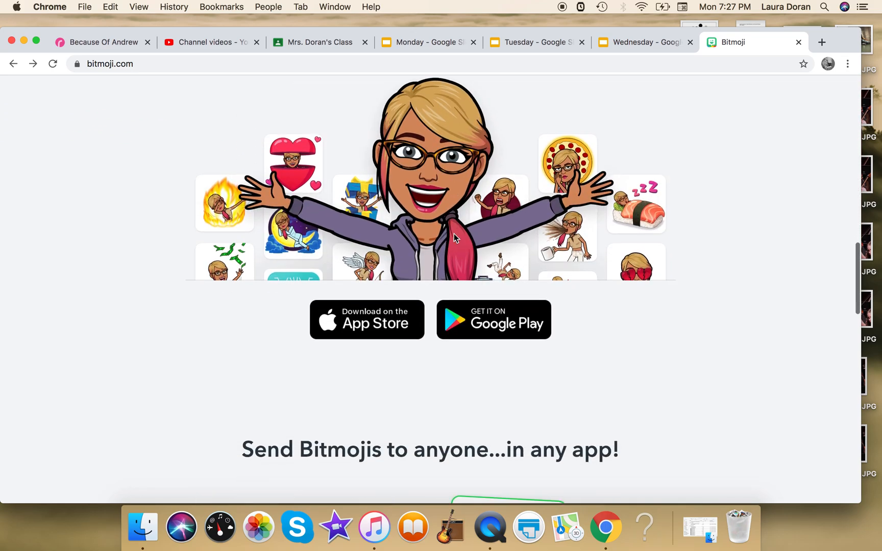
{"action": "scroll", "scroll_direction": "down", "scroll_amount": 3}
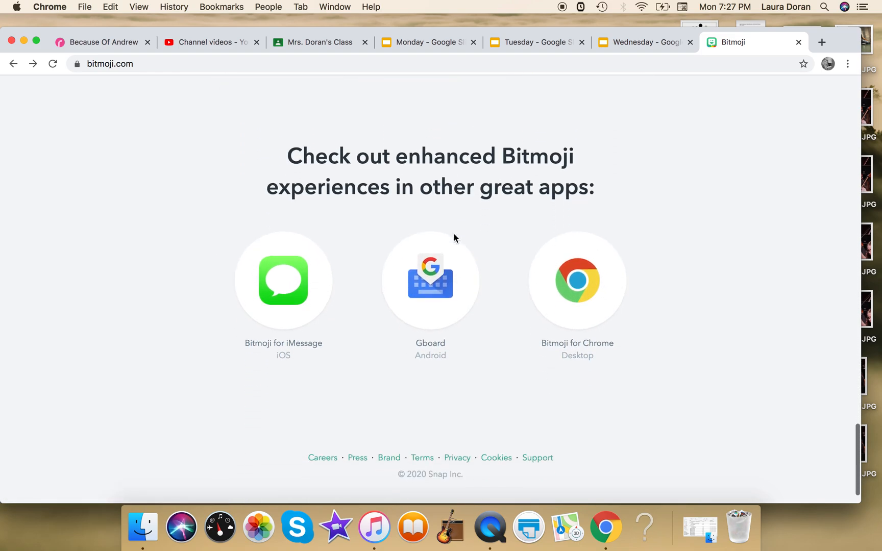
{"action": "mouse_move", "coordinate": [577, 281]}
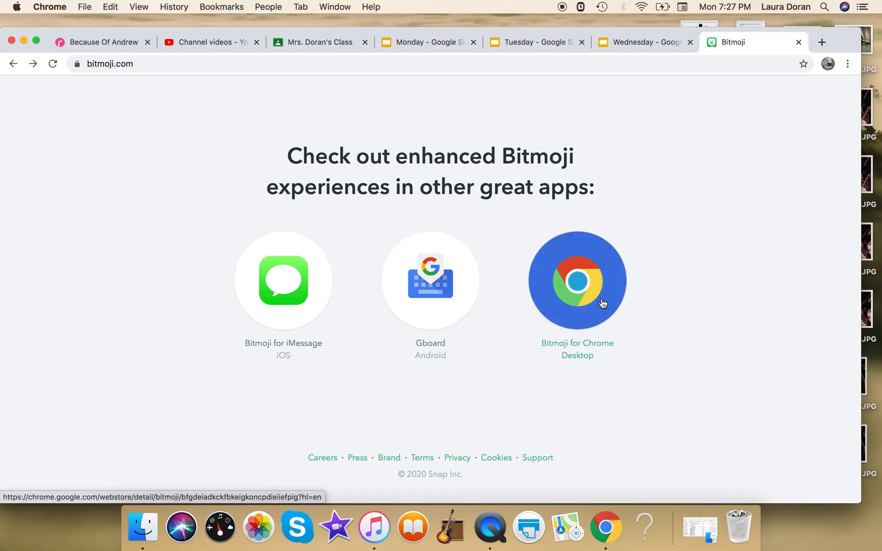
Add the Bitmoji for Chrome extension from the Chrome Web Store and confirm the install.
{"action": "left_click", "coordinate": [577, 280]}
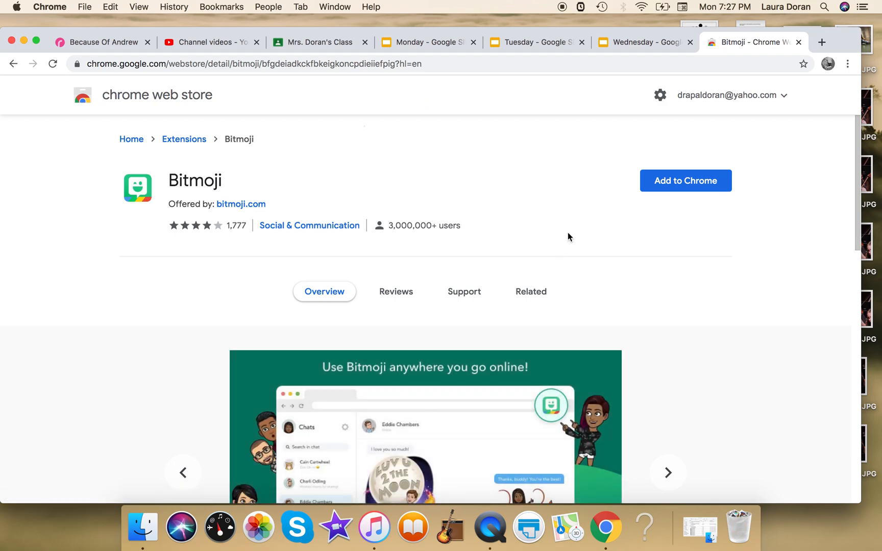
{"action": "left_click", "coordinate": [685, 180]}
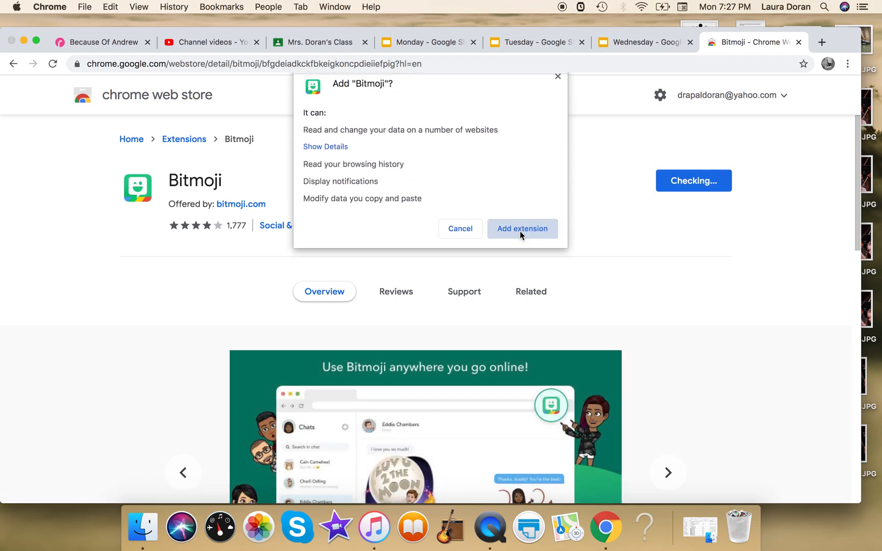
{"action": "left_click", "coordinate": [522, 229]}
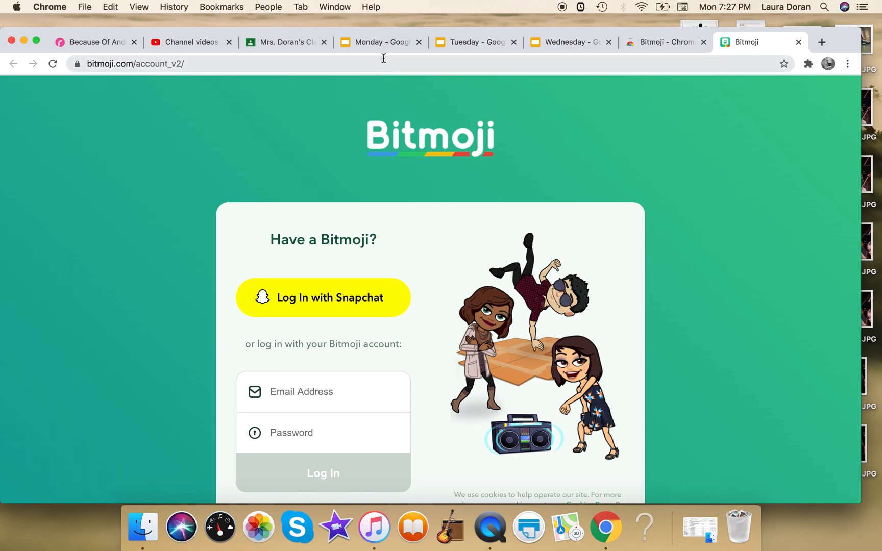
Pin the Bitmoji extension in Chrome from the Monday deck, then launch it to reach its login page.
{"action": "left_click", "coordinate": [380, 41]}
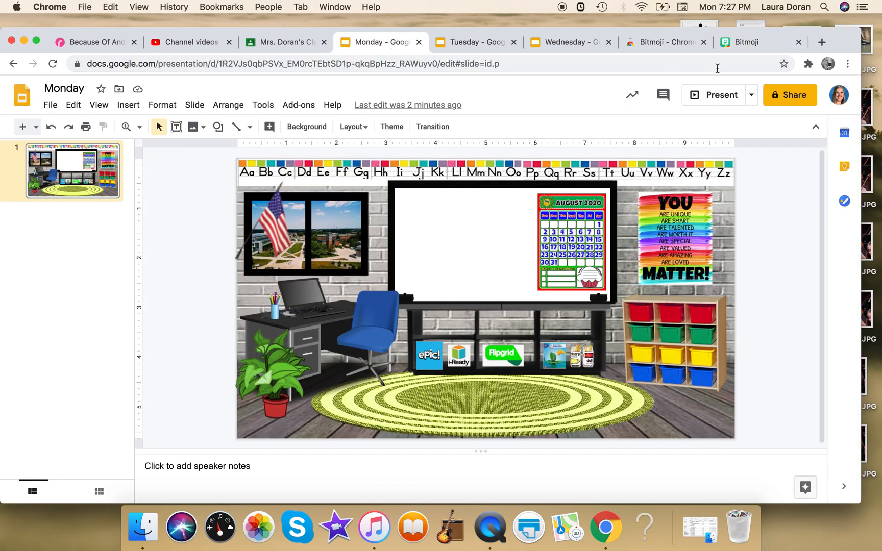
{"action": "left_click", "coordinate": [808, 63]}
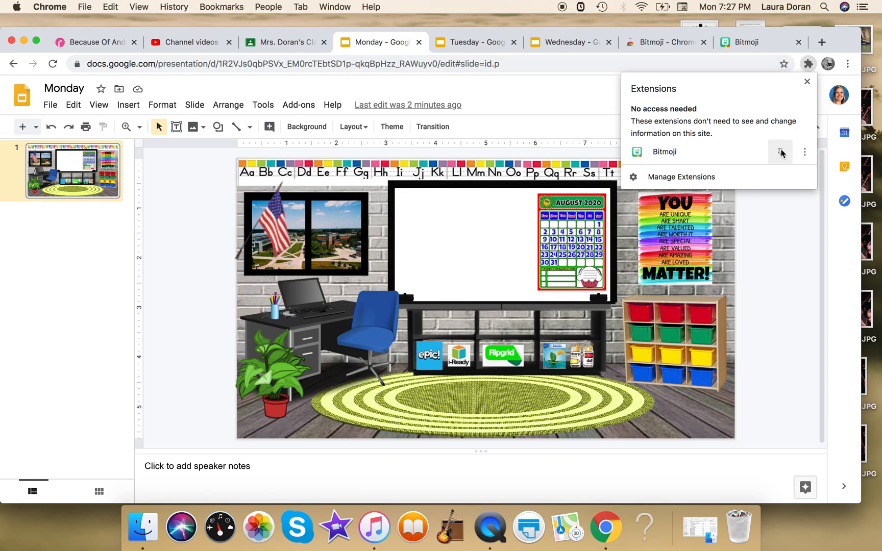
{"action": "left_click", "coordinate": [781, 152]}
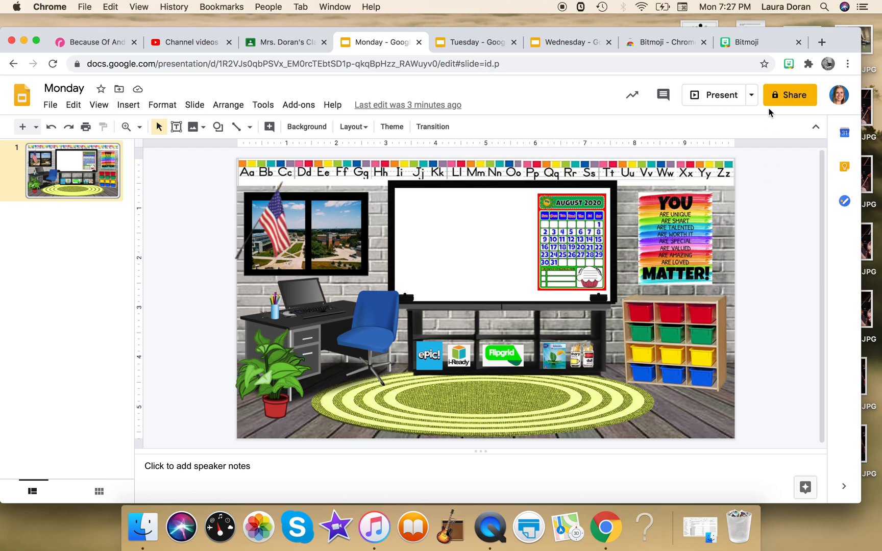
{"action": "left_click", "coordinate": [789, 64]}
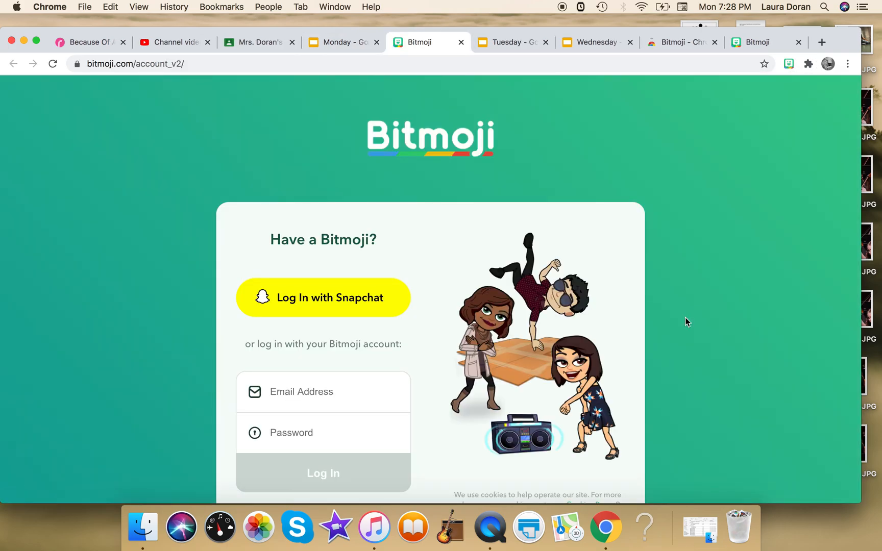
Sign in to Bitmoji with the saved email and password, keep the password, and return to the Monday deck.
{"action": "left_click", "coordinate": [323, 392]}
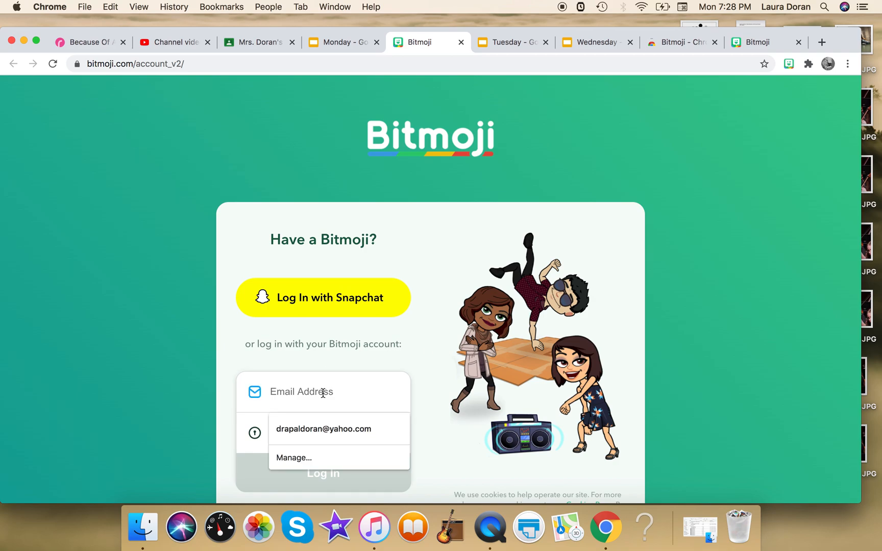
{"action": "left_click", "coordinate": [323, 429]}
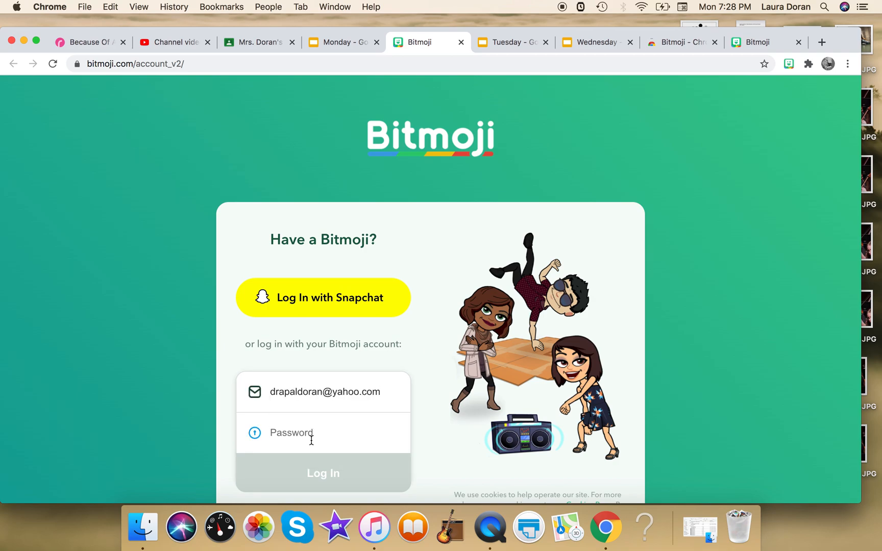
{"action": "type", "text": "••••••••"}
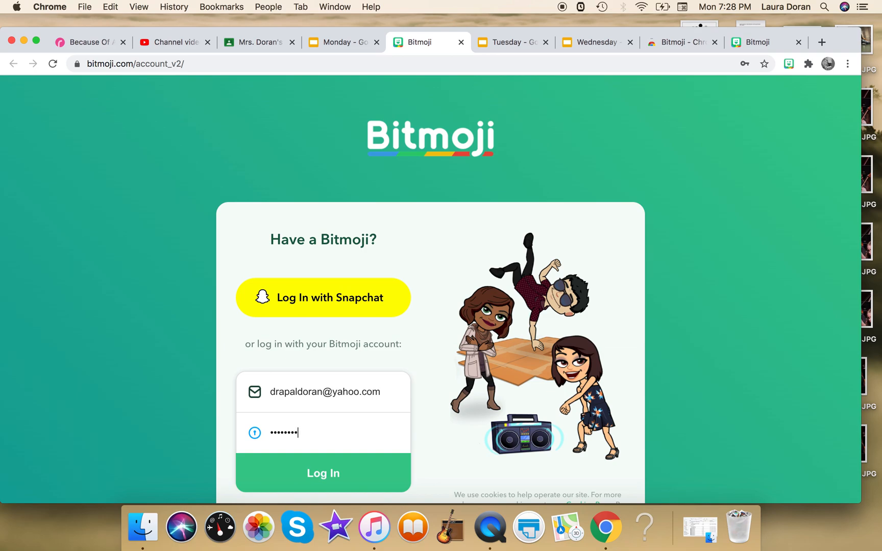
{"action": "left_click", "coordinate": [323, 473]}
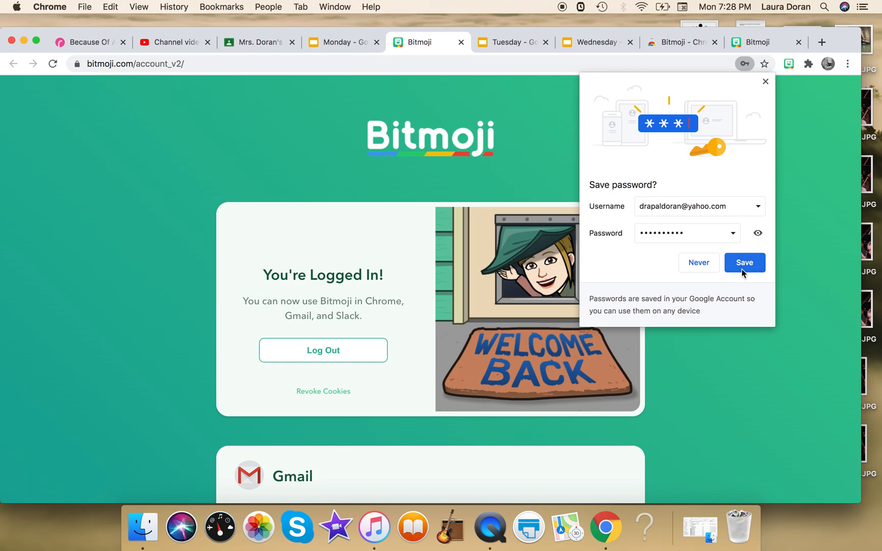
{"action": "left_click", "coordinate": [744, 262]}
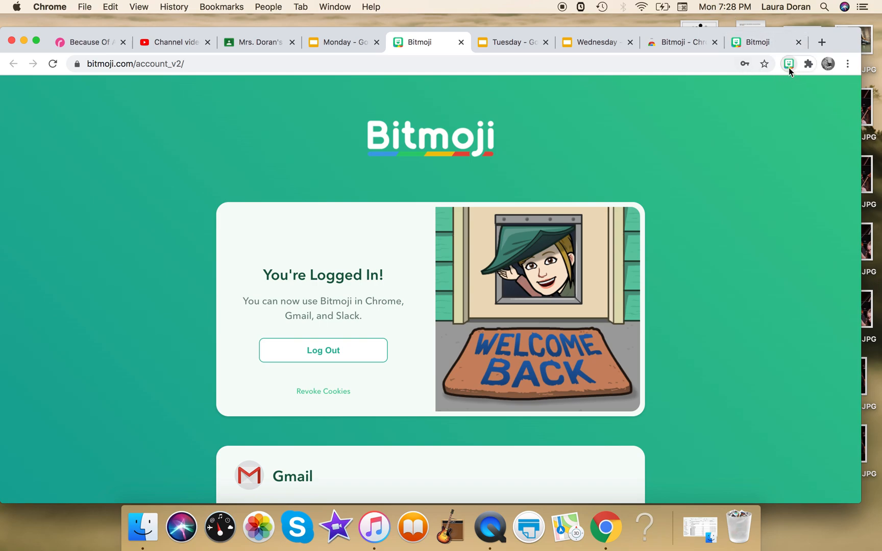
{"action": "left_click", "coordinate": [789, 63]}
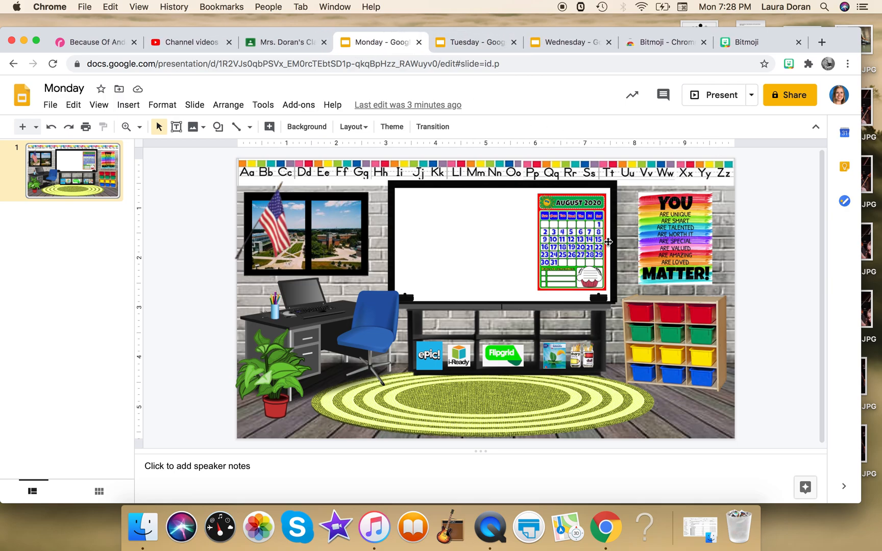
Search the Bitmoji extension for 'pose' and browse the standing-avatar results for the Monday slide.
{"action": "left_click", "coordinate": [788, 63]}
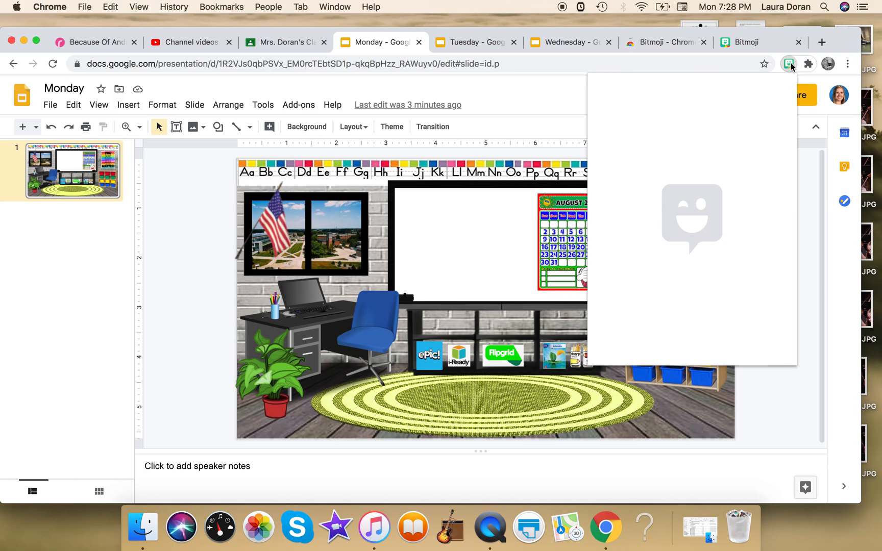
{"action": "left_click", "coordinate": [789, 64]}
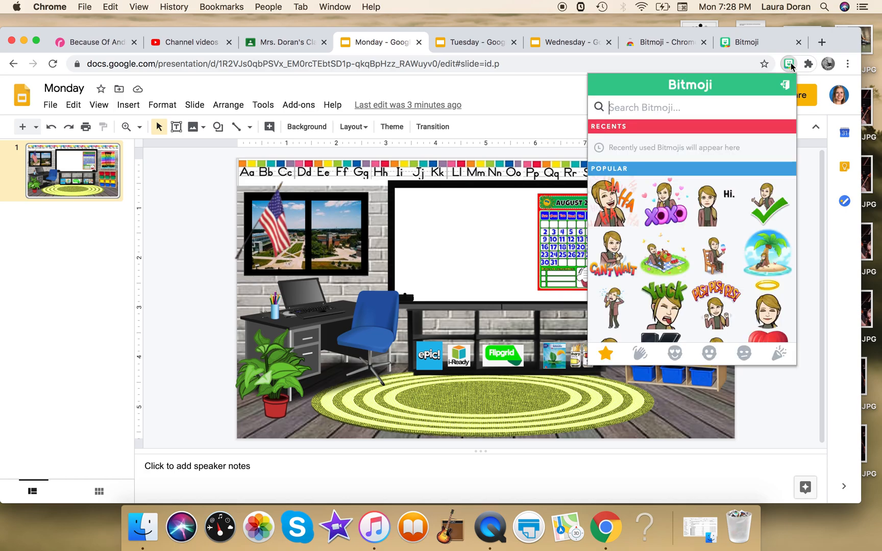
{"action": "mouse_move", "coordinate": [645, 289]}
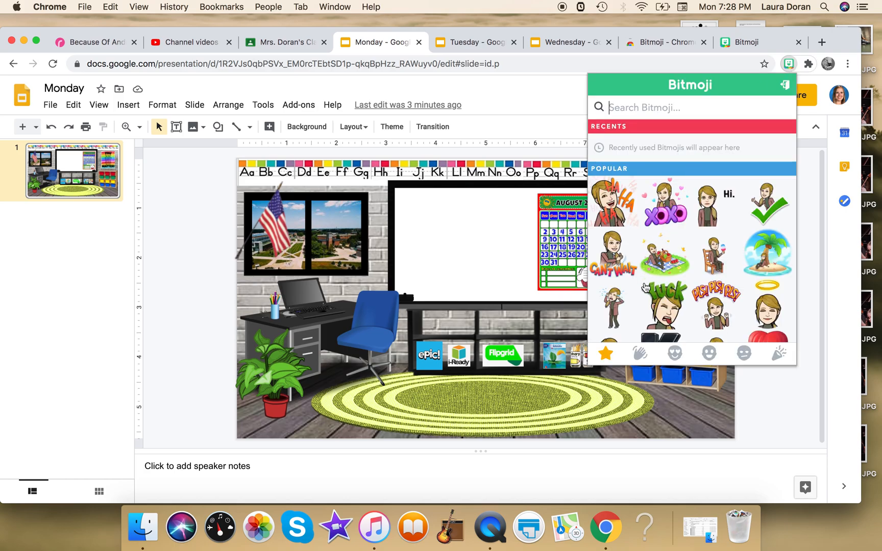
{"action": "scroll", "scroll_direction": "down", "scroll_amount": 3}
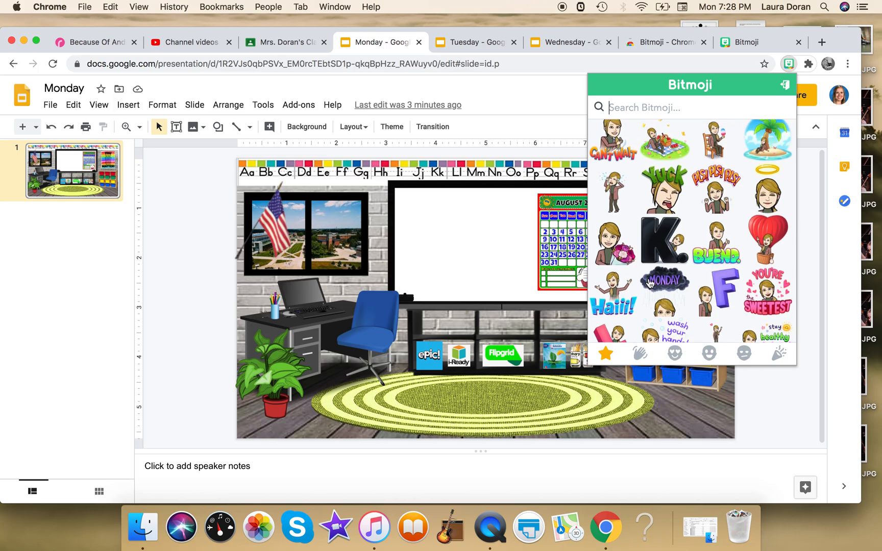
{"action": "left_click", "coordinate": [675, 107]}
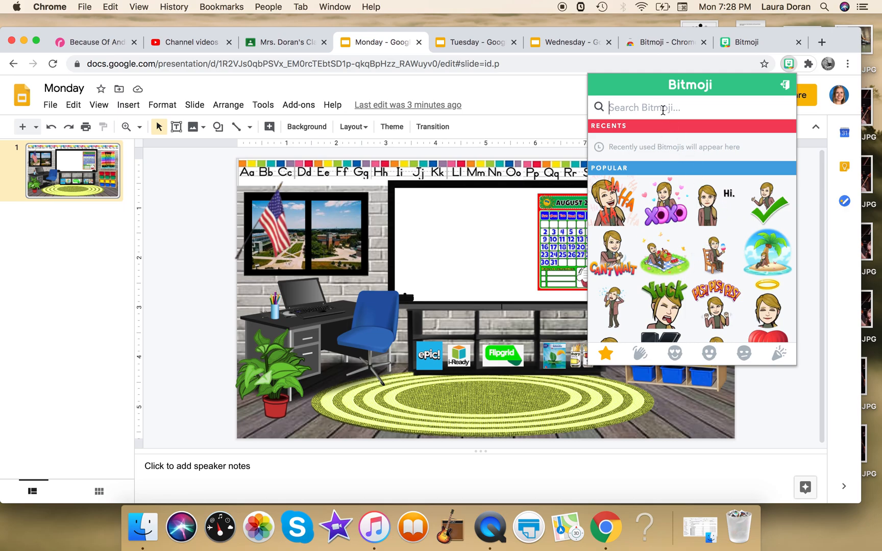
{"action": "type", "text": "pose"}
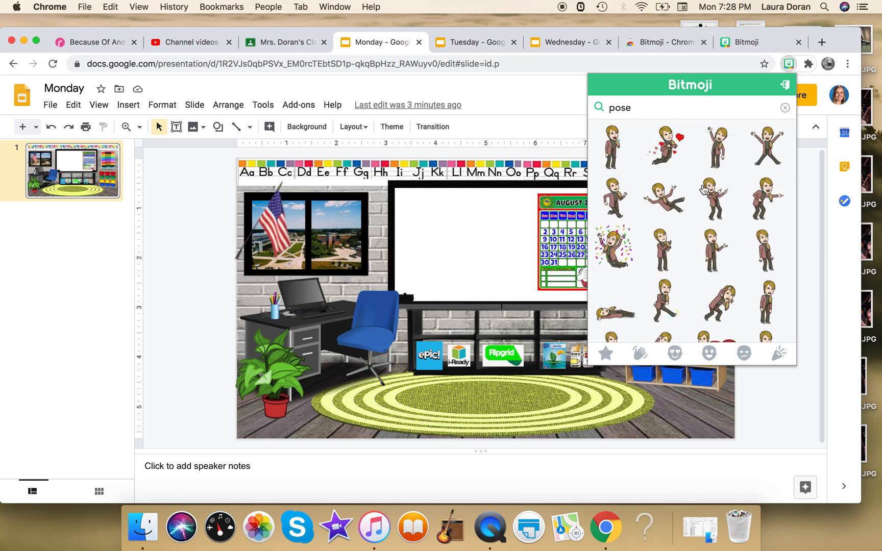
{"action": "scroll", "scroll_direction": "down", "scroll_amount": 3}
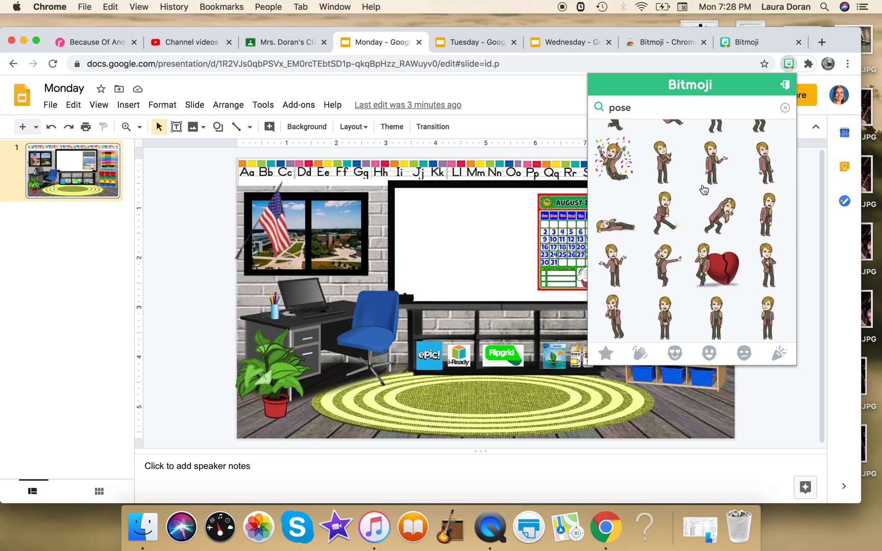
{"action": "scroll", "scroll_direction": "down", "scroll_amount": 3}
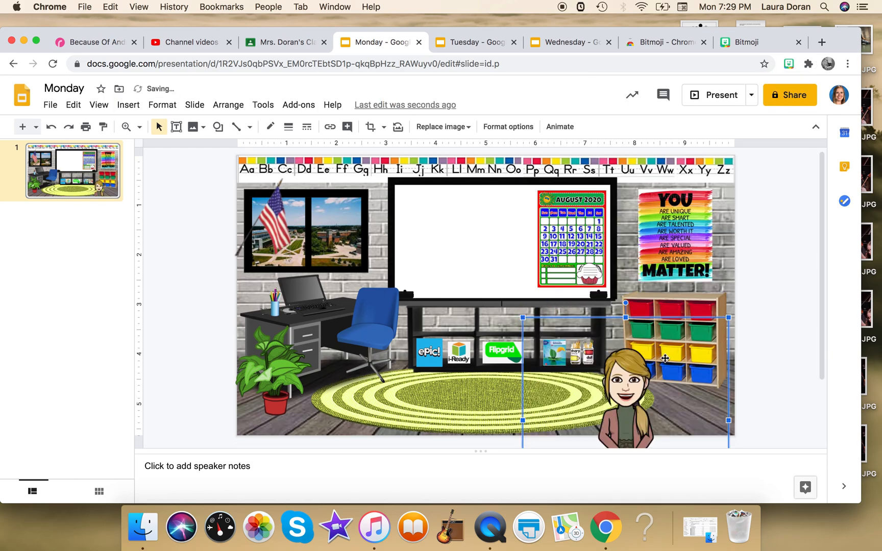
Move the Bitmoji onto the rug, crop away its empty edges, and set it beside the blue chair.
{"action": "left_click_drag", "start_coordinate": [663, 361], "coordinate": [420, 304]}
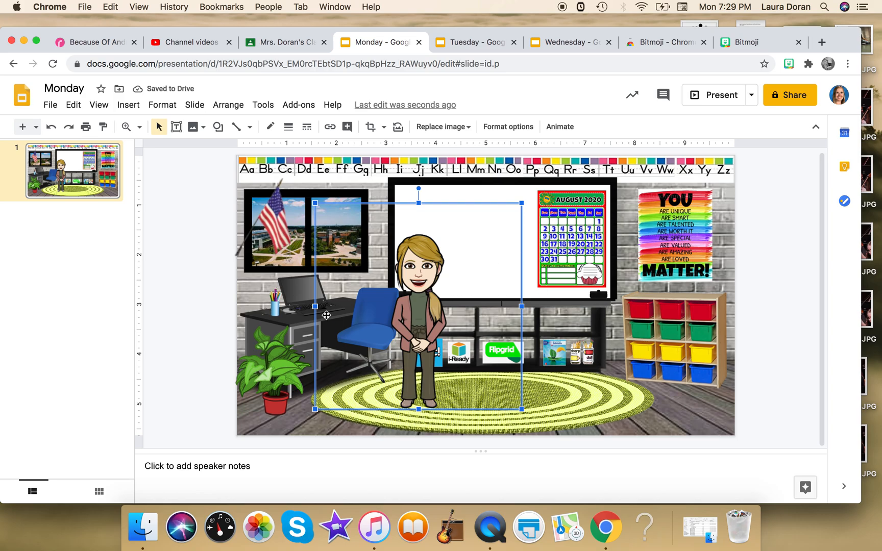
{"action": "mouse_move", "coordinate": [373, 136]}
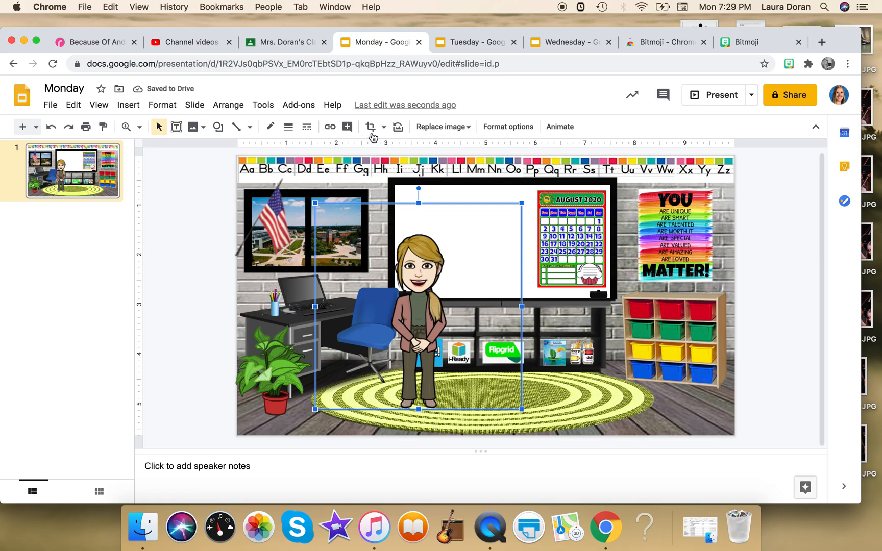
{"action": "left_click", "coordinate": [371, 127]}
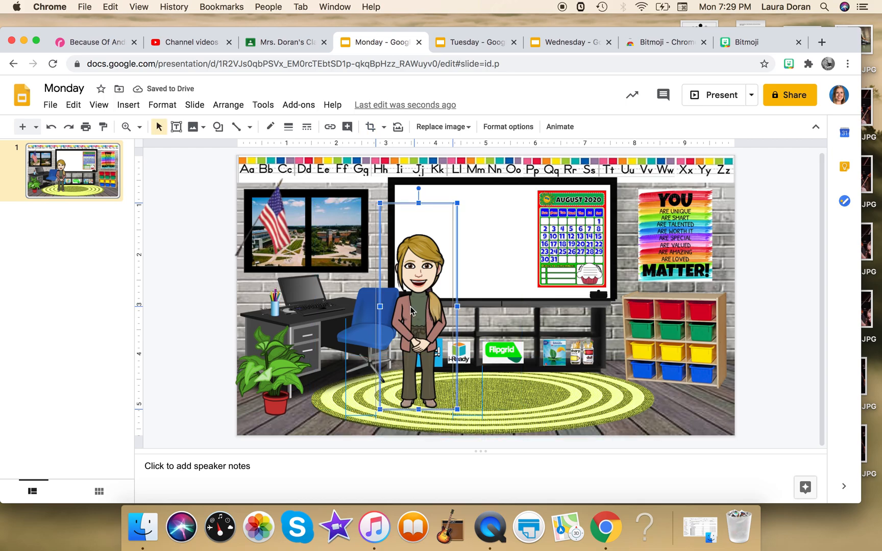
{"action": "left_click_drag", "start_coordinate": [420, 304], "coordinate": [388, 301]}
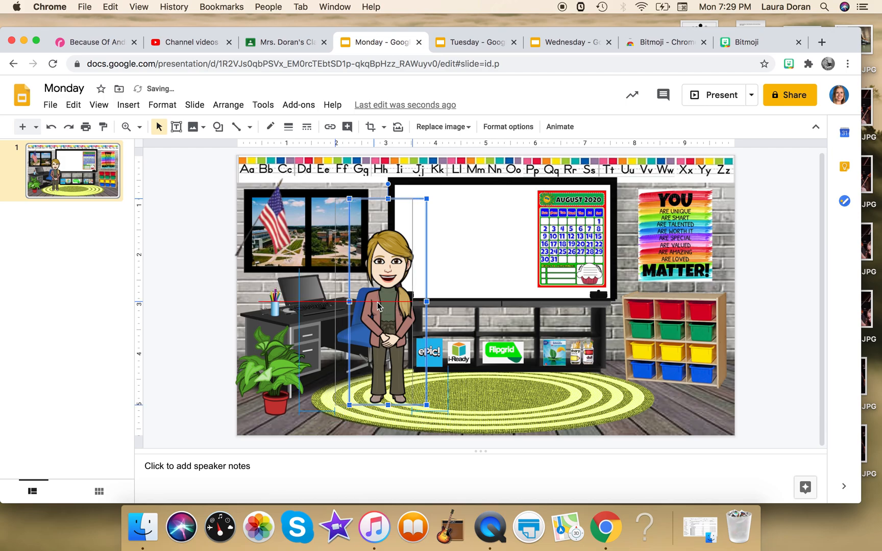
{"action": "left_click_drag", "start_coordinate": [382, 305], "coordinate": [388, 304]}
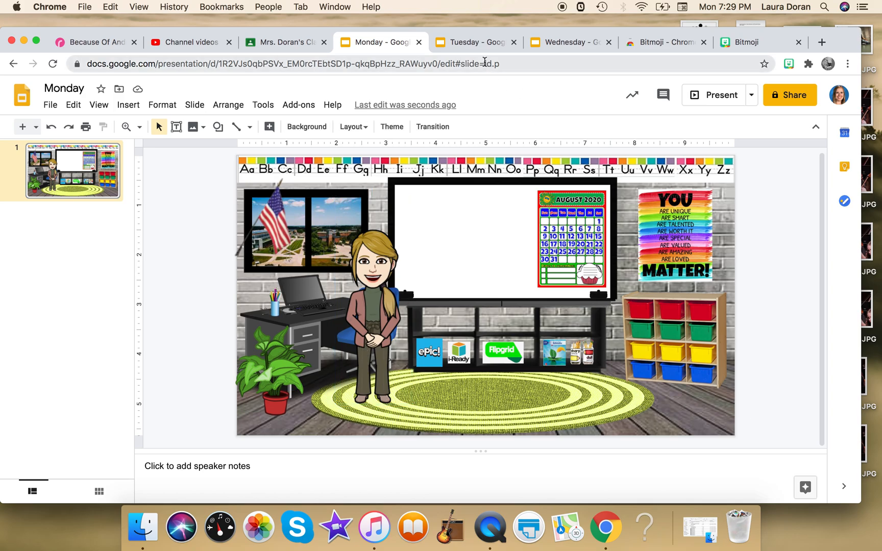
On the Tuesday deck, search the Bitmoji extension for 'pose' and browse the results.
{"action": "left_click", "coordinate": [474, 42]}
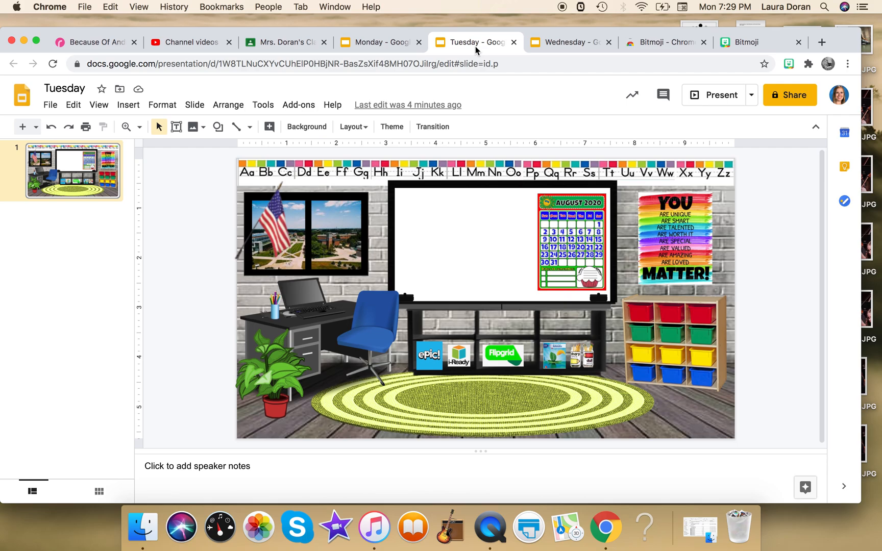
{"action": "mouse_move", "coordinate": [621, 4]}
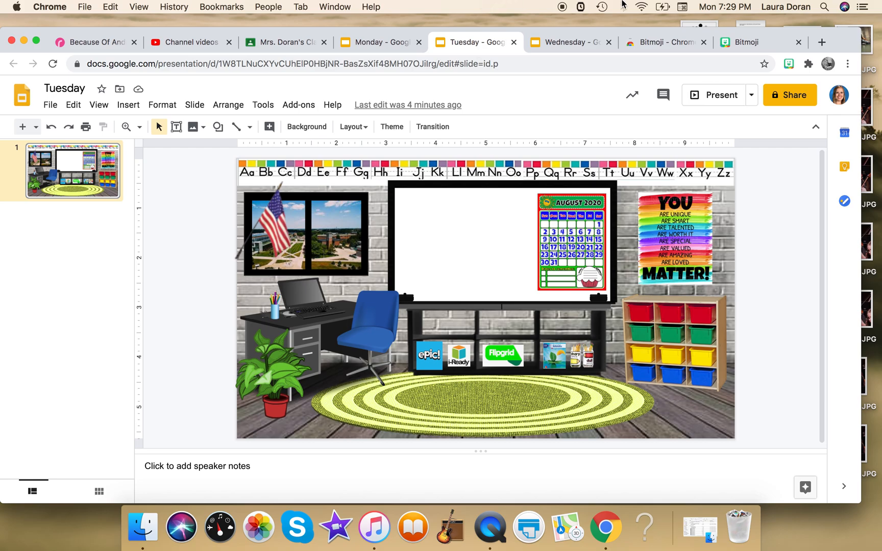
{"action": "left_click", "coordinate": [788, 63]}
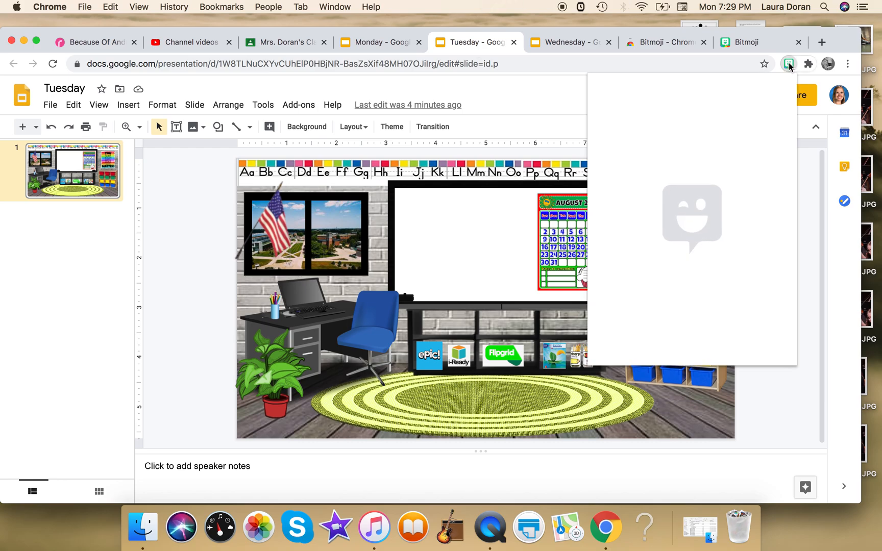
{"action": "left_click", "coordinate": [787, 63]}
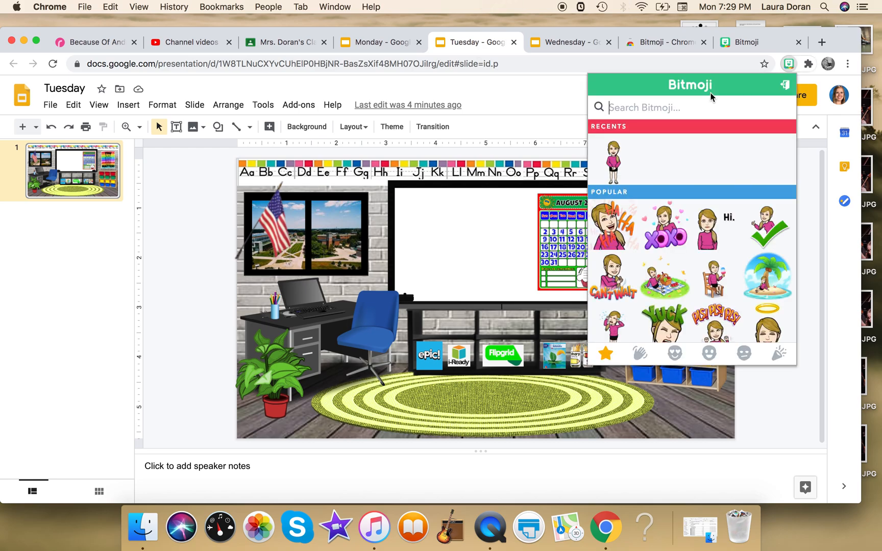
{"action": "type", "text": "pose"}
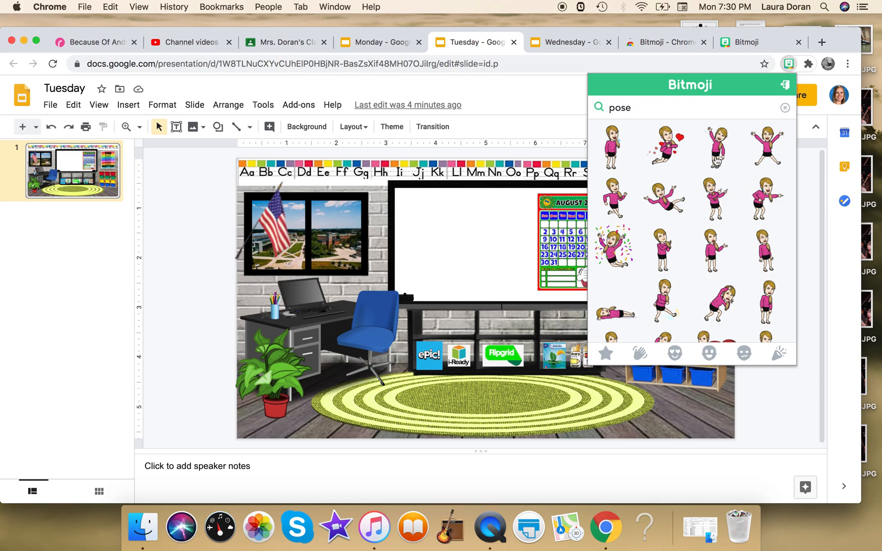
{"action": "scroll", "scroll_direction": "down", "scroll_amount": 3}
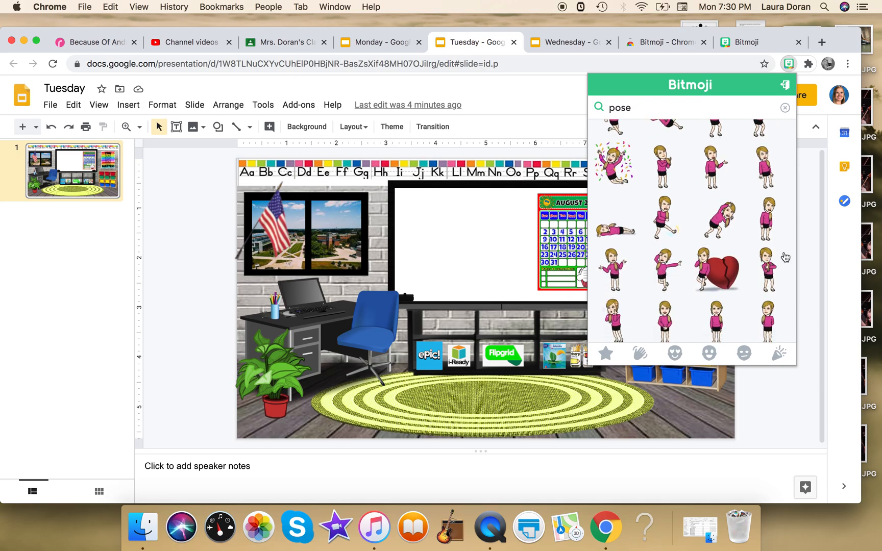
{"action": "scroll", "scroll_direction": "down", "scroll_amount": 3}
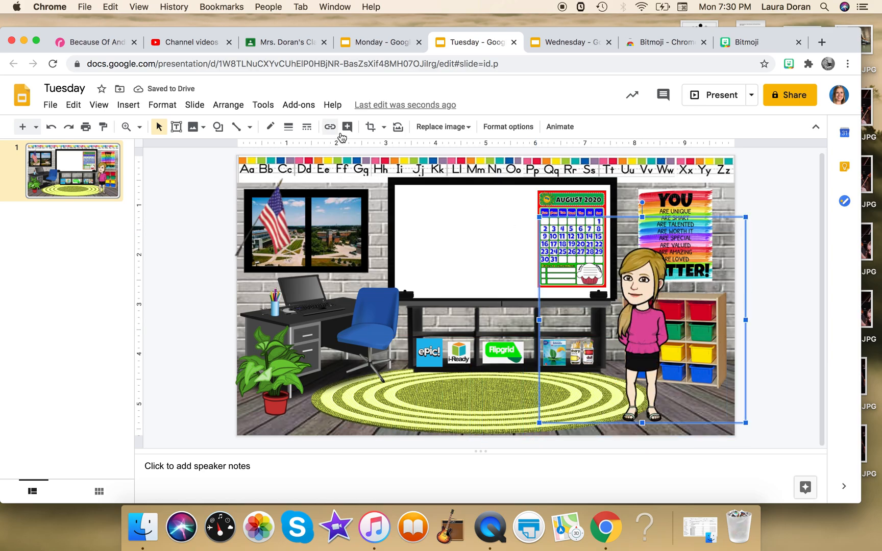
Finish placing the pink-shirted standing Bitmoji by the cubbies on the Tuesday slide.
{"action": "left_click", "coordinate": [370, 127]}
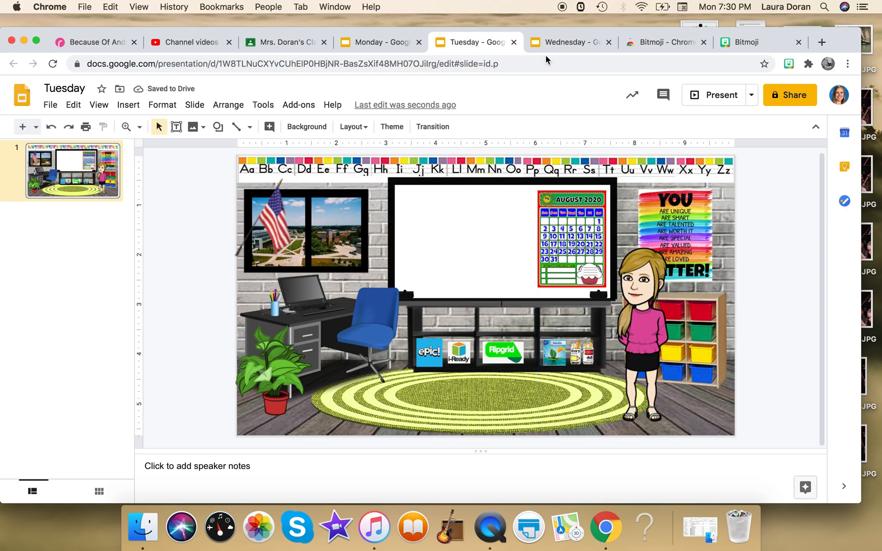
{"action": "left_click", "coordinate": [569, 41]}
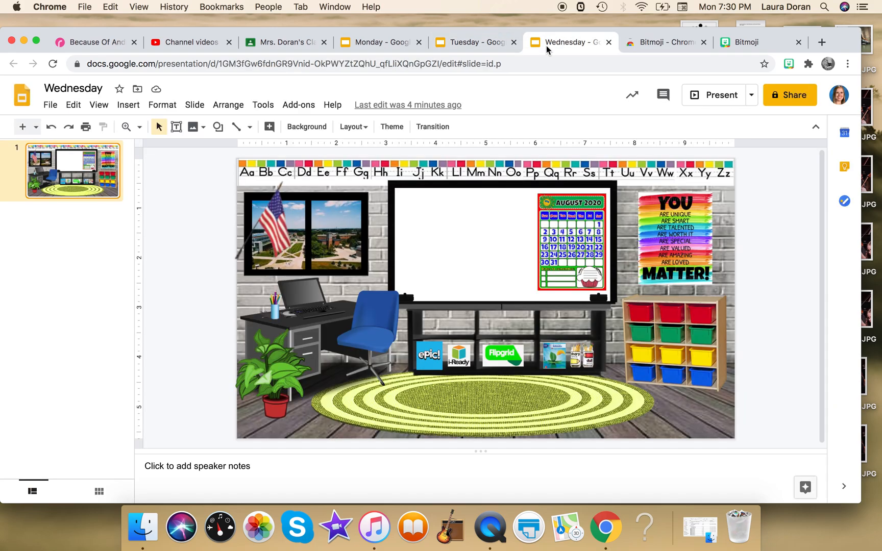
{"action": "mouse_move", "coordinate": [781, 73]}
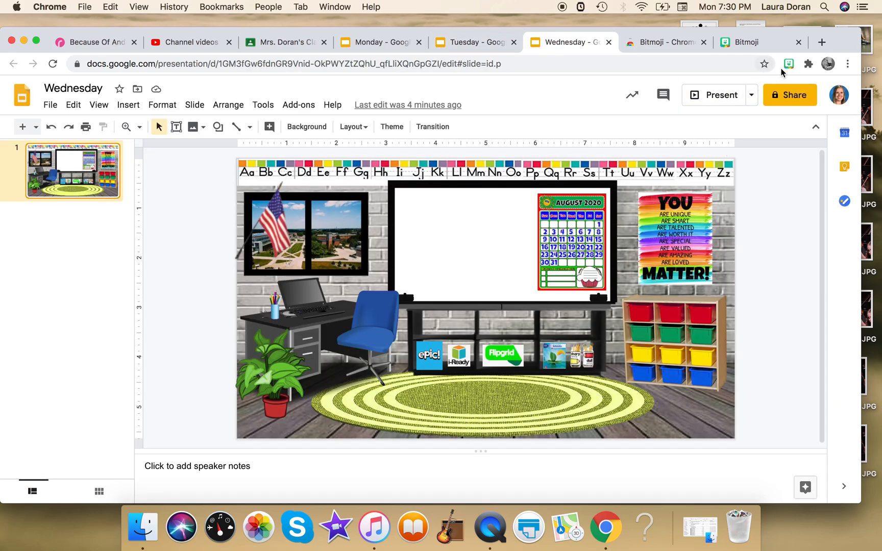
Search the Bitmoji extension for 'sit' over the Wednesday classroom slide.
{"action": "left_click", "coordinate": [788, 64]}
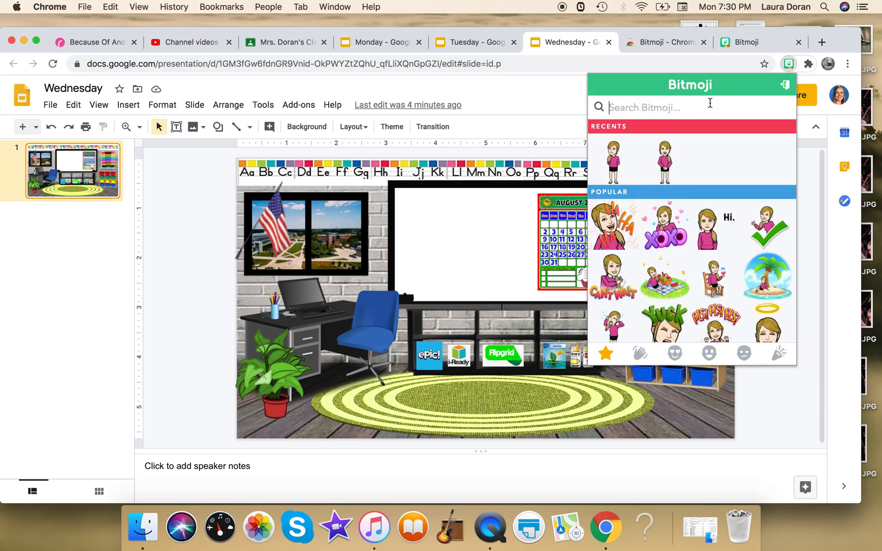
{"action": "type", "text": "sit"}
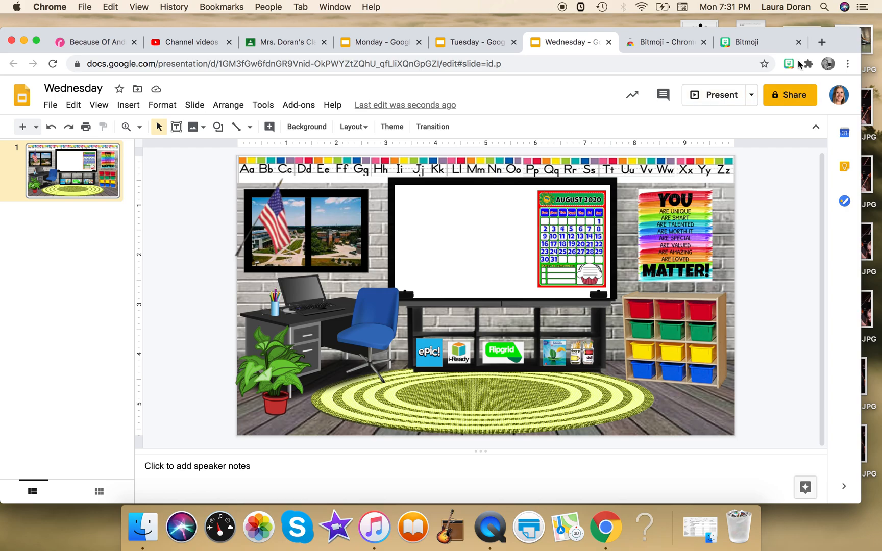
Insert the sitting red-shirted Bitmoji, crop its extra space, and seat it on the blue chair.
{"action": "left_click", "coordinate": [789, 63]}
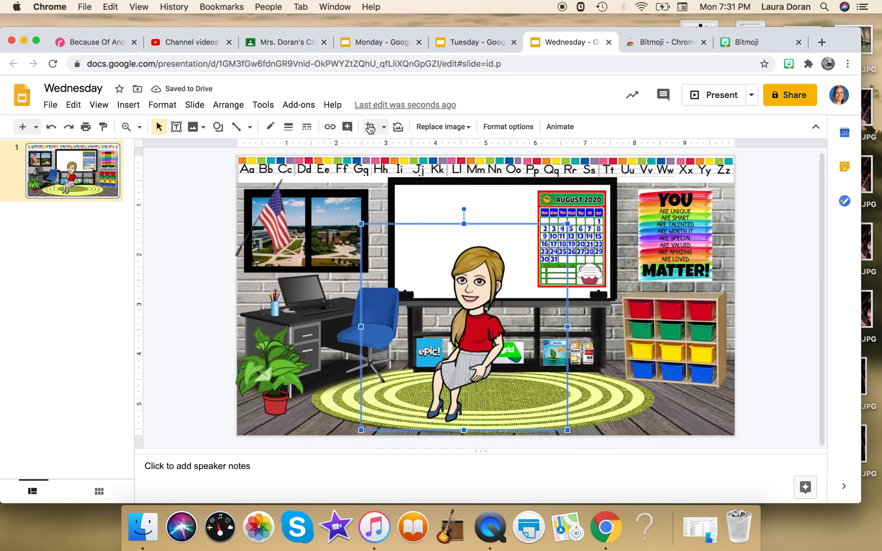
{"action": "left_click", "coordinate": [371, 127]}
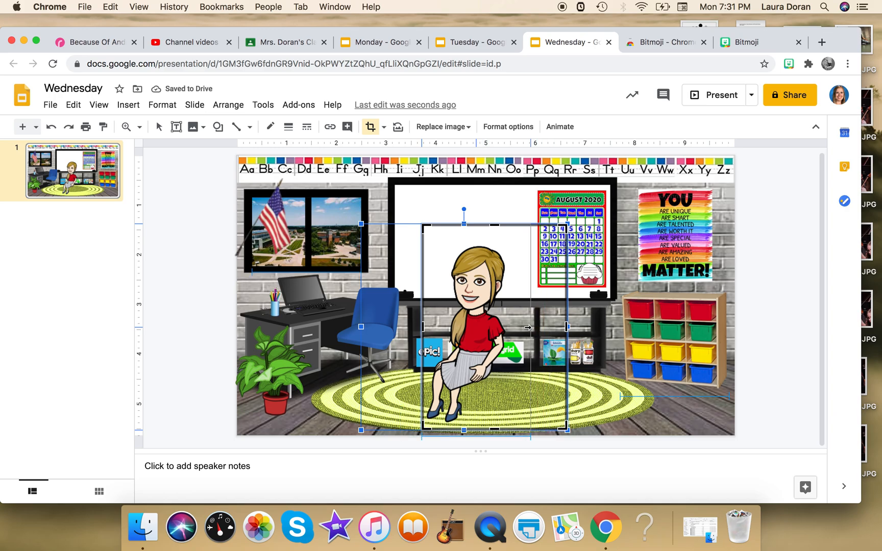
{"action": "left_click_drag", "start_coordinate": [566, 327], "coordinate": [512, 327]}
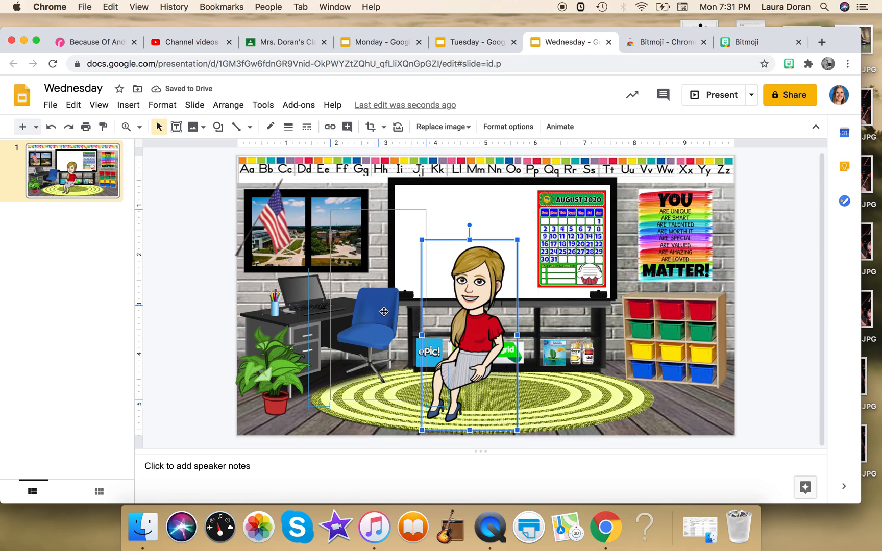
{"action": "left_click_drag", "start_coordinate": [469, 313], "coordinate": [369, 310]}
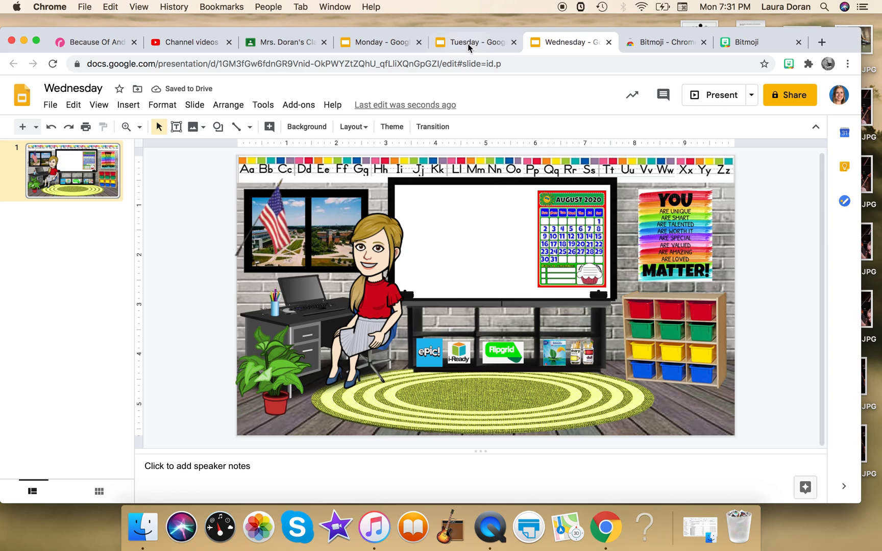
{"action": "left_click", "coordinate": [471, 42]}
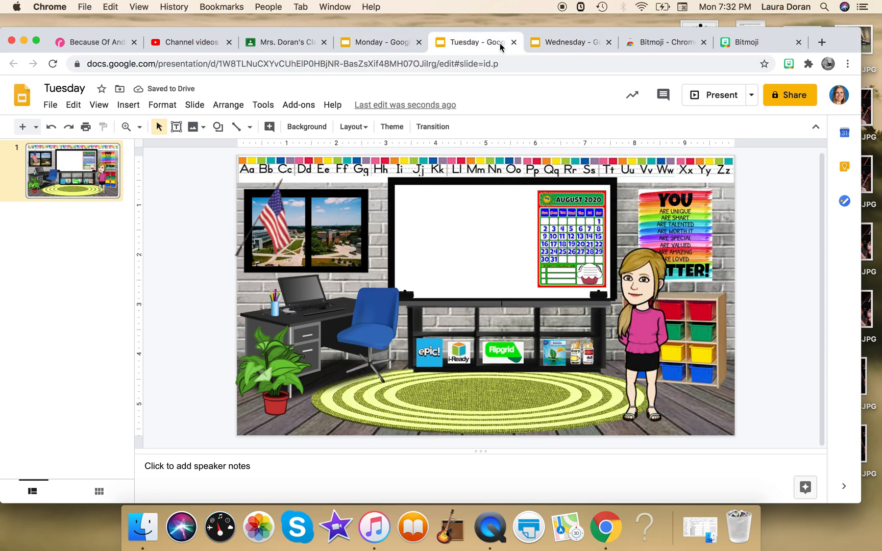
{"action": "left_click", "coordinate": [566, 41]}
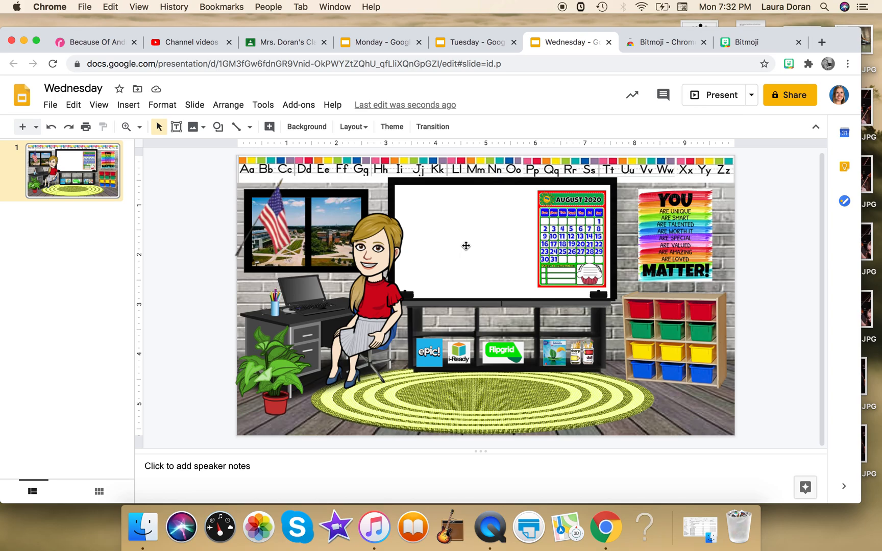
{"action": "mouse_move", "coordinate": [485, 230]}
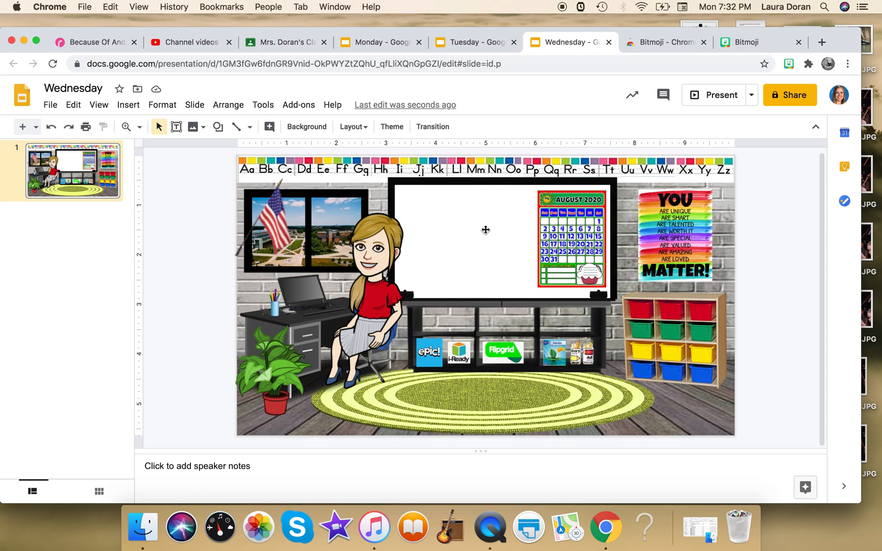
{"action": "mouse_move", "coordinate": [467, 225]}
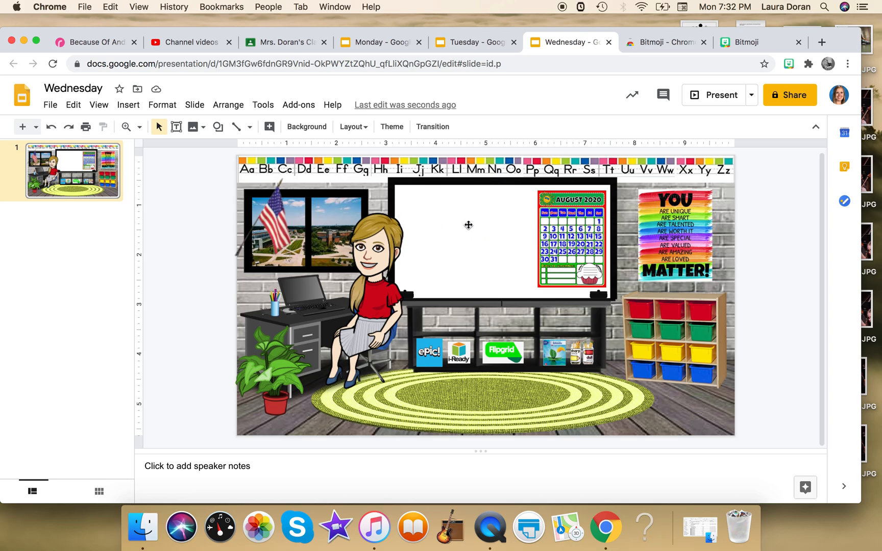
{"action": "mouse_move", "coordinate": [584, 102]}
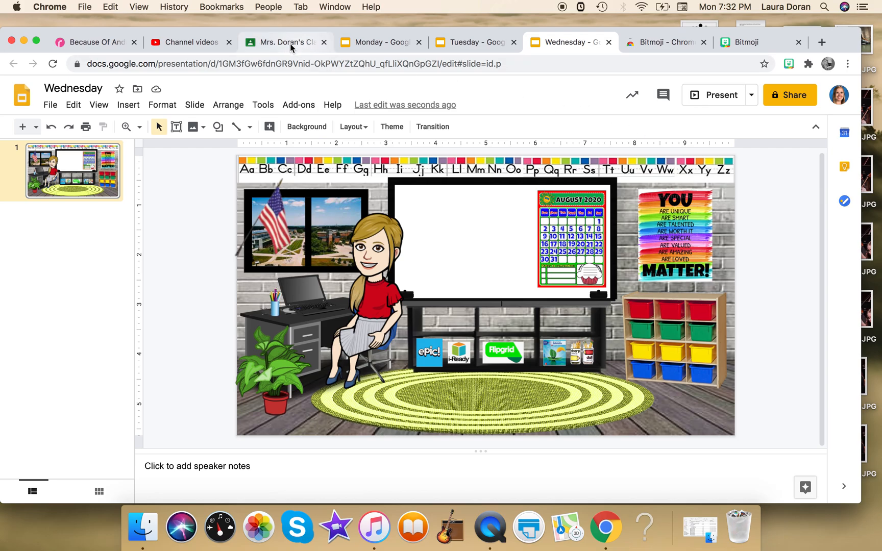
Draft a class stream post reading "Check out what's in store today!" and return to the Monday deck.
{"action": "left_click", "coordinate": [279, 42]}
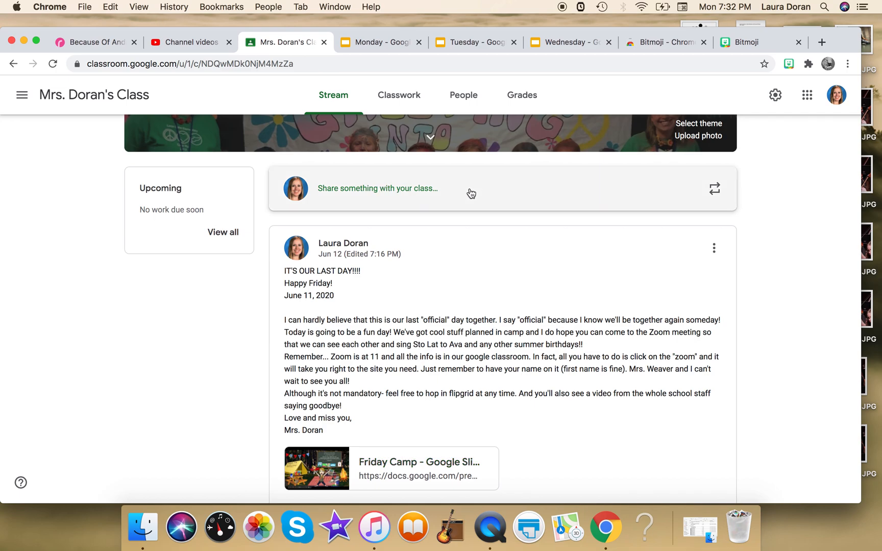
{"action": "left_click", "coordinate": [377, 189]}
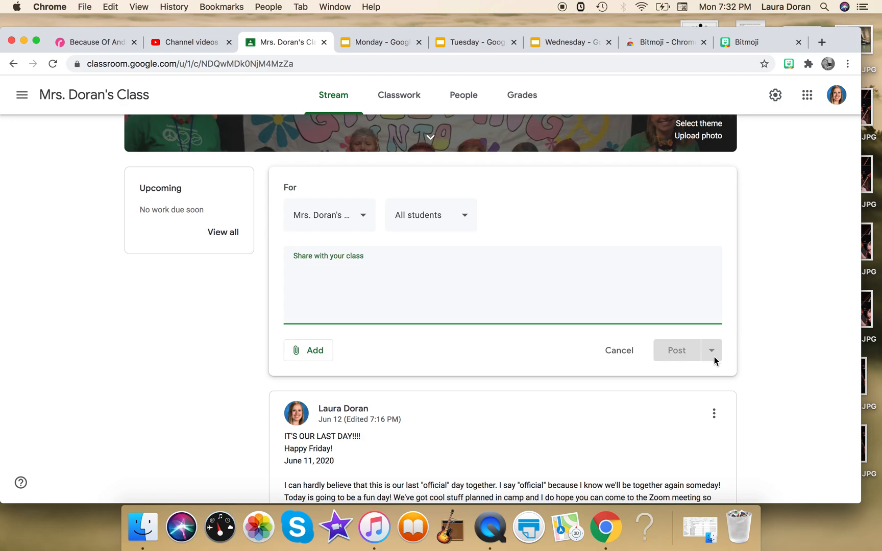
{"action": "type", "text": "Check out"}
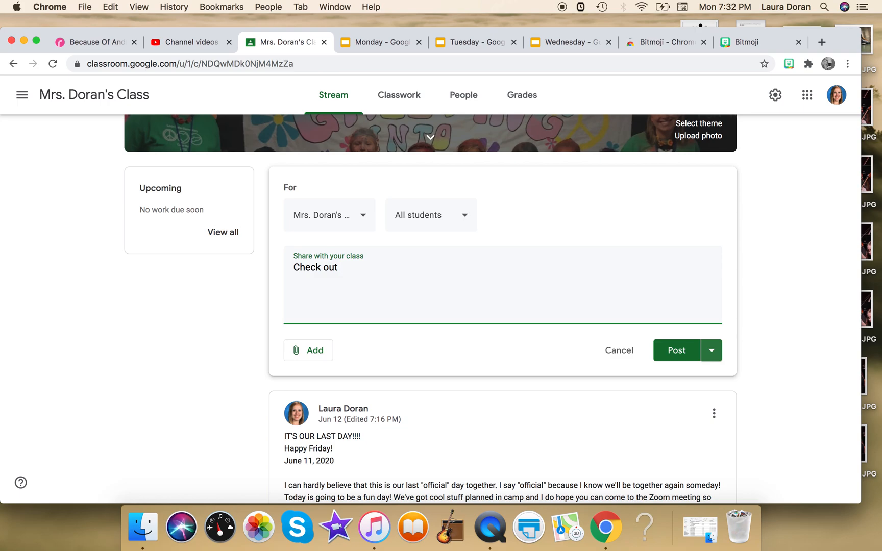
{"action": "type", "text": "what's"}
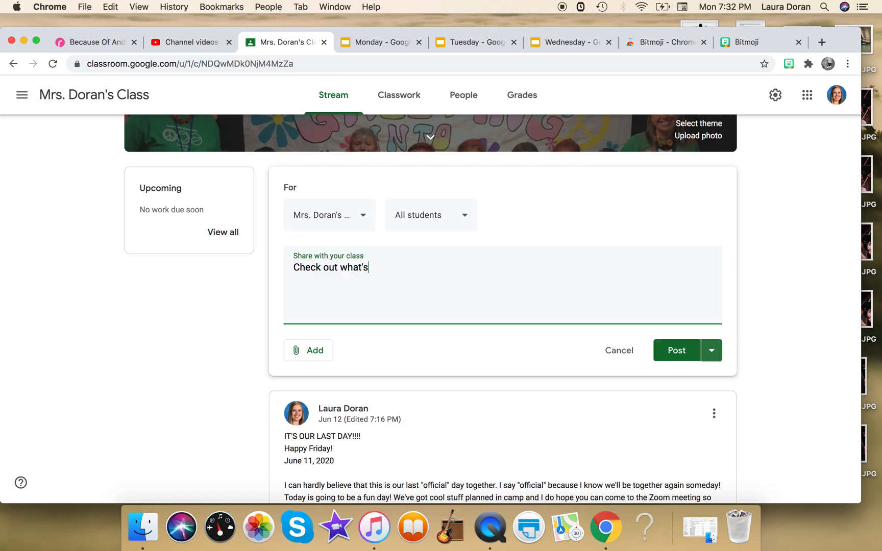
{"action": "type", "text": "in store to"}
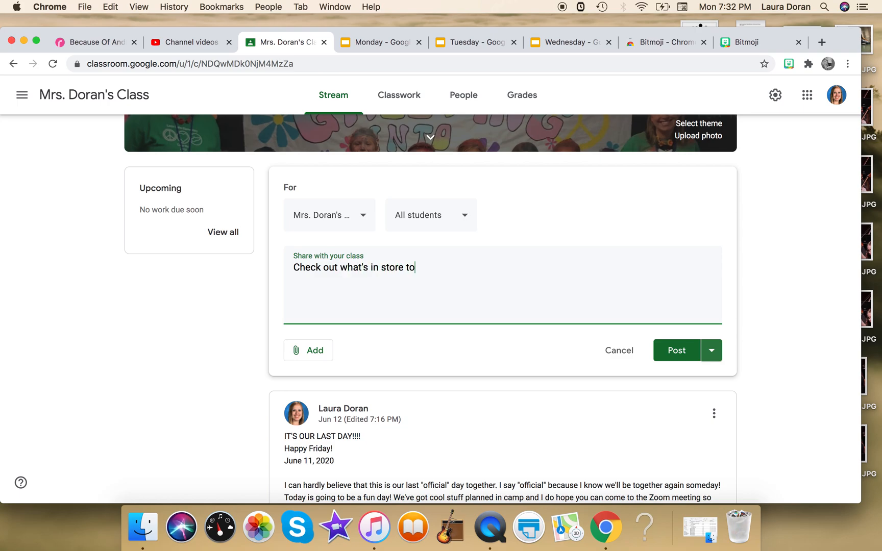
{"action": "type", "text": "day!"}
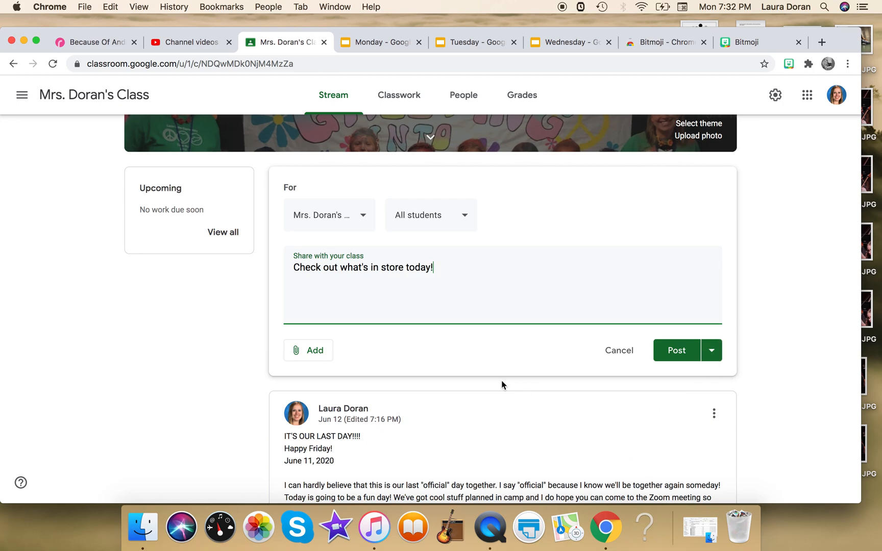
{"action": "left_click", "coordinate": [380, 42]}
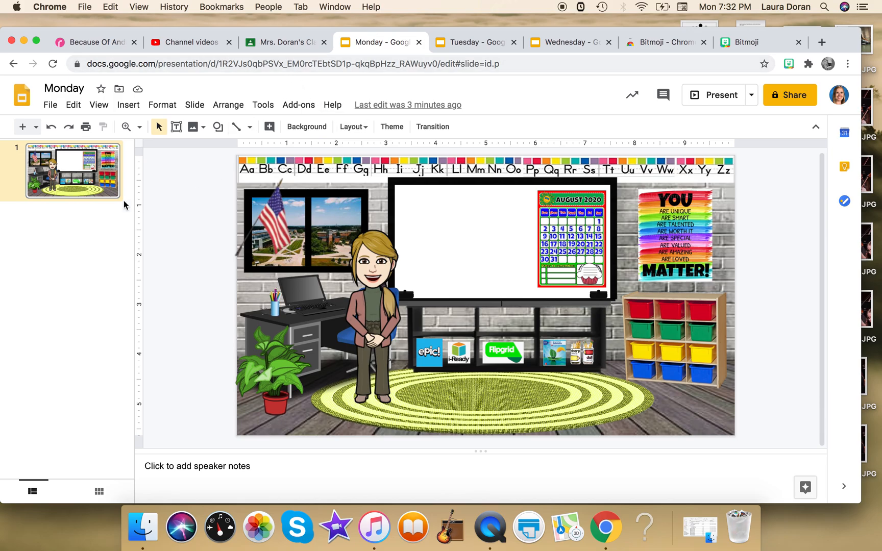
{"action": "mouse_move", "coordinate": [192, 215]}
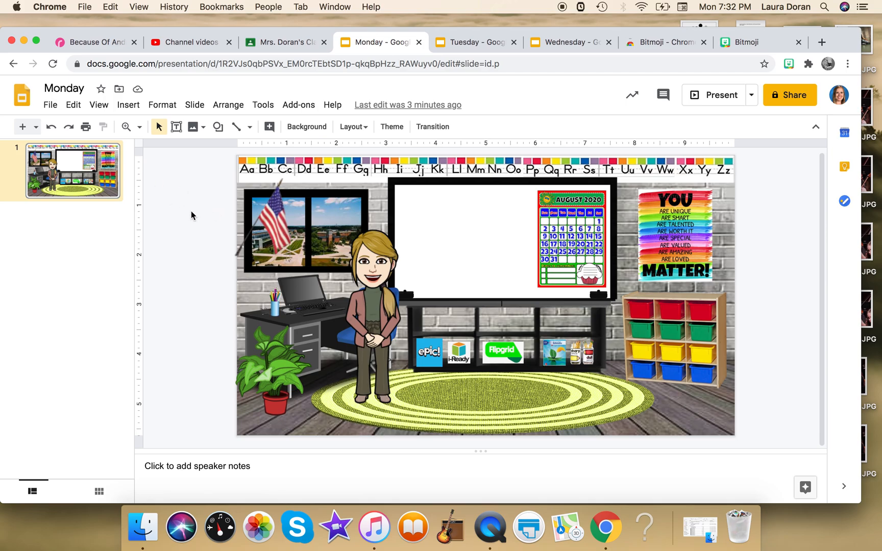
{"action": "mouse_move", "coordinate": [50, 106]}
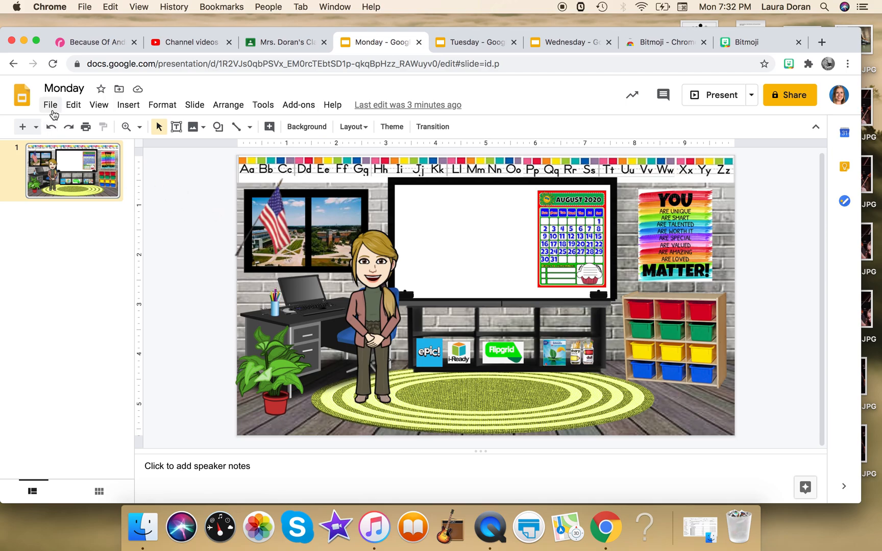
Publish the Monday presentation to the web via File > Publish to the web and confirm.
{"action": "left_click", "coordinate": [50, 104]}
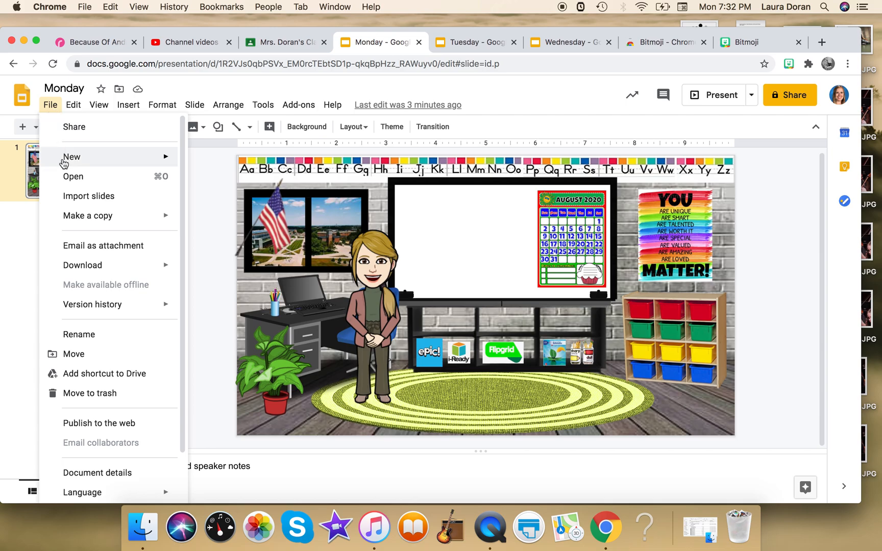
{"action": "mouse_move", "coordinate": [98, 423]}
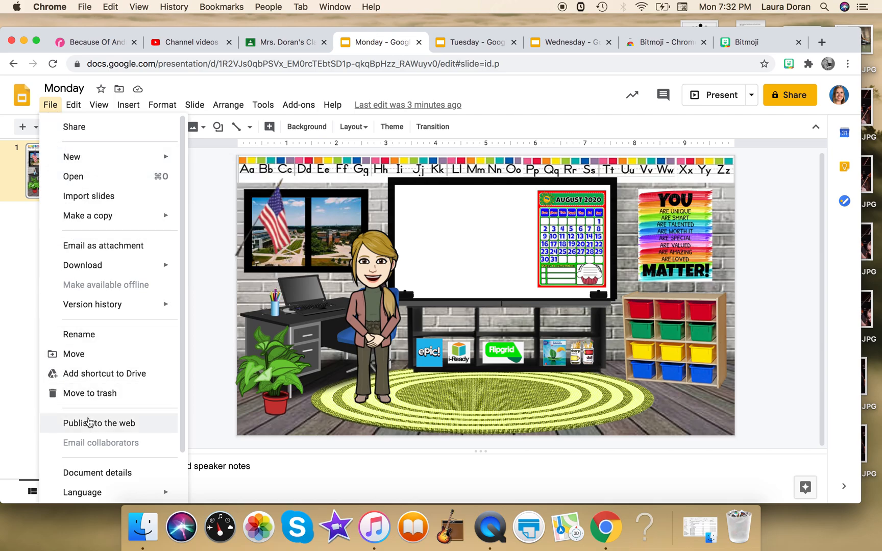
{"action": "left_click", "coordinate": [98, 423]}
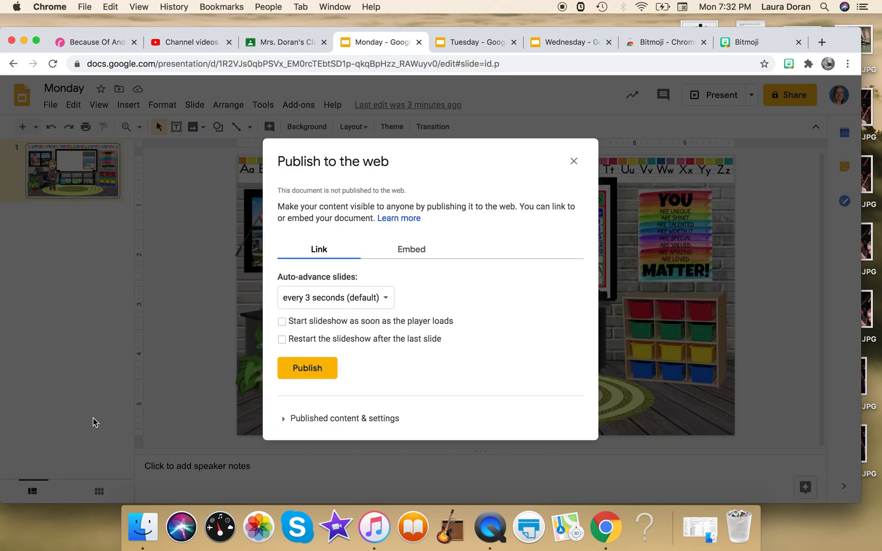
{"action": "left_click", "coordinate": [307, 367]}
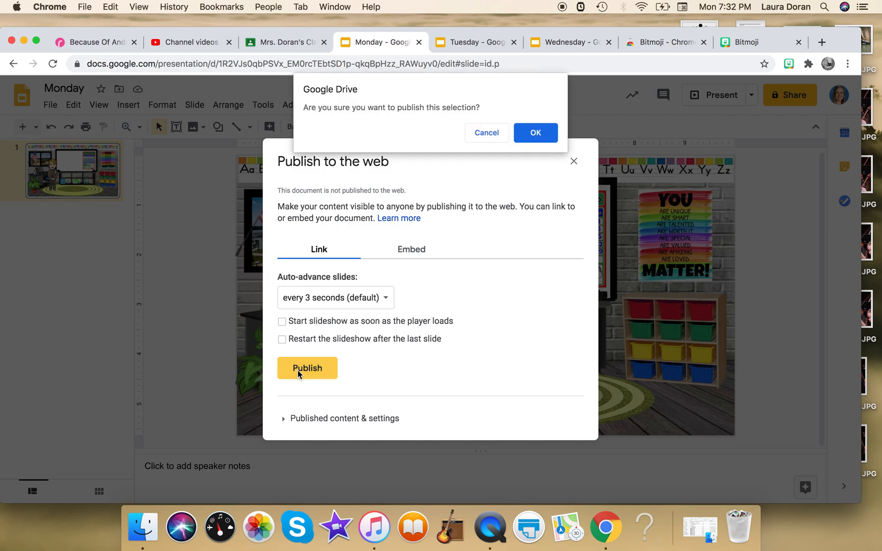
{"action": "mouse_move", "coordinate": [535, 132]}
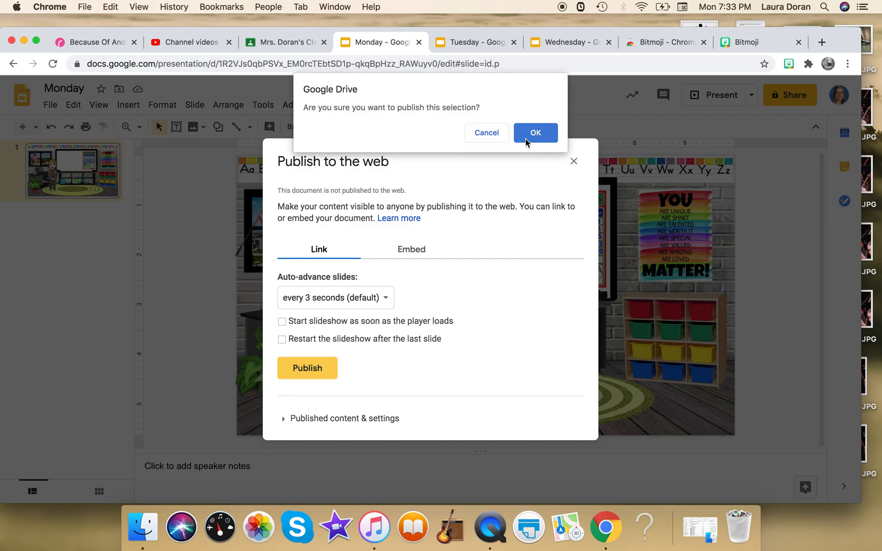
{"action": "left_click", "coordinate": [534, 132]}
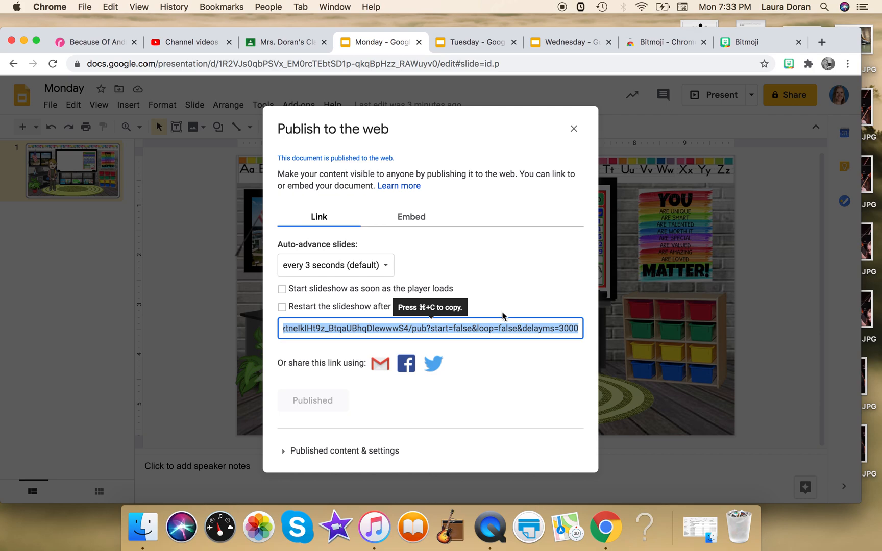
{"action": "mouse_move", "coordinate": [510, 329]}
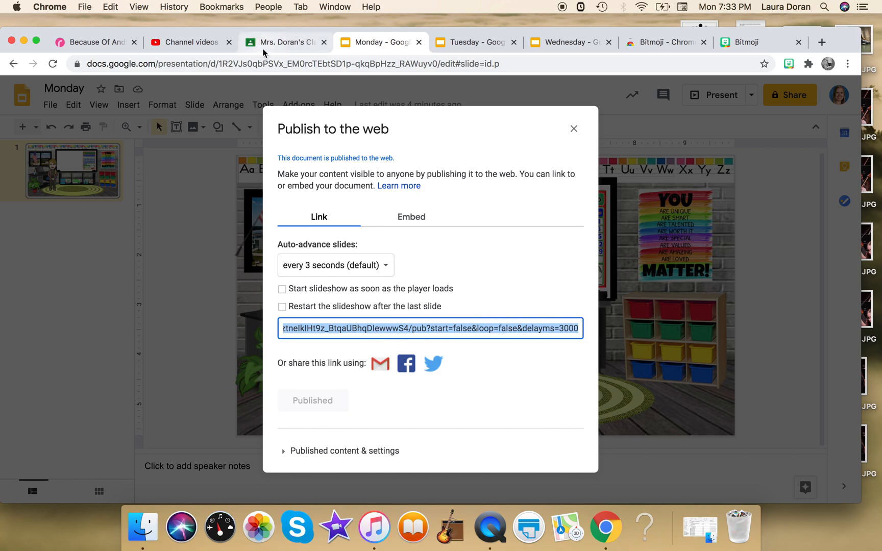
Attach the published Monday slides link to the announcement, post it, and open the link to check it.
{"action": "left_click", "coordinate": [284, 42]}
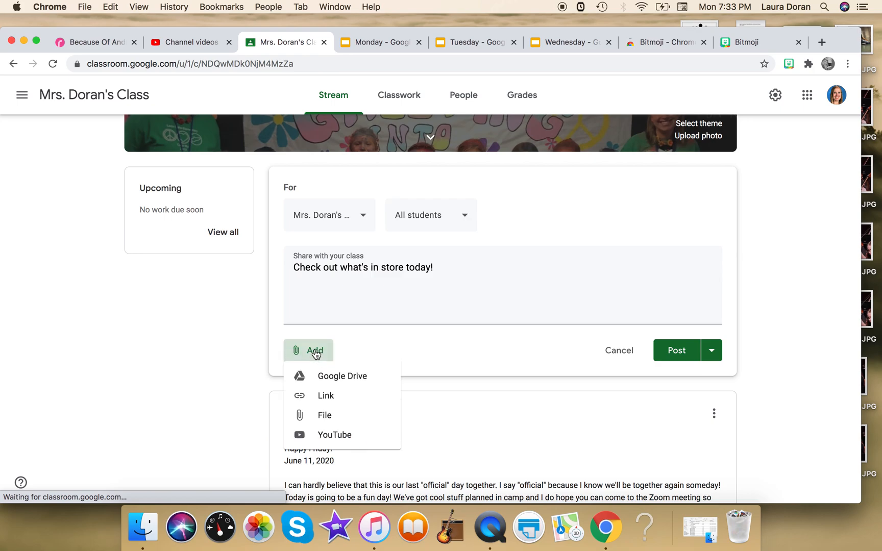
{"action": "mouse_move", "coordinate": [326, 395]}
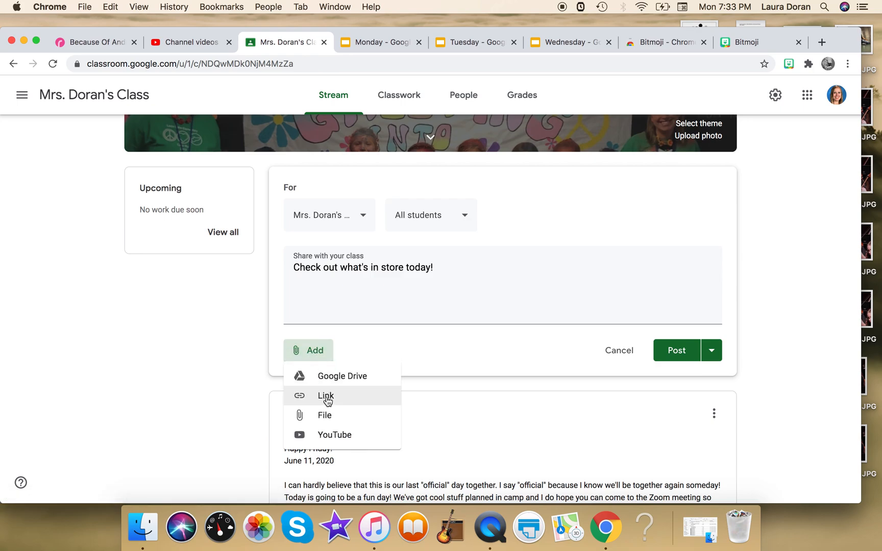
{"action": "left_click", "coordinate": [326, 395]}
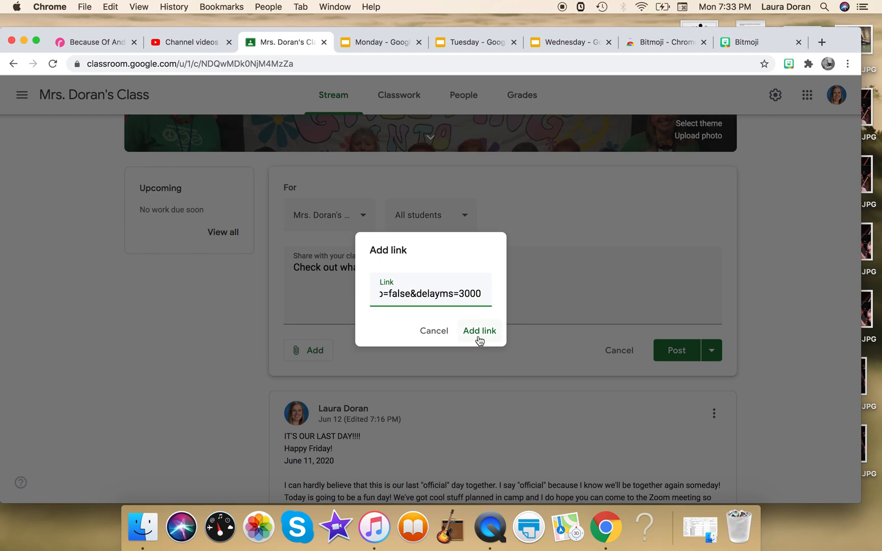
{"action": "left_click", "coordinate": [479, 330]}
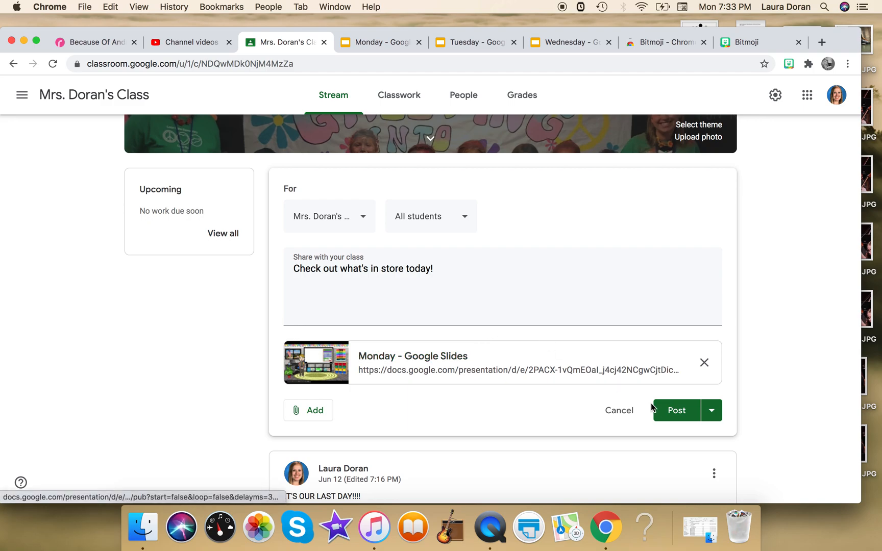
{"action": "left_click", "coordinate": [676, 410]}
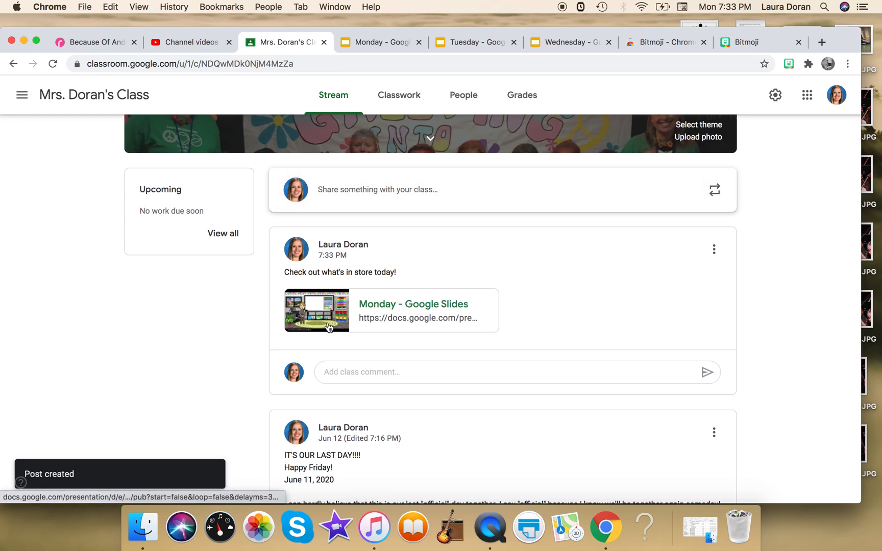
{"action": "left_click", "coordinate": [329, 327]}
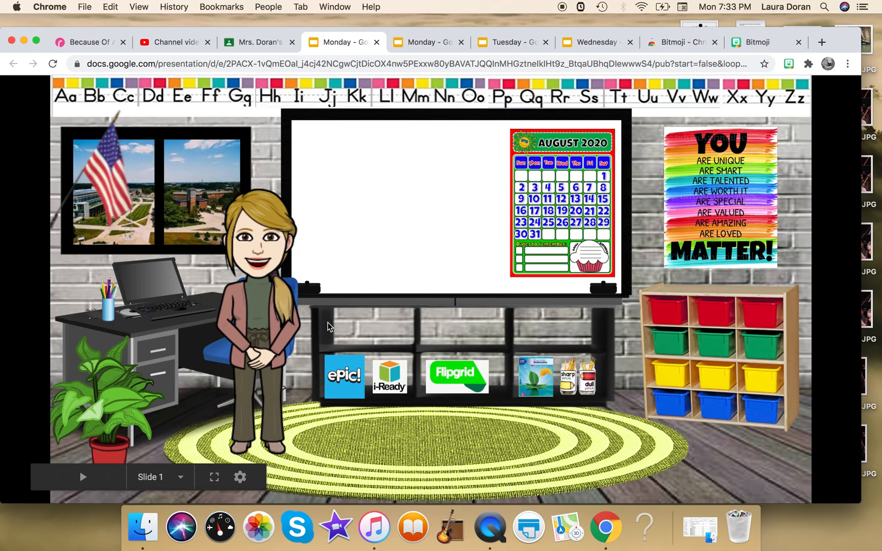
{"action": "mouse_move", "coordinate": [456, 377]}
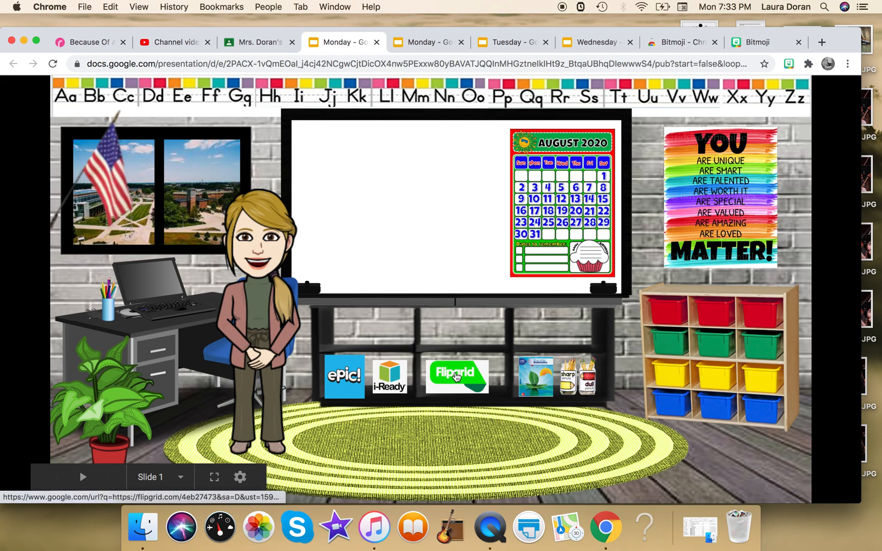
{"action": "mouse_move", "coordinate": [405, 178]}
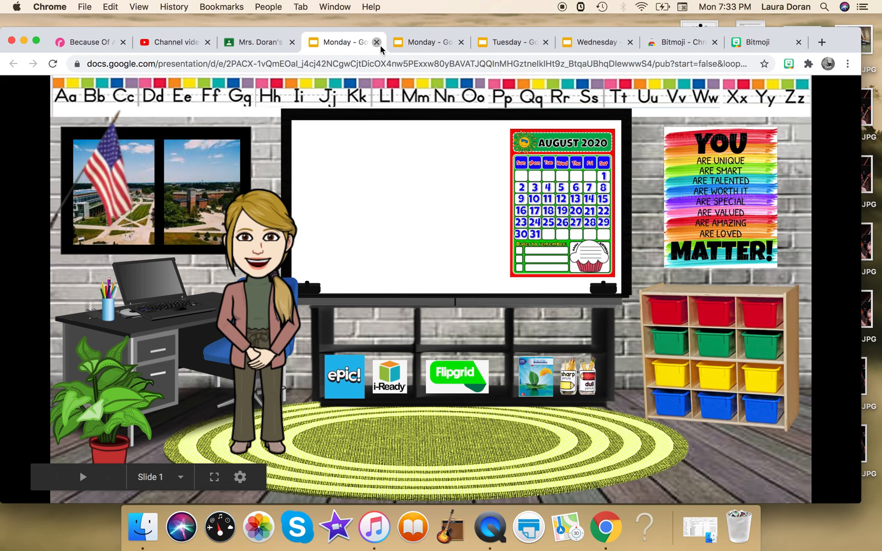
Close the published Monday slideshow preview and return to the Classroom stream.
{"action": "left_click", "coordinate": [256, 42]}
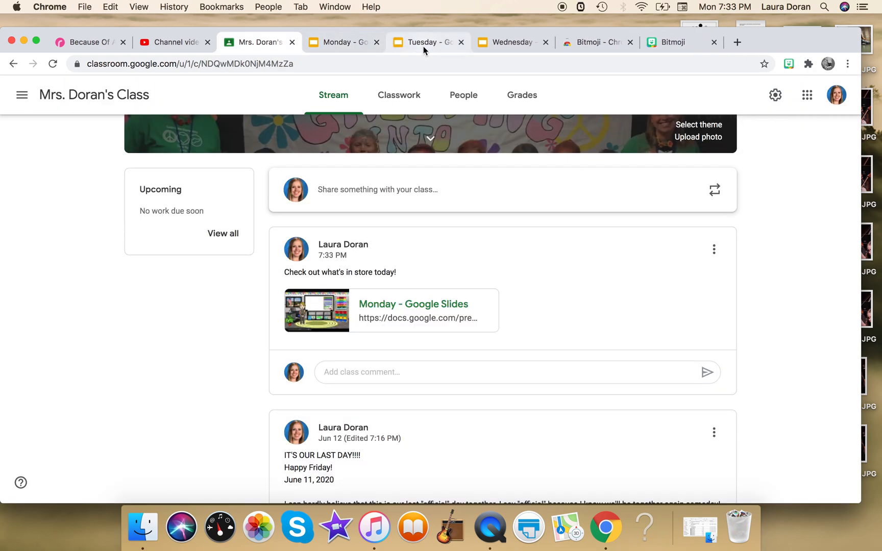
Publish the Tuesday deck via File > Publish to the web and return to Classroom with its link.
{"action": "left_click", "coordinate": [426, 42]}
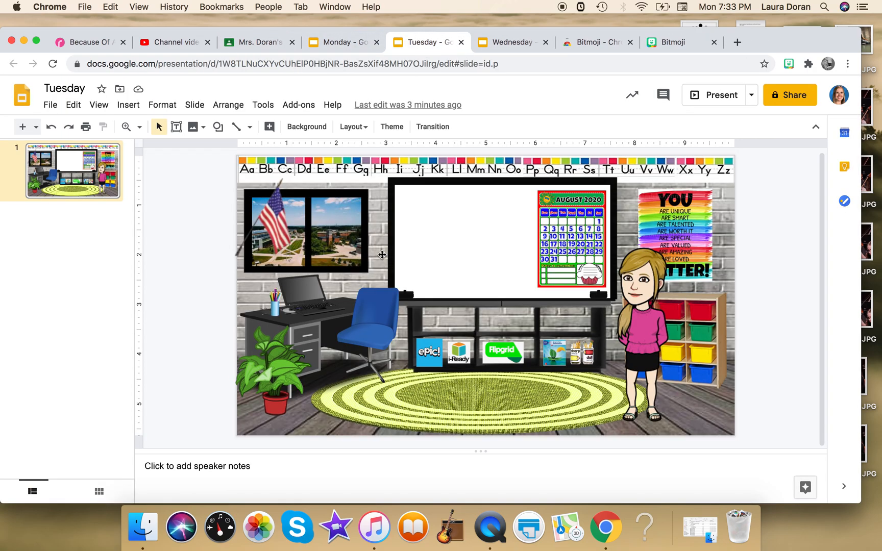
{"action": "left_click", "coordinate": [50, 104]}
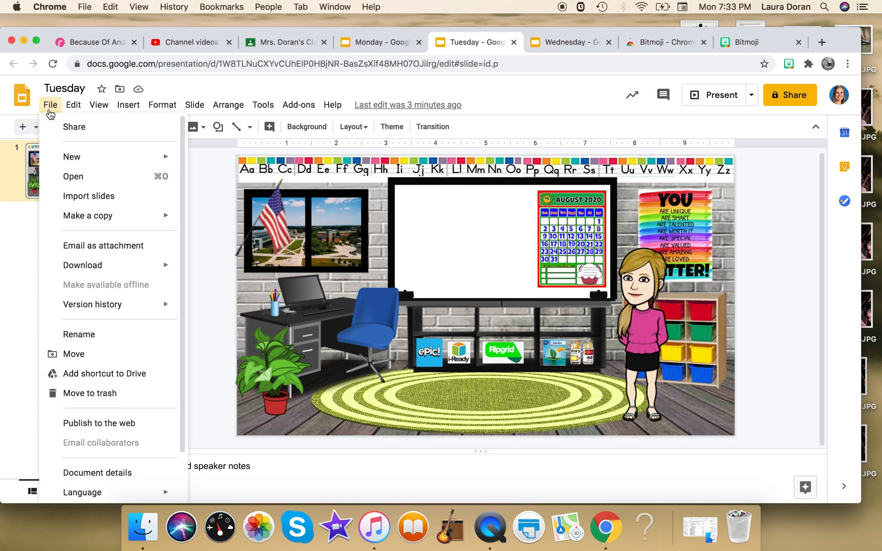
{"action": "left_click", "coordinate": [98, 422]}
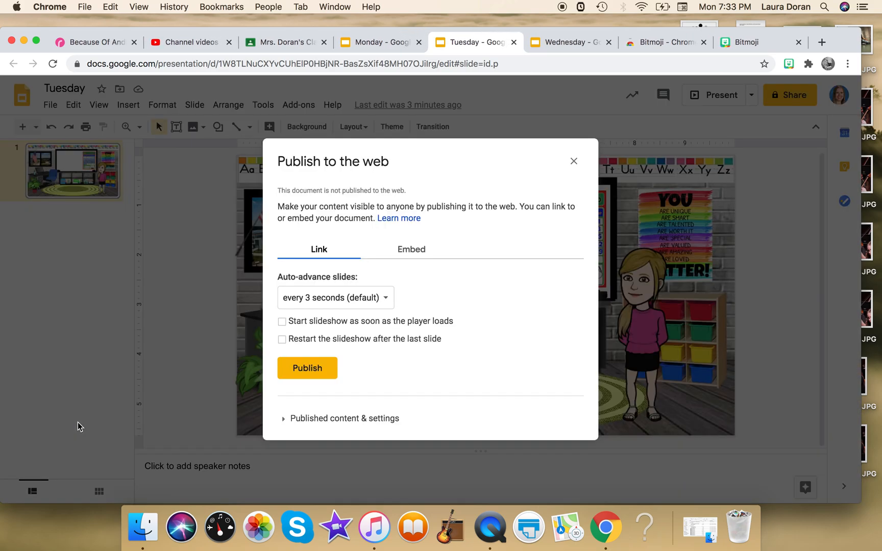
{"action": "left_click", "coordinate": [308, 368]}
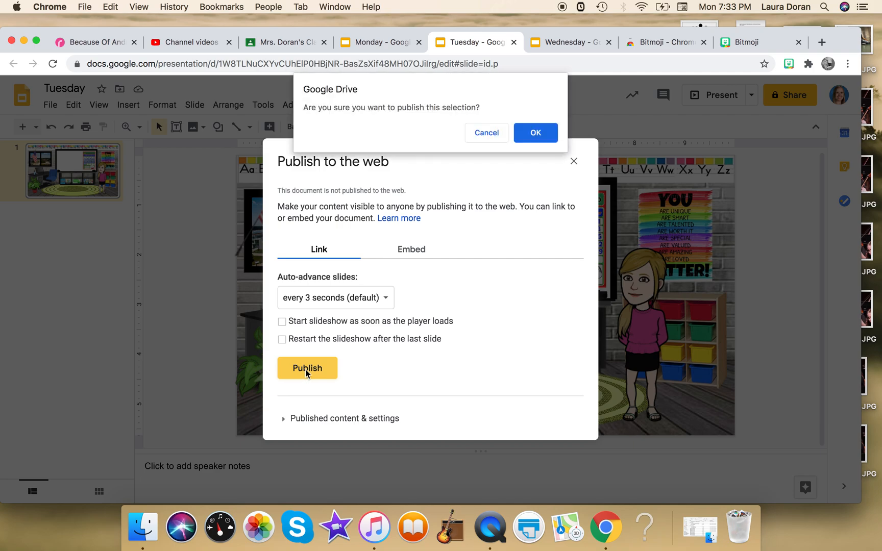
{"action": "left_click", "coordinate": [534, 132]}
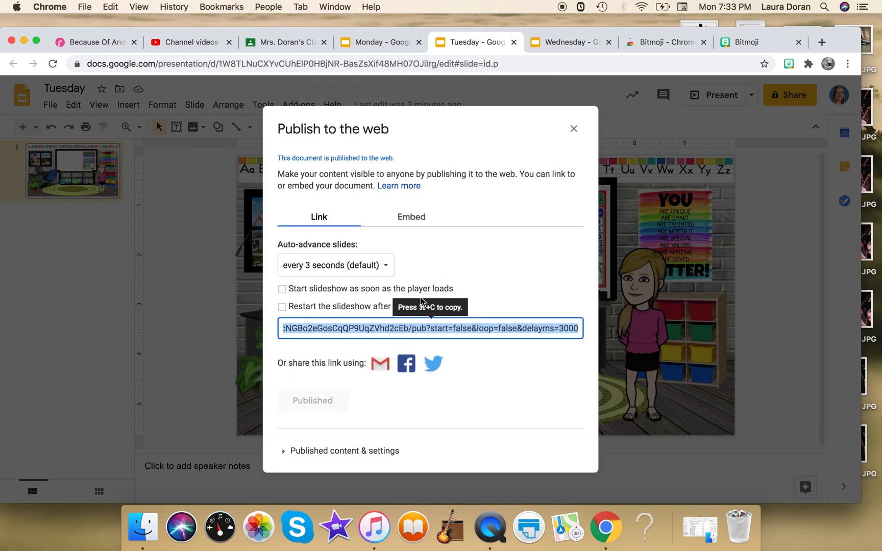
{"action": "left_click", "coordinate": [280, 42]}
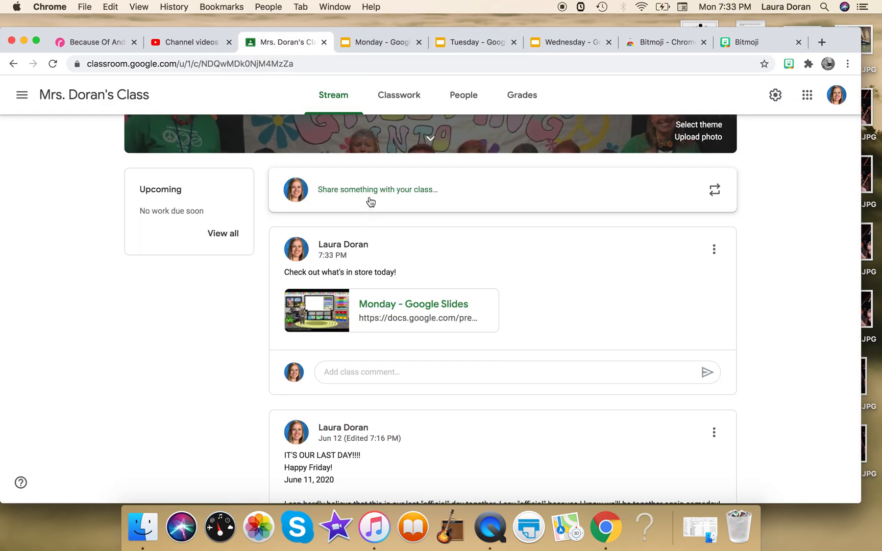
Write the announcement "Have a great Tuesday!" in the class stream.
{"action": "type", "text": "Ch"}
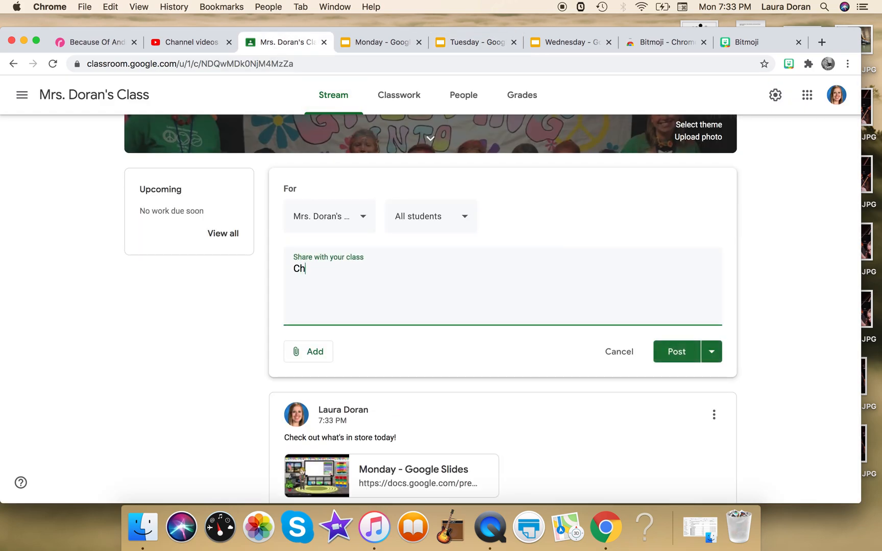
{"action": "type", "text": "Have a G"}
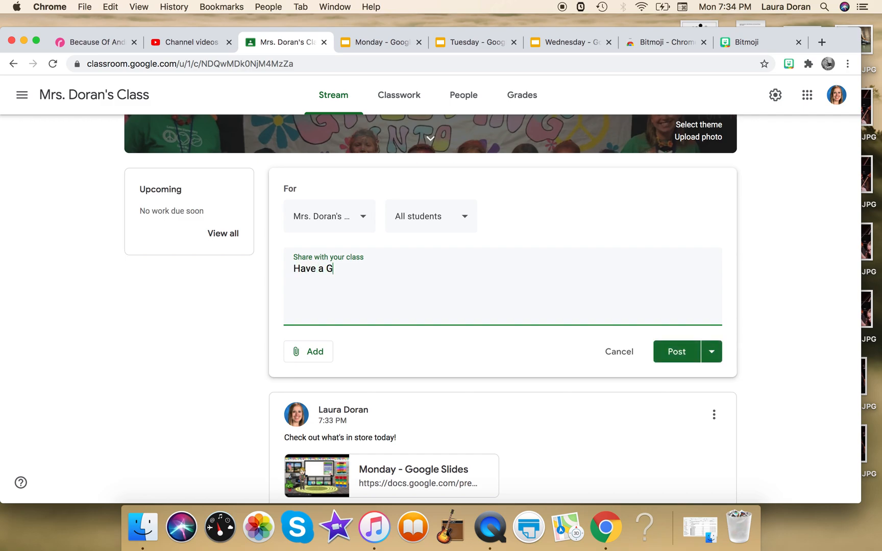
{"action": "type", "text": "reat Tu"}
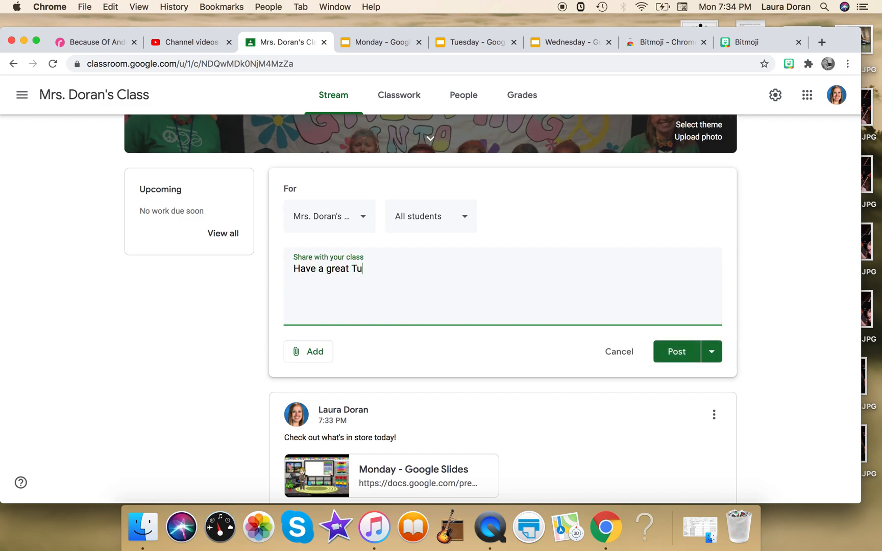
{"action": "type", "text": "esday!"}
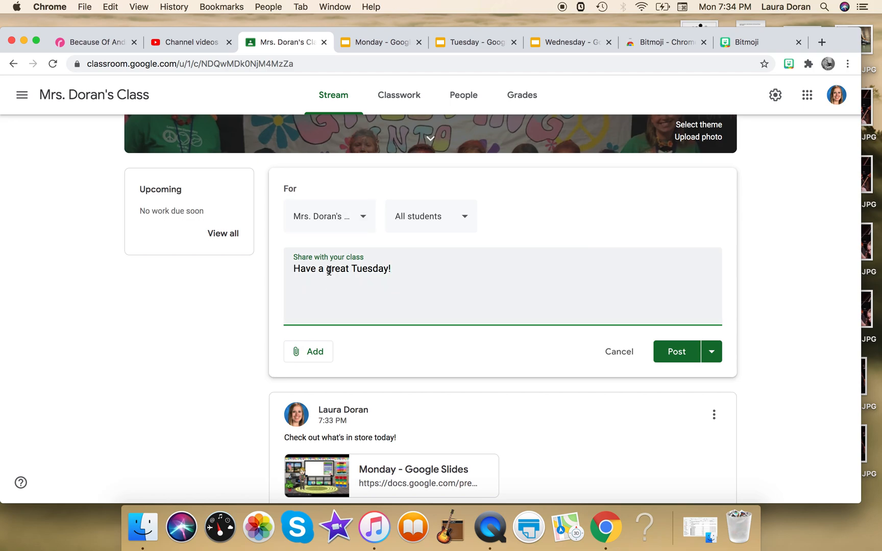
{"action": "left_click", "coordinate": [308, 351]}
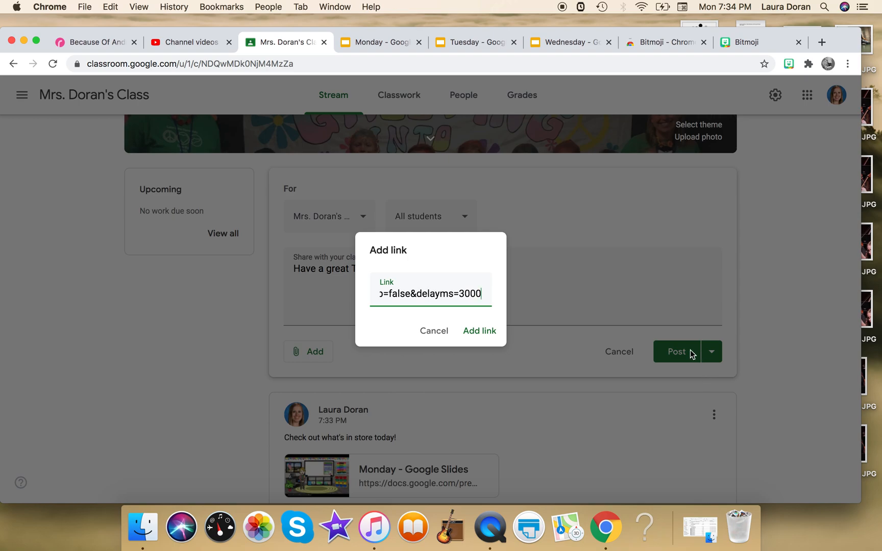
{"action": "left_click", "coordinate": [432, 331]}
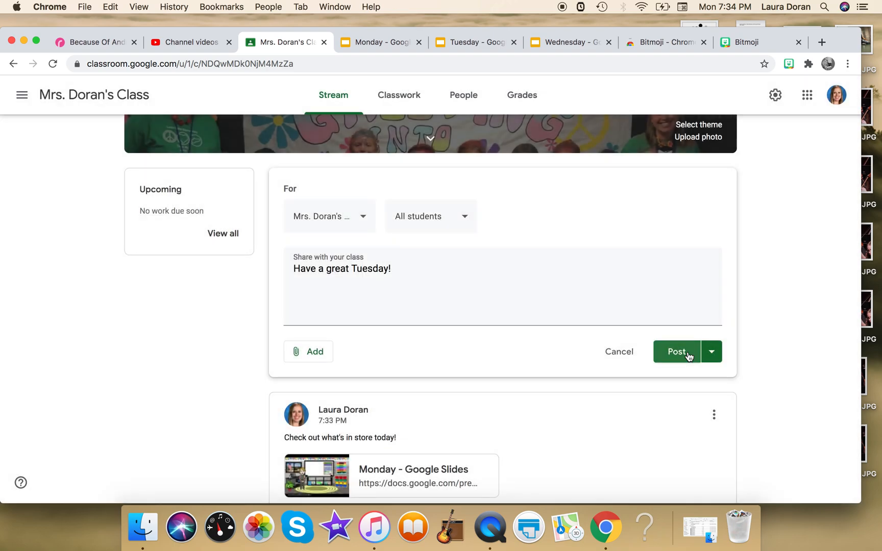
{"action": "mouse_move", "coordinate": [669, 363]}
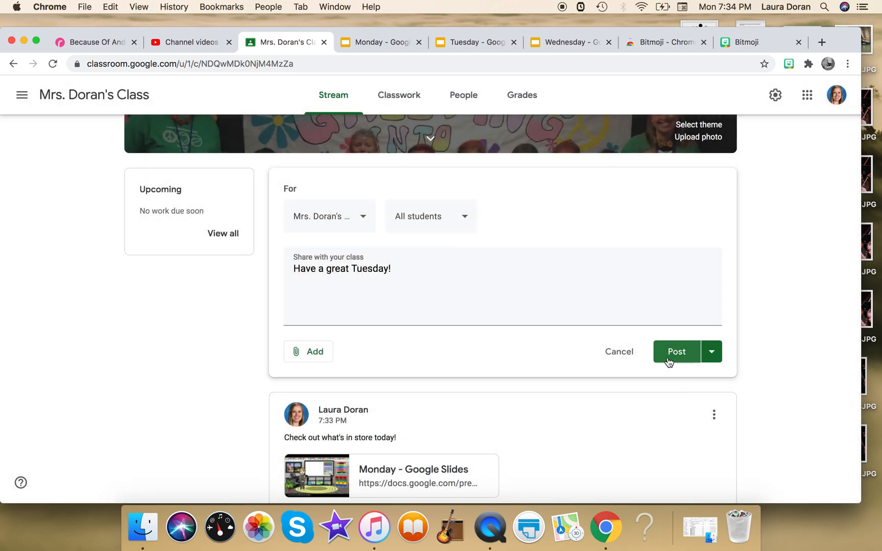
Attach the published Tuesday slides link and post the announcement to the class.
{"action": "left_click", "coordinate": [308, 351]}
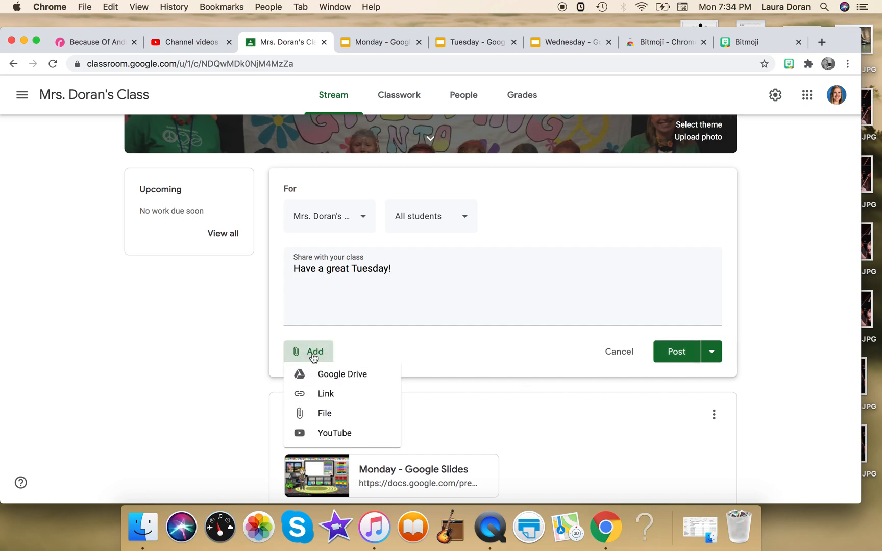
{"action": "left_click", "coordinate": [326, 394]}
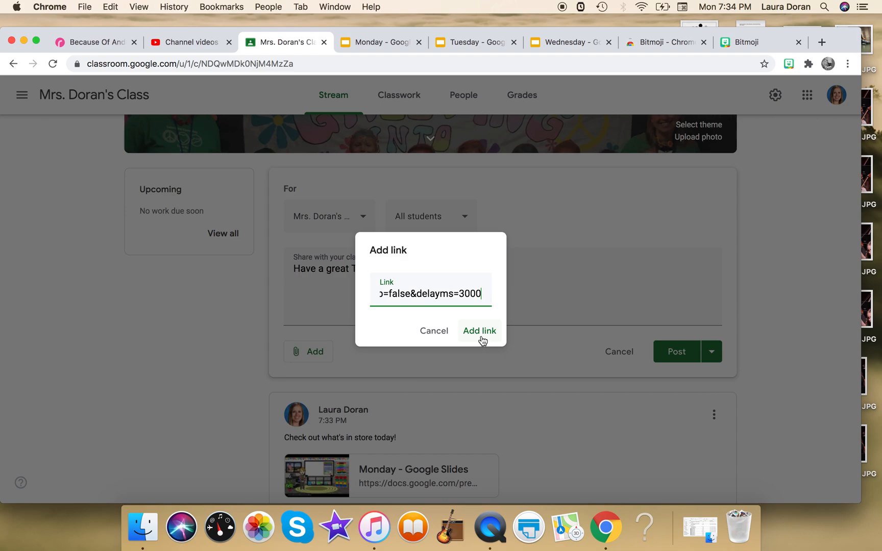
{"action": "left_click", "coordinate": [479, 330]}
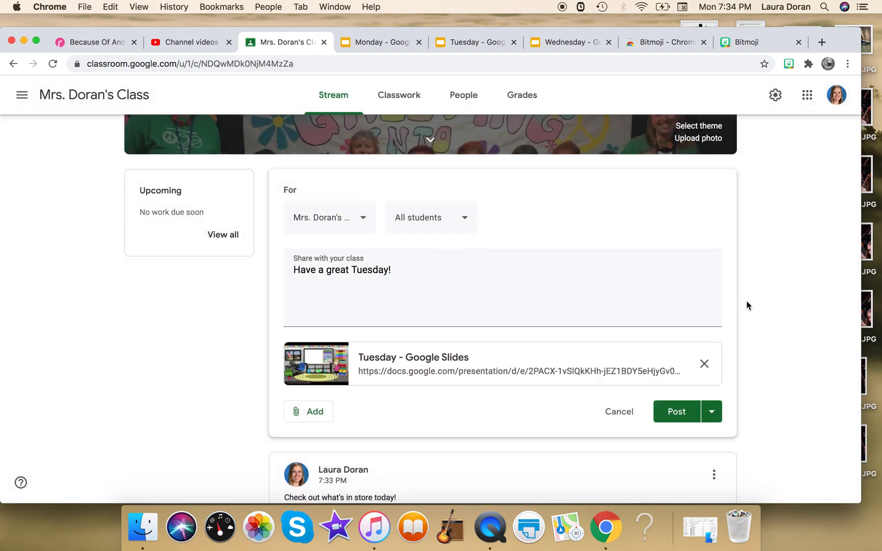
{"action": "left_click", "coordinate": [677, 411]}
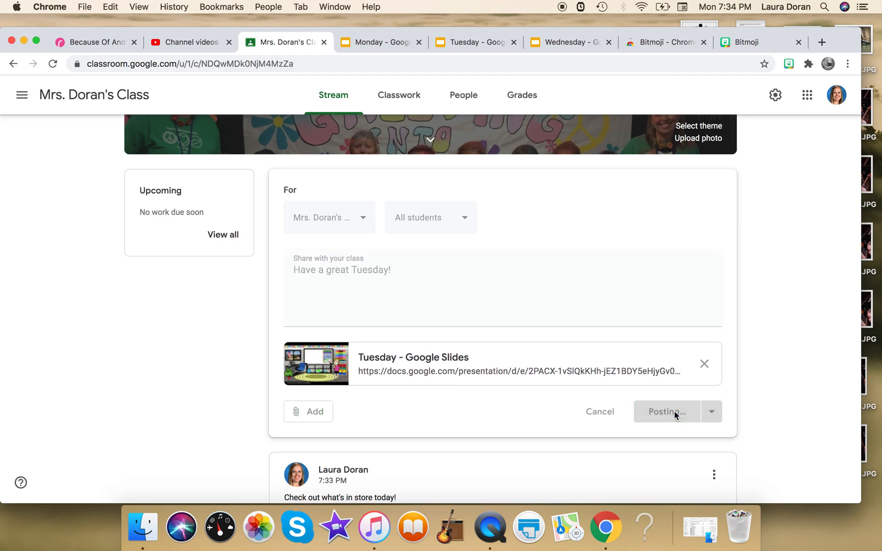
{"action": "left_click", "coordinate": [667, 411]}
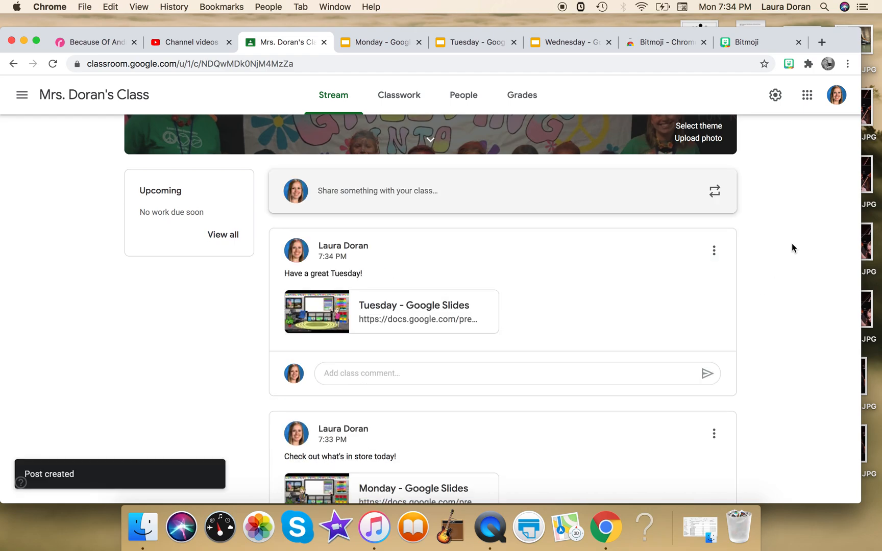
{"action": "left_click", "coordinate": [568, 42]}
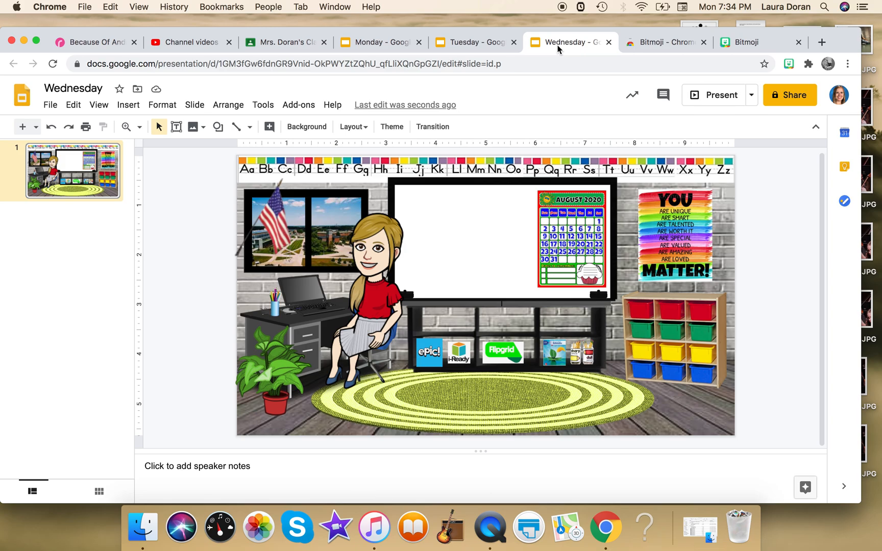
Publish the Wednesday deck to the web and return to Classroom with its public link.
{"action": "left_click", "coordinate": [50, 105]}
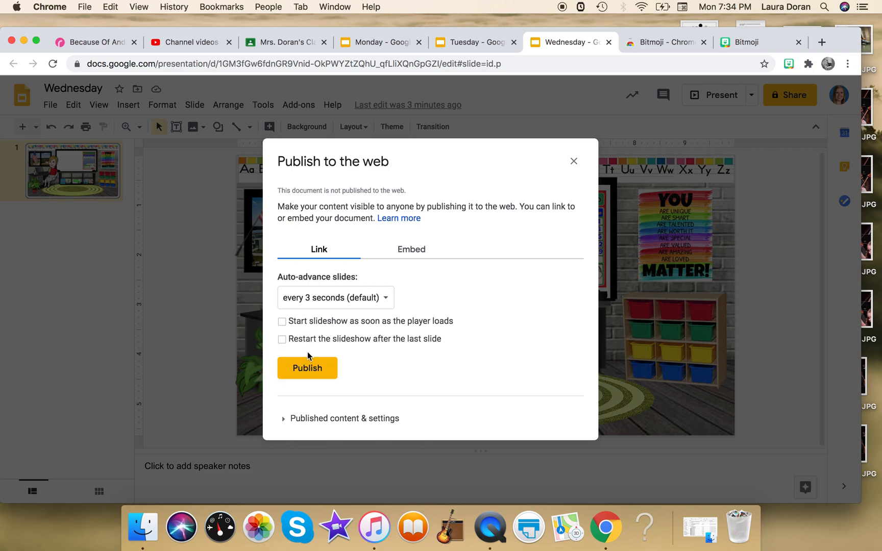
{"action": "left_click", "coordinate": [307, 367]}
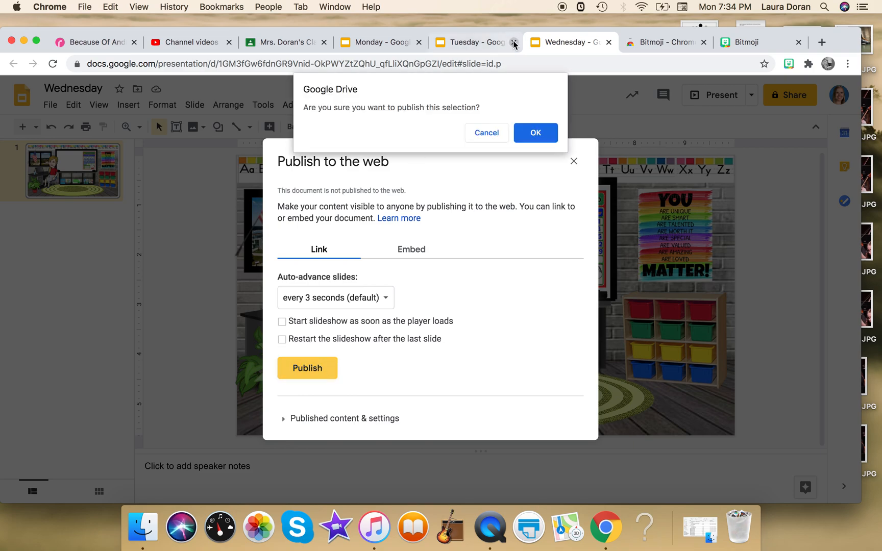
{"action": "left_click", "coordinate": [534, 133]}
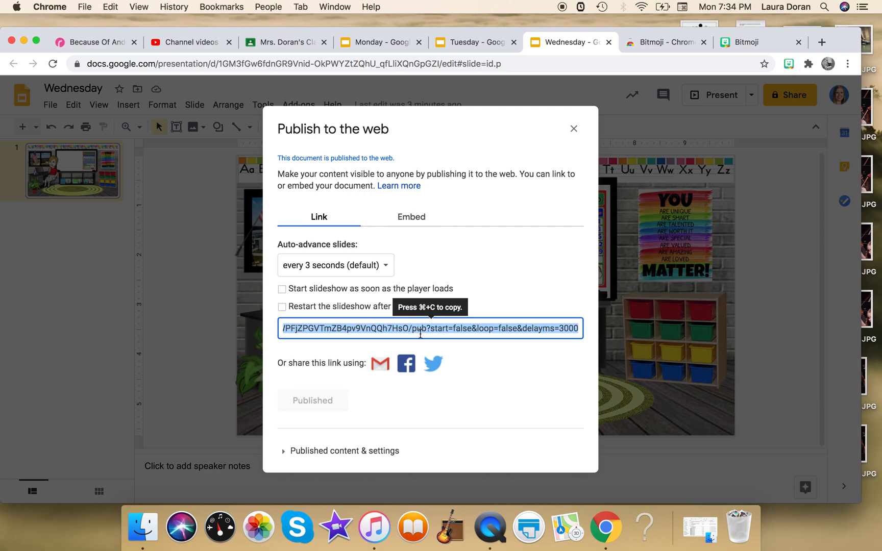
{"action": "left_click", "coordinate": [280, 42]}
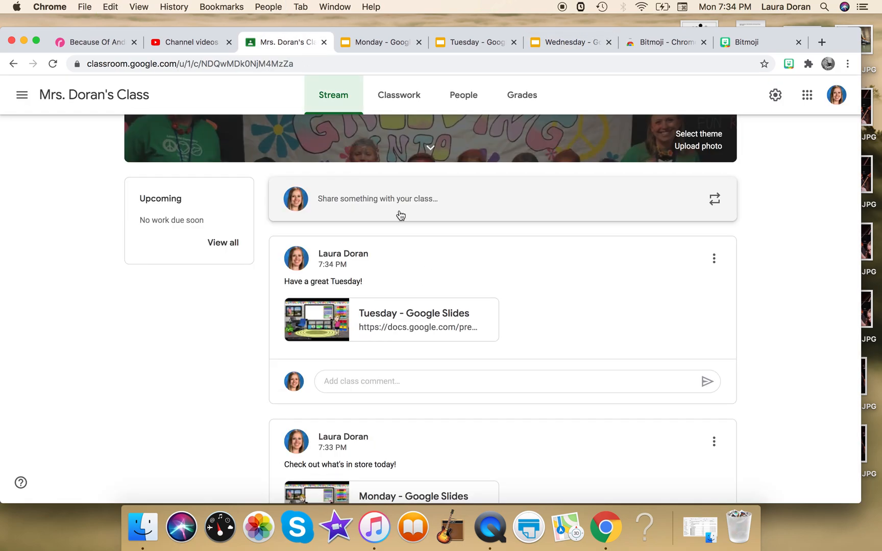
Start a new announcement reading "Happy Wednesday!" in the class stream.
{"action": "left_click", "coordinate": [377, 199]}
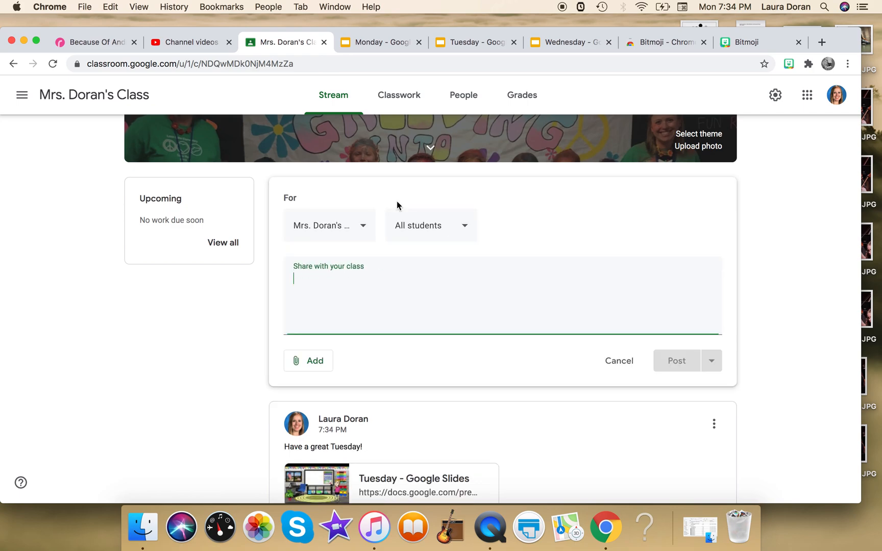
{"action": "type", "text": "Happy We"}
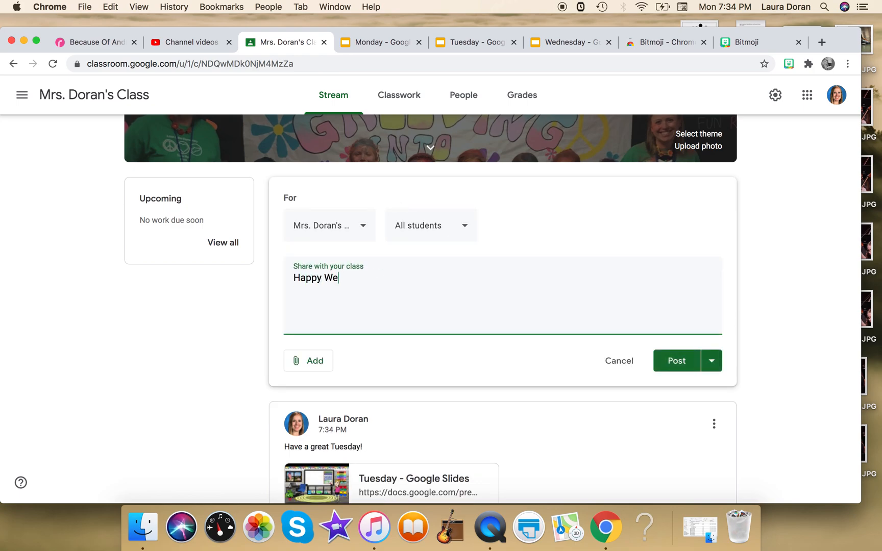
{"action": "type", "text": "dnesday!"}
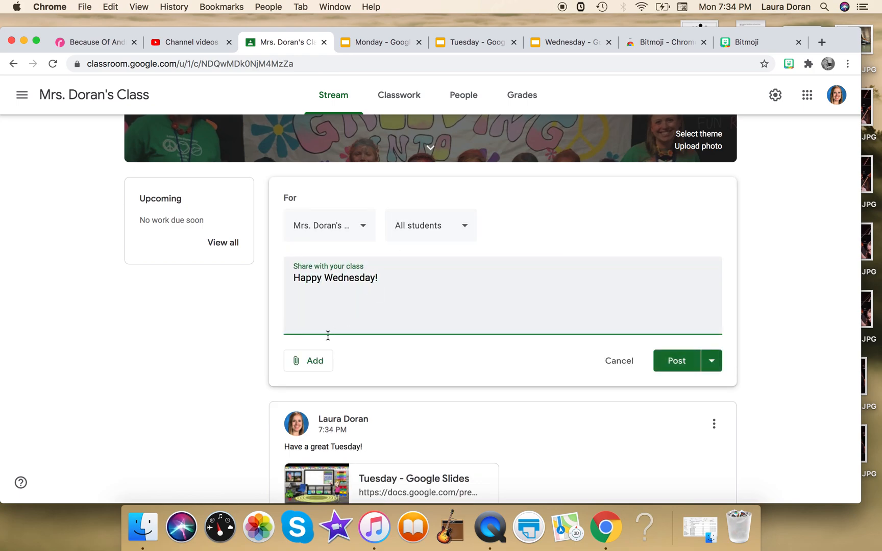
{"action": "left_click", "coordinate": [309, 360]}
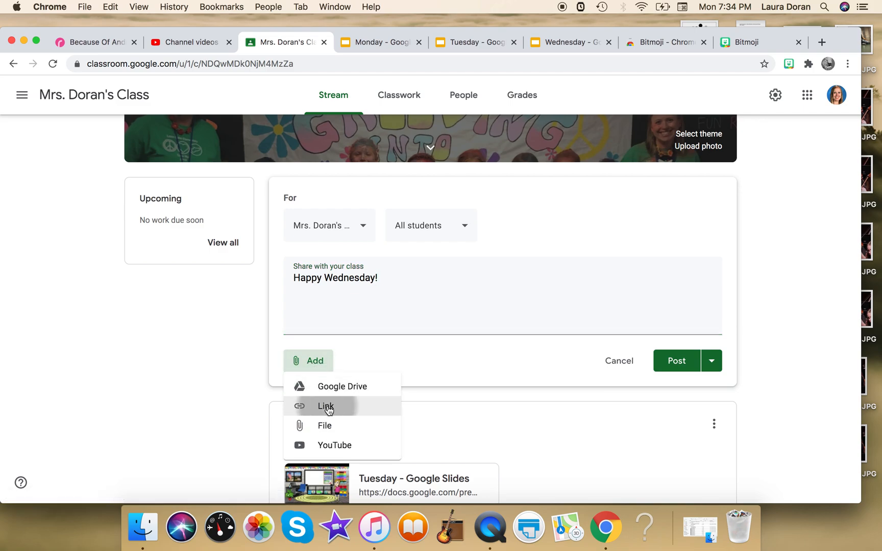
Attach the Wednesday slides link, post it, and open the link from the new post.
{"action": "left_click", "coordinate": [325, 406]}
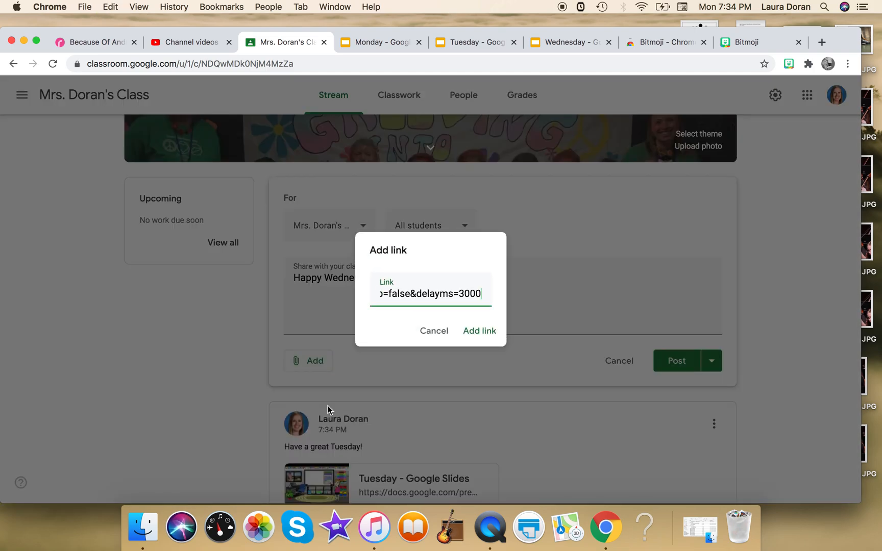
{"action": "left_click", "coordinate": [479, 331]}
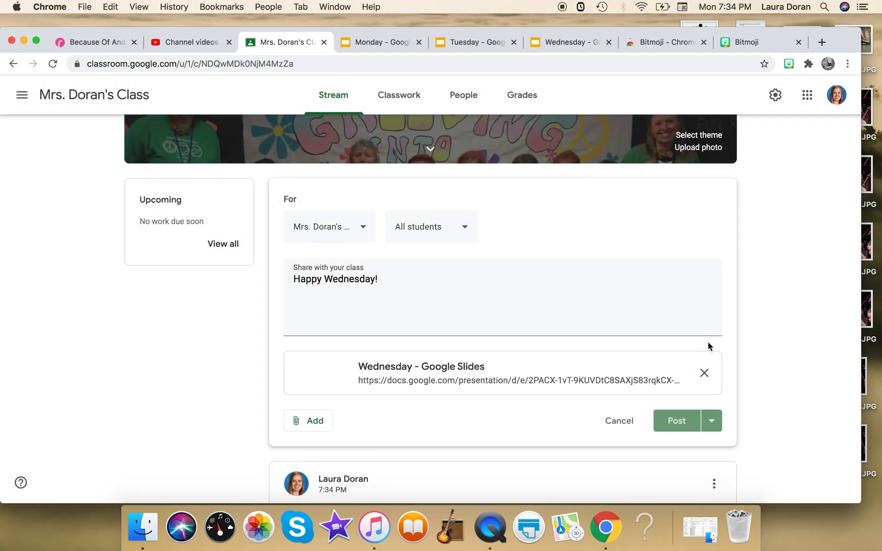
{"action": "left_click", "coordinate": [675, 421]}
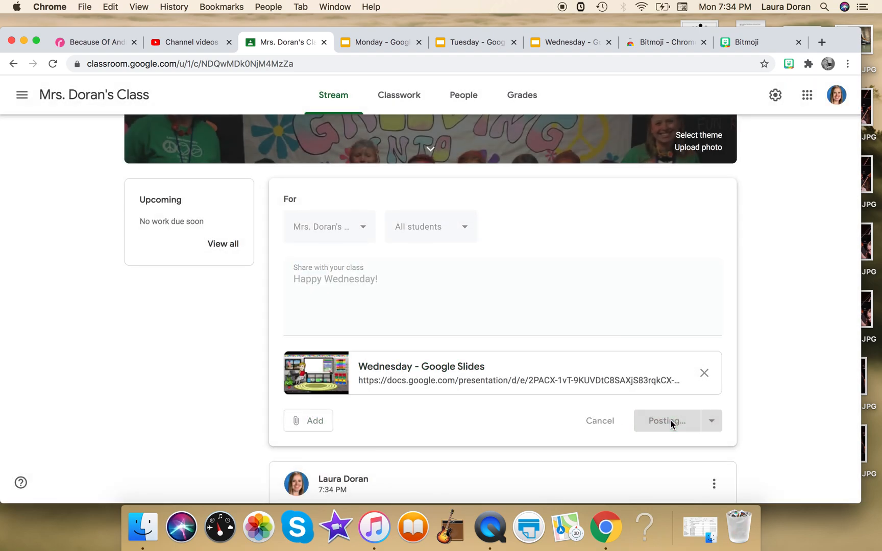
{"action": "left_click", "coordinate": [667, 420]}
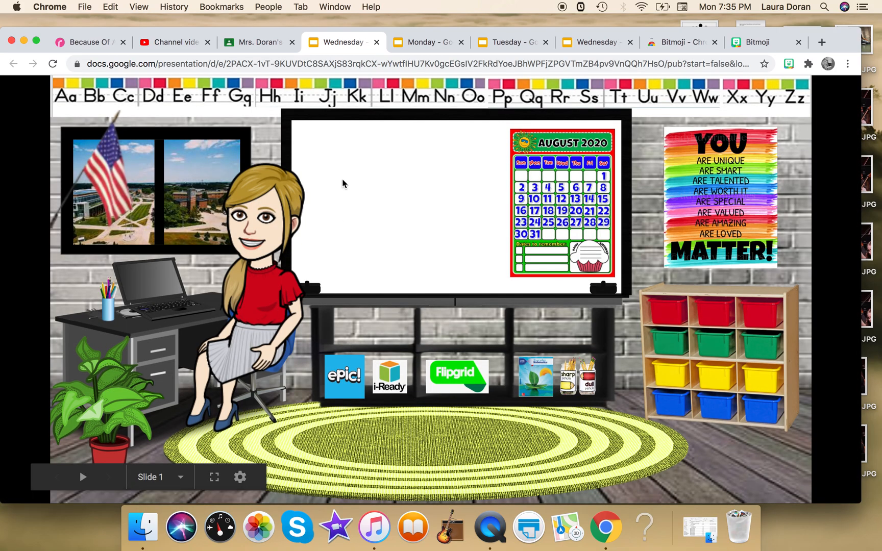
Close the Wednesday slideshow and scroll the stream to check the Wednesday and Tuesday posts.
{"action": "left_click", "coordinate": [253, 42]}
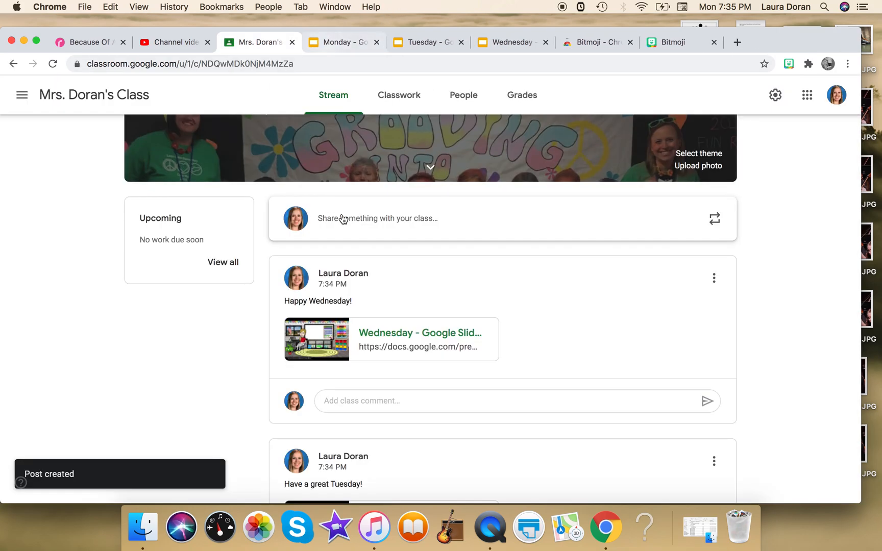
{"action": "left_click", "coordinate": [420, 333]}
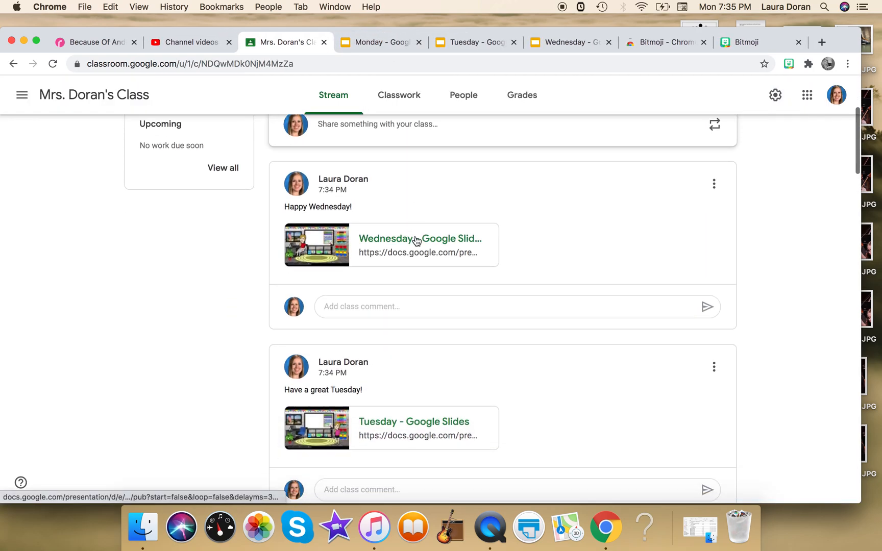
{"action": "scroll", "scroll_direction": "down", "scroll_amount": 3}
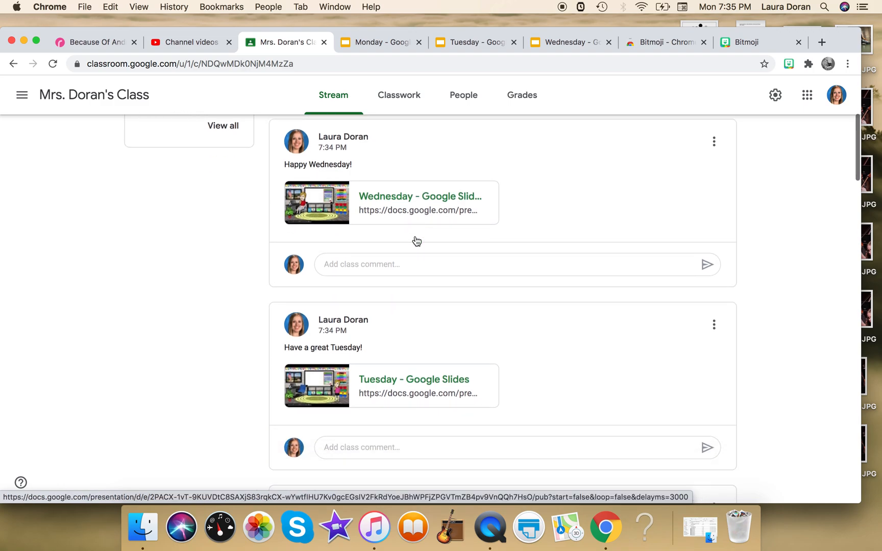